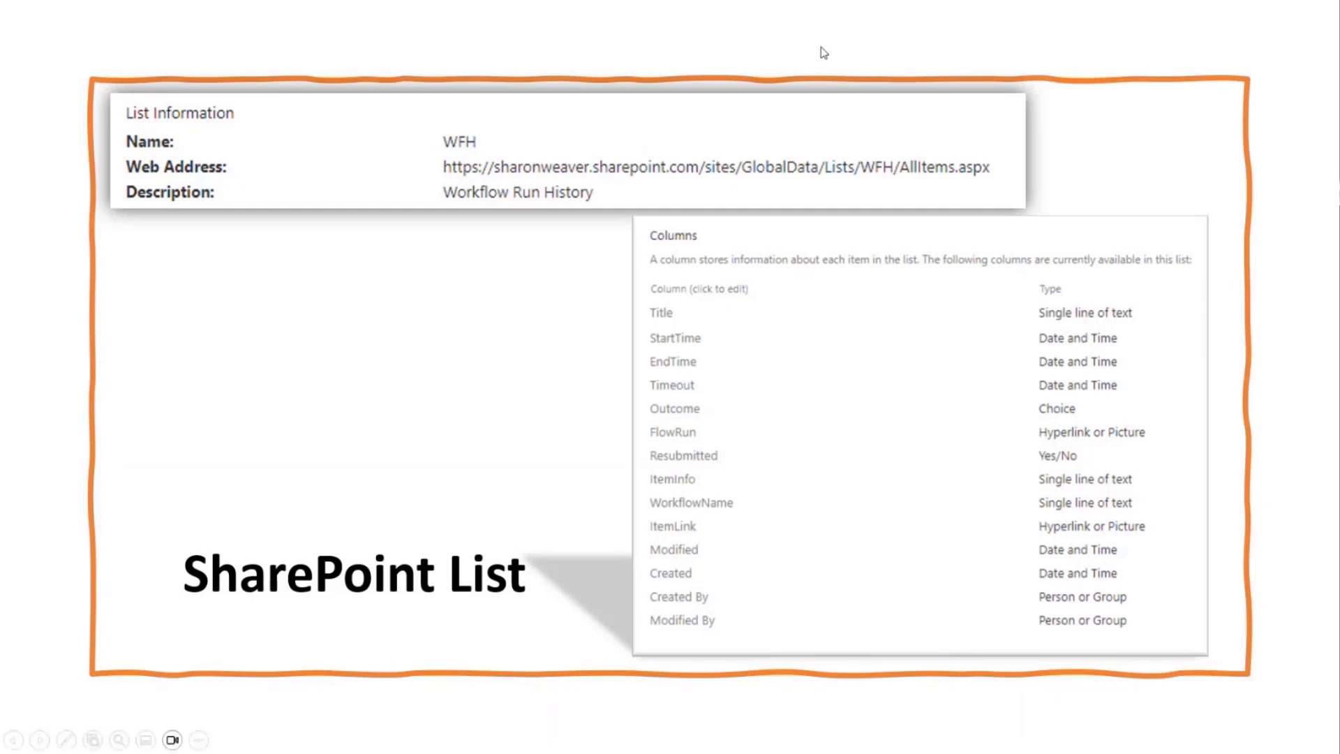
pyautogui.moveTo(787, 173)
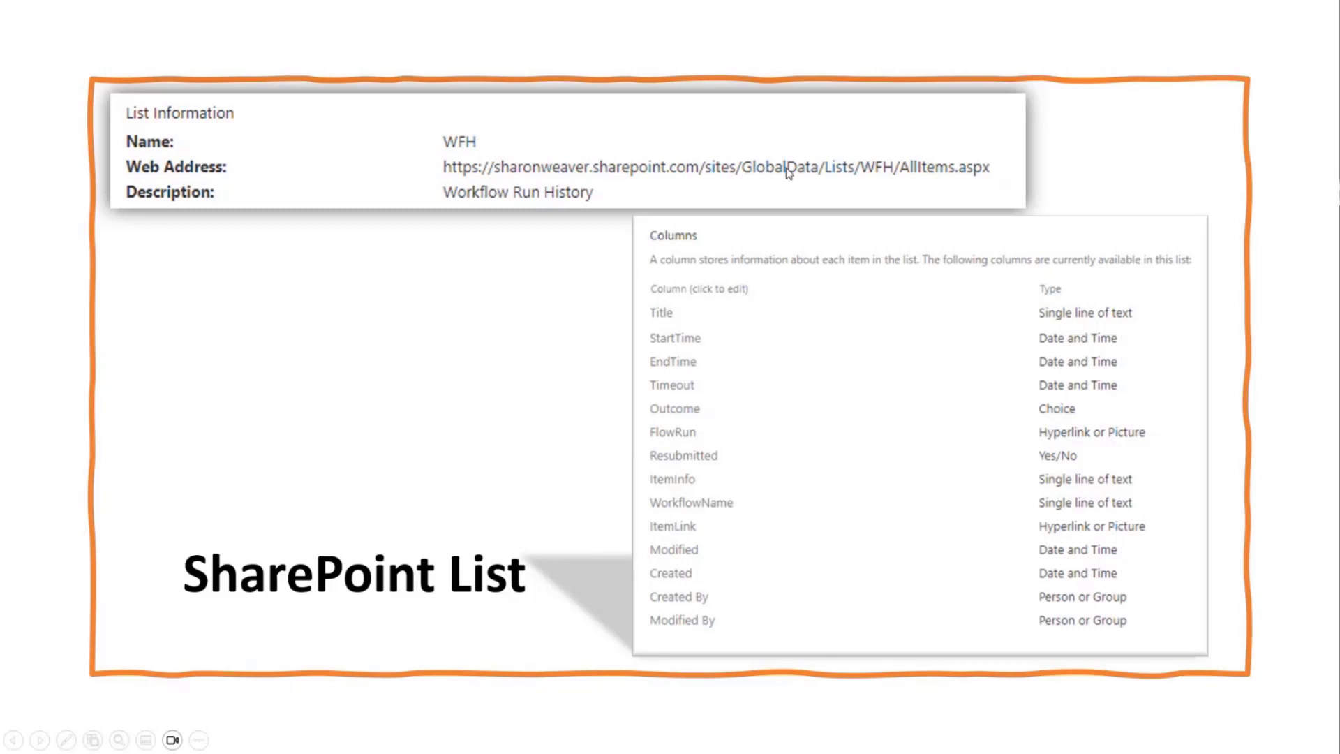
pyautogui.moveTo(730, 157)
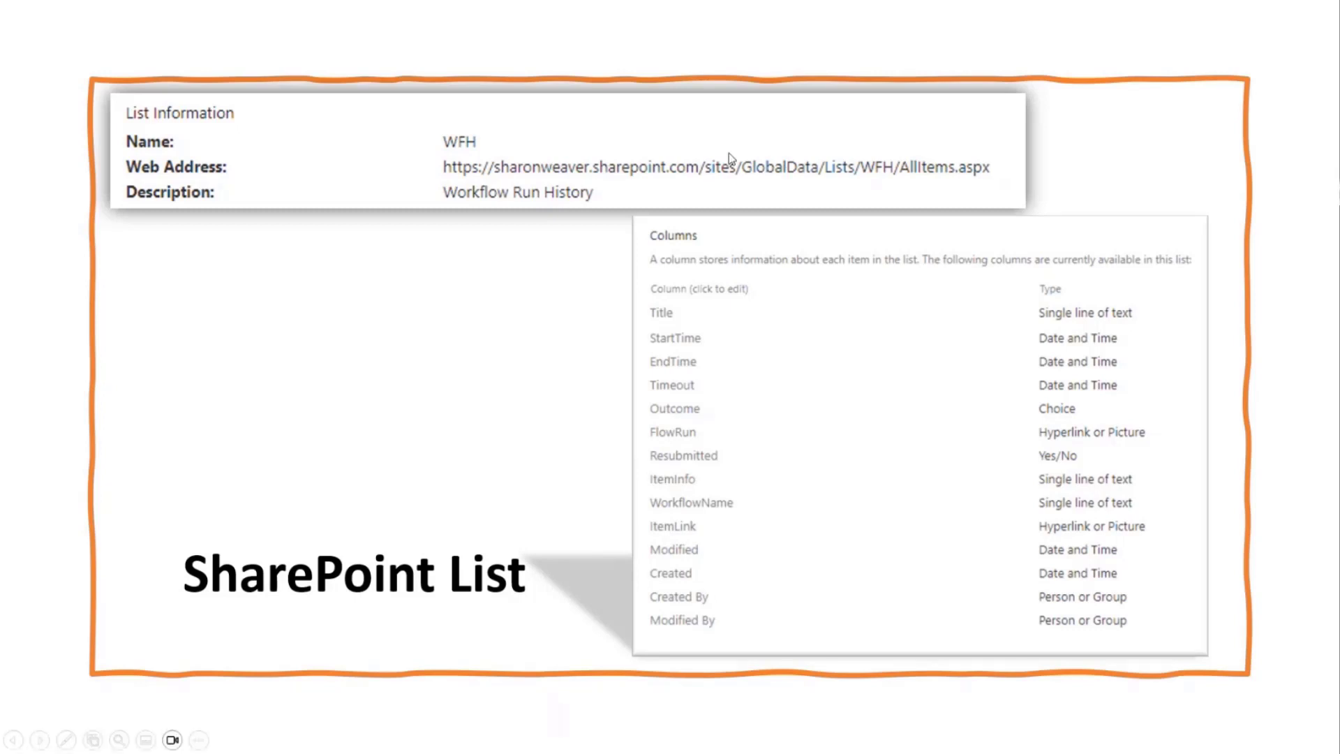
pyautogui.moveTo(895, 162)
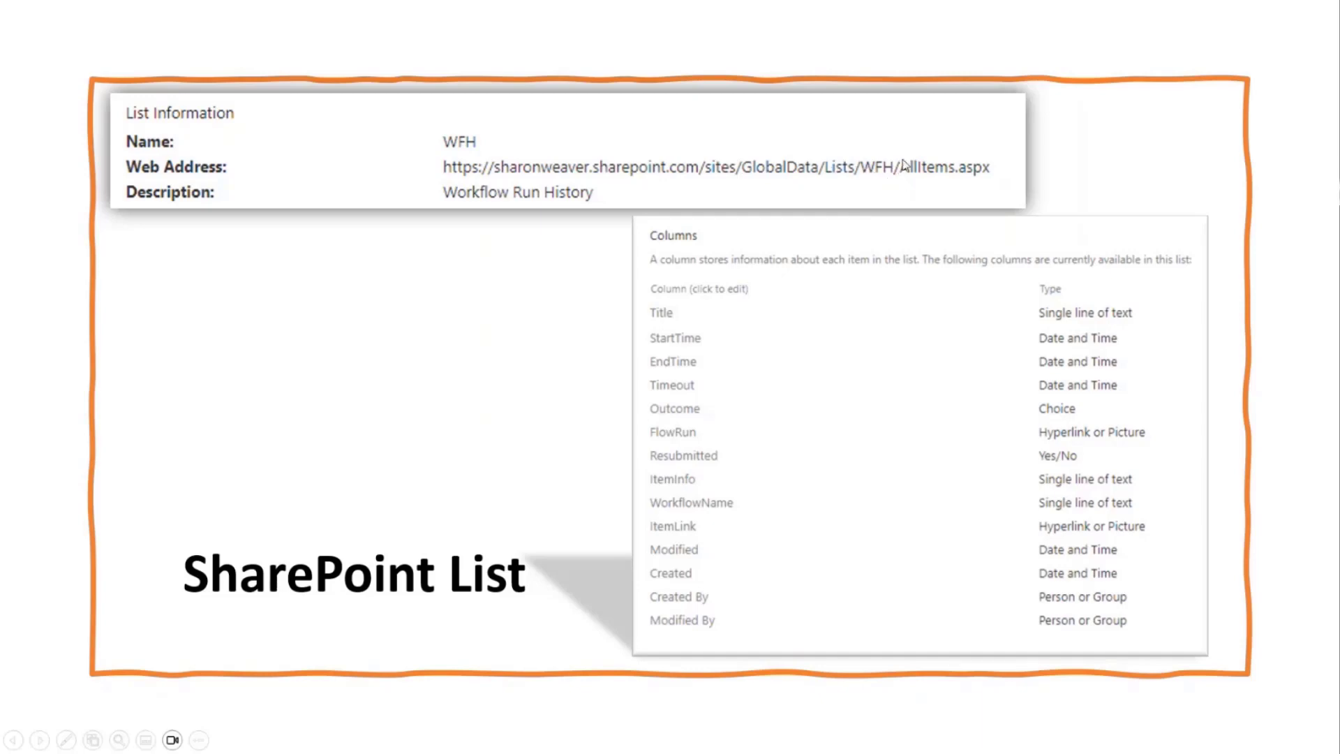
pyautogui.moveTo(876, 152)
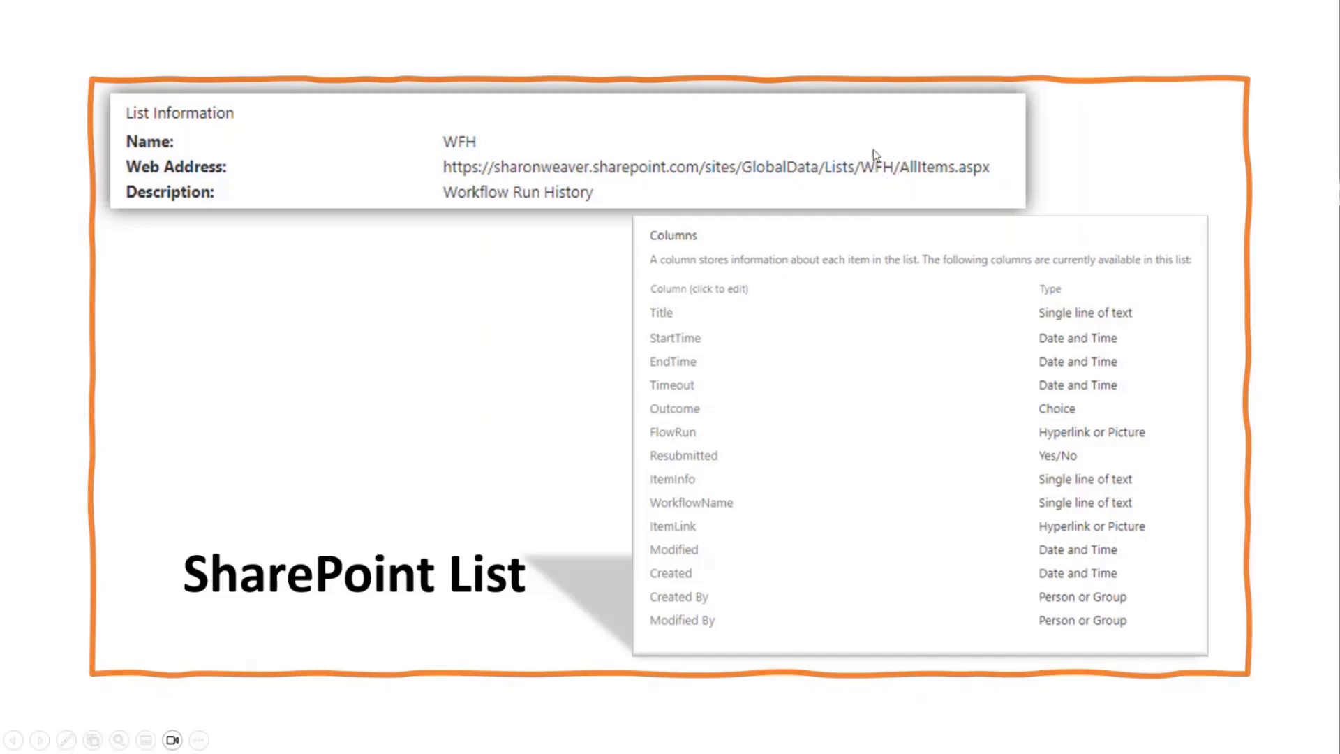
pyautogui.moveTo(890, 175)
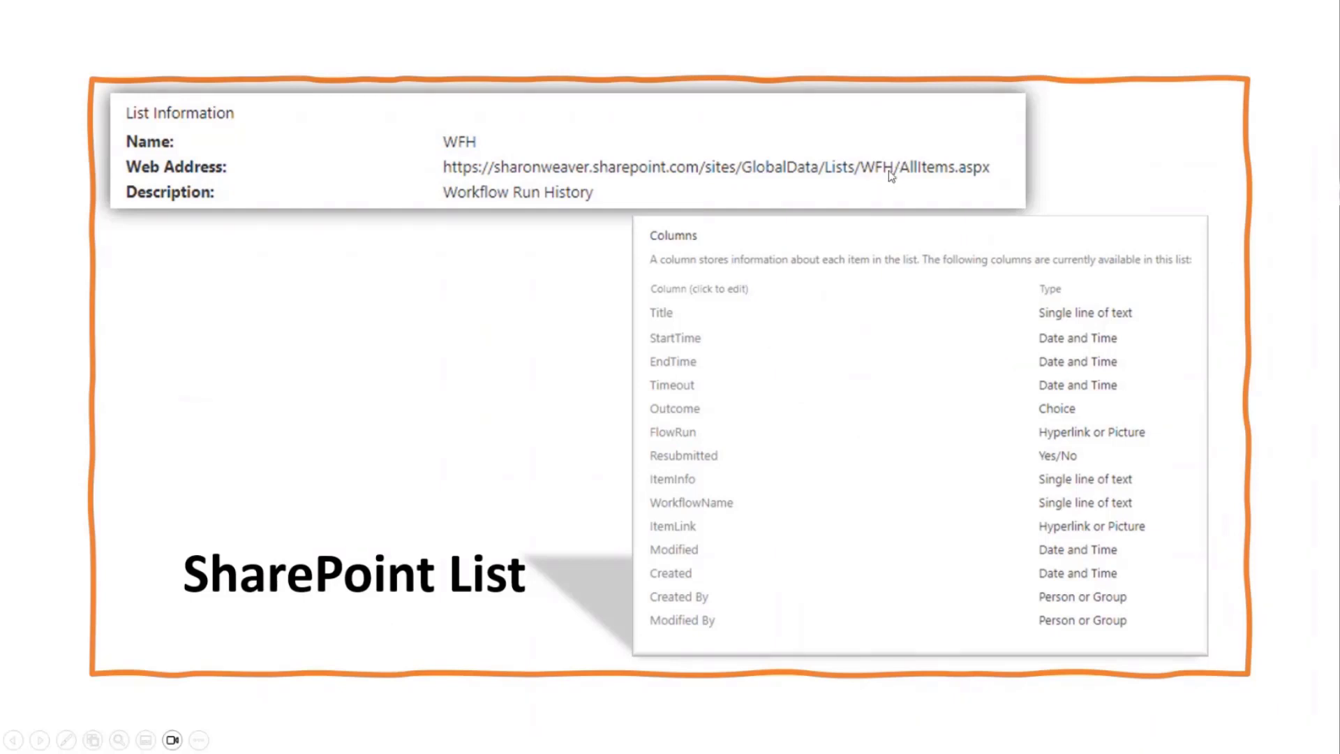
pyautogui.moveTo(846, 326)
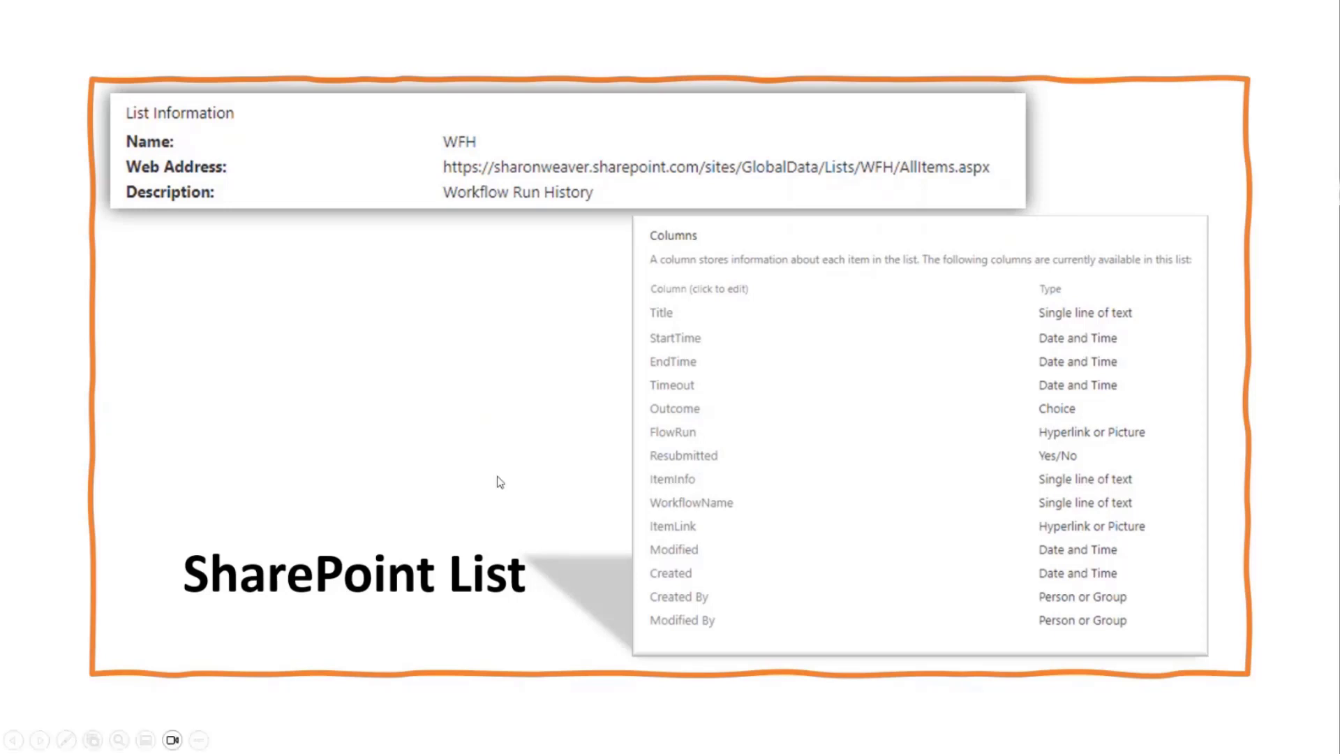
pyautogui.moveTo(519, 447)
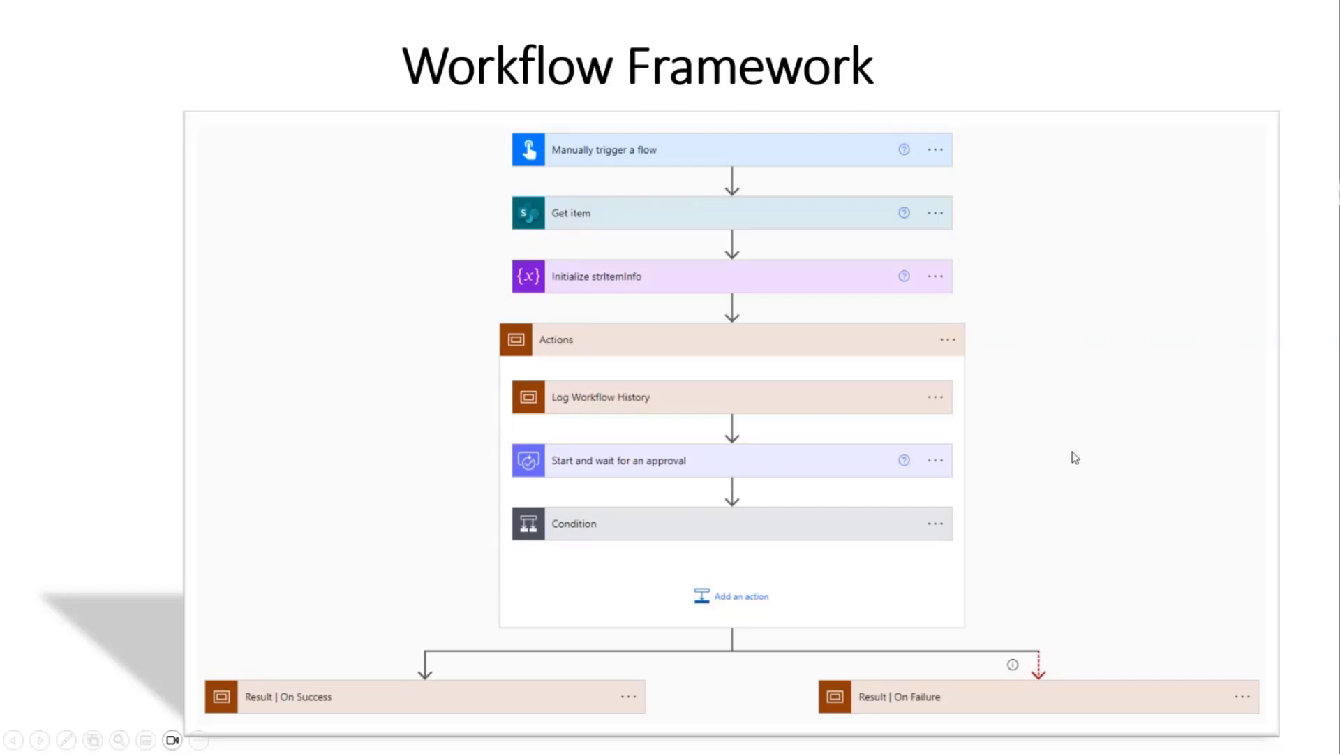
pyautogui.moveTo(296, 648)
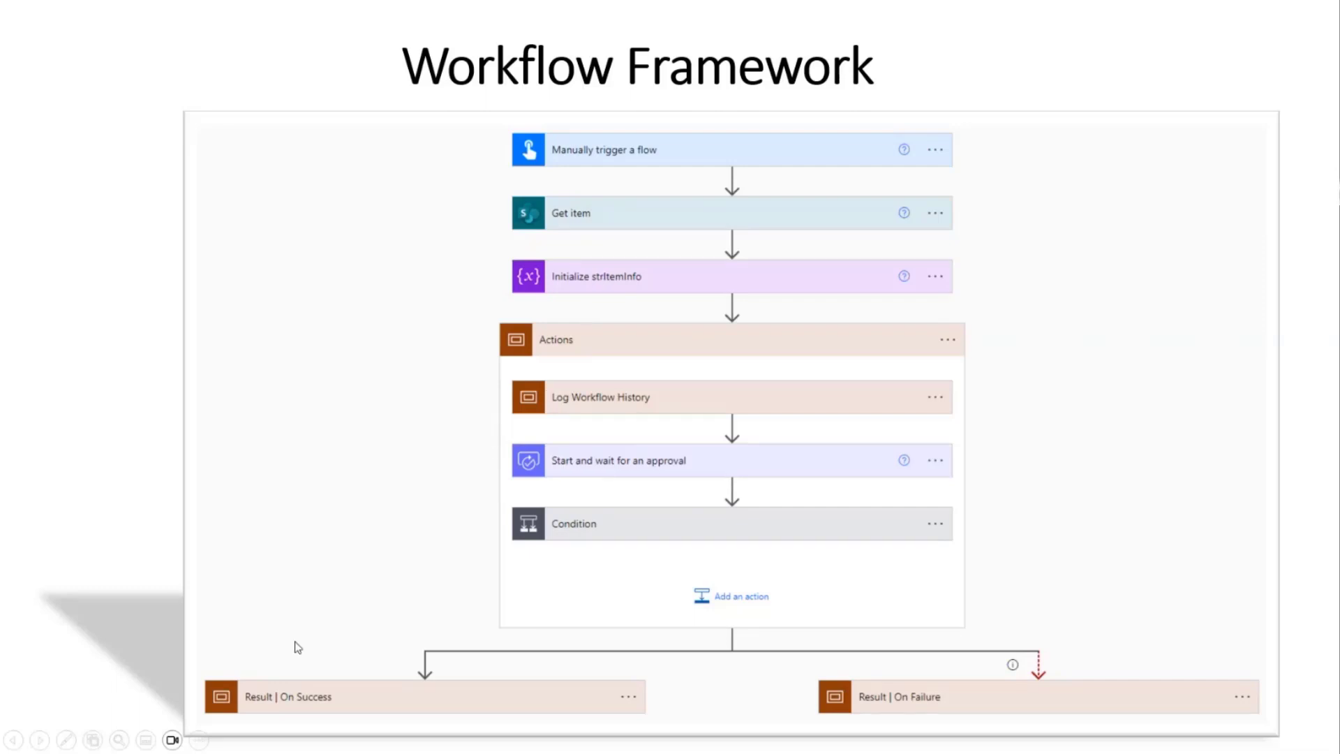
pyautogui.moveTo(570, 352)
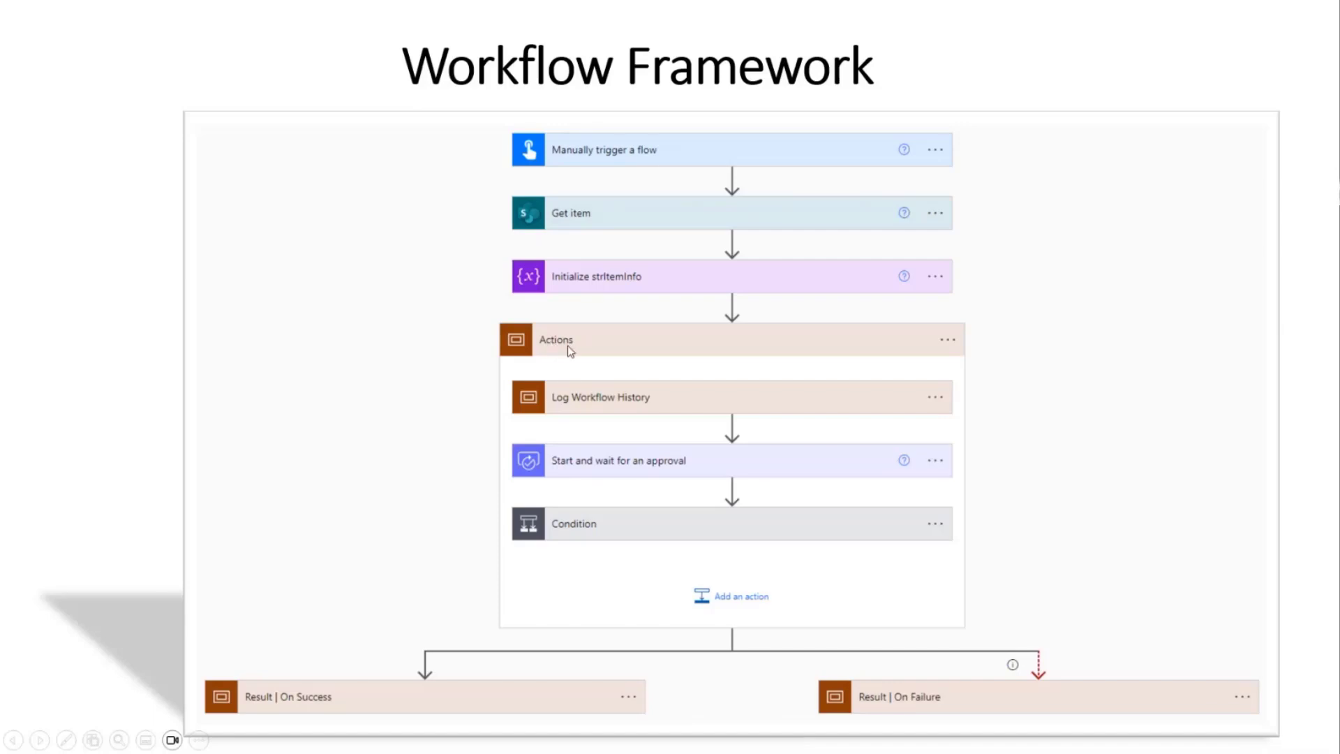
pyautogui.moveTo(578, 352)
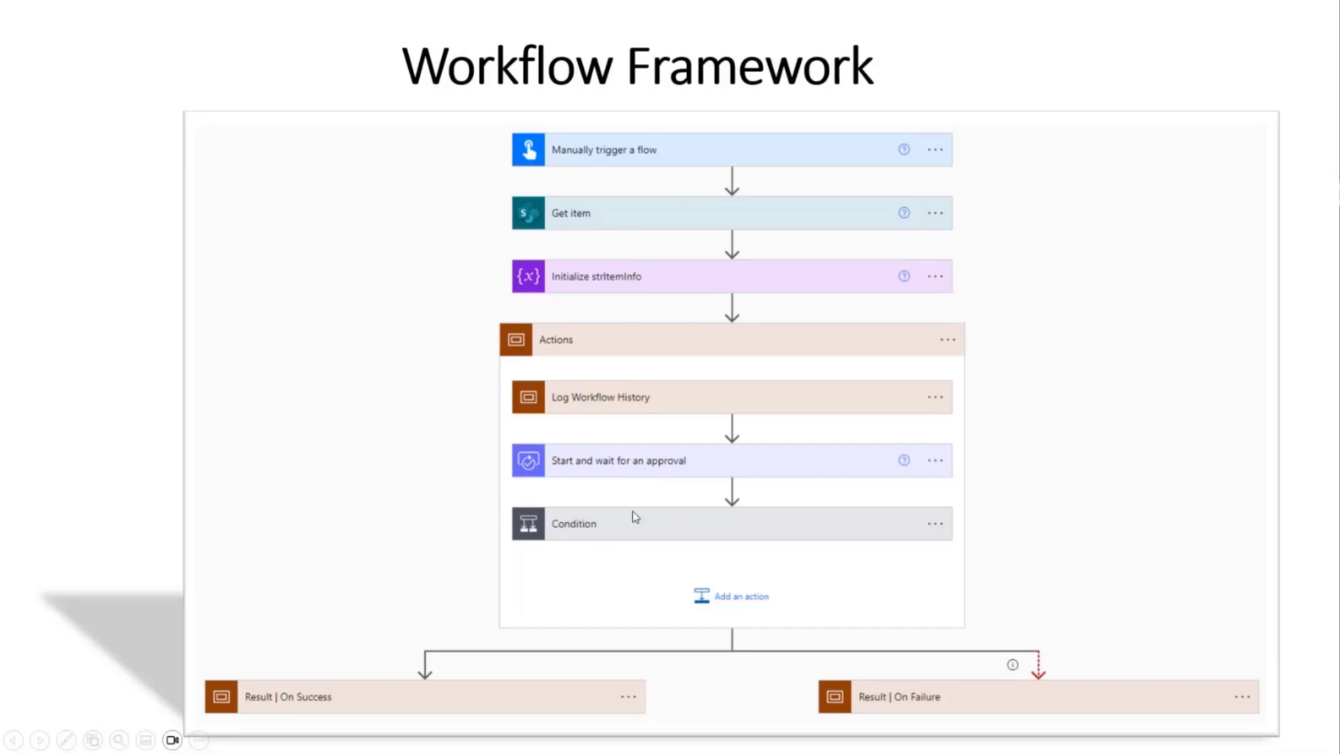
pyautogui.moveTo(311, 718)
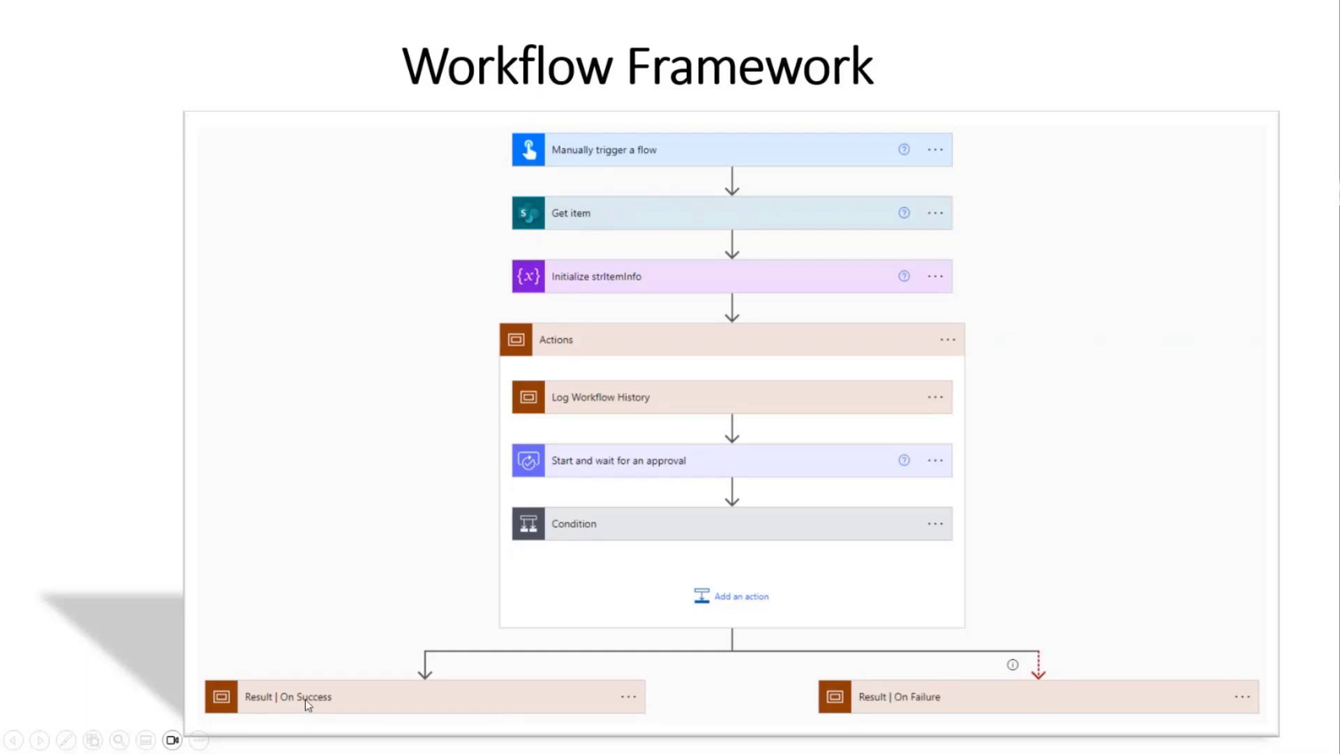
pyautogui.moveTo(890, 703)
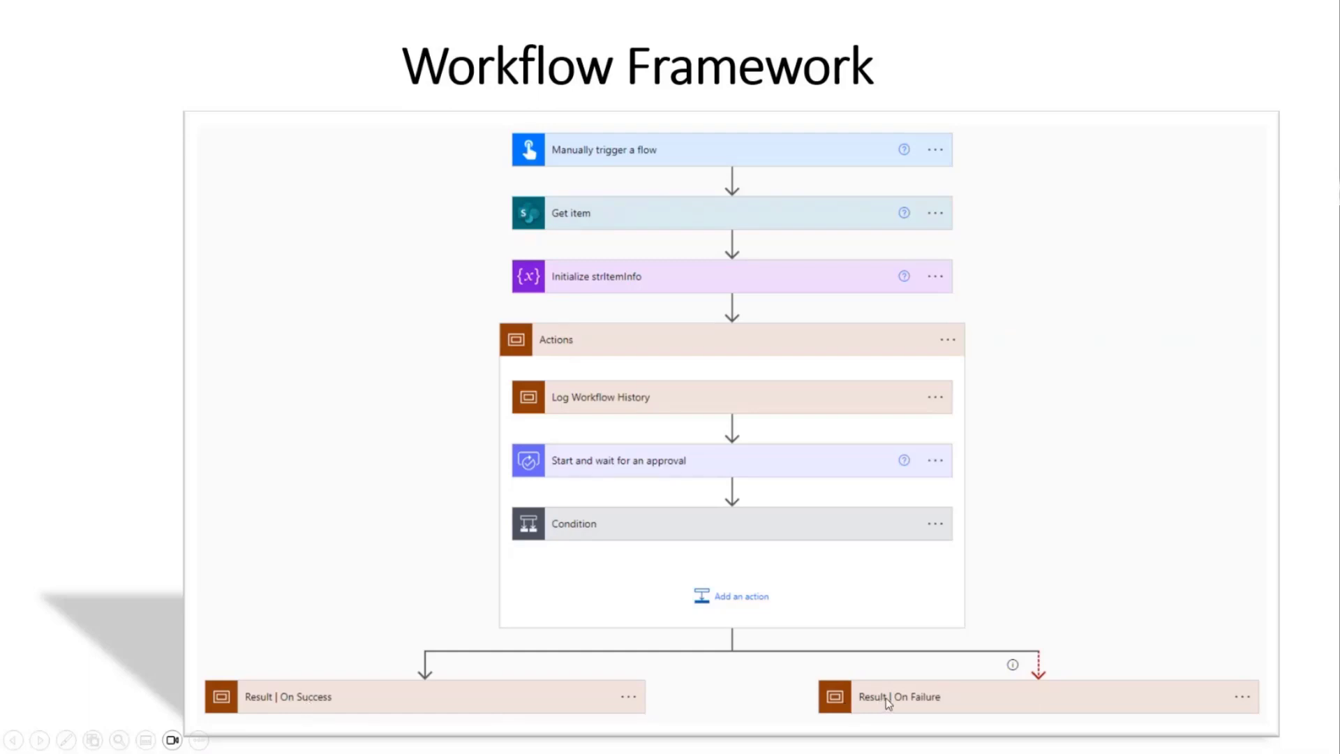
pyautogui.moveTo(1010, 665)
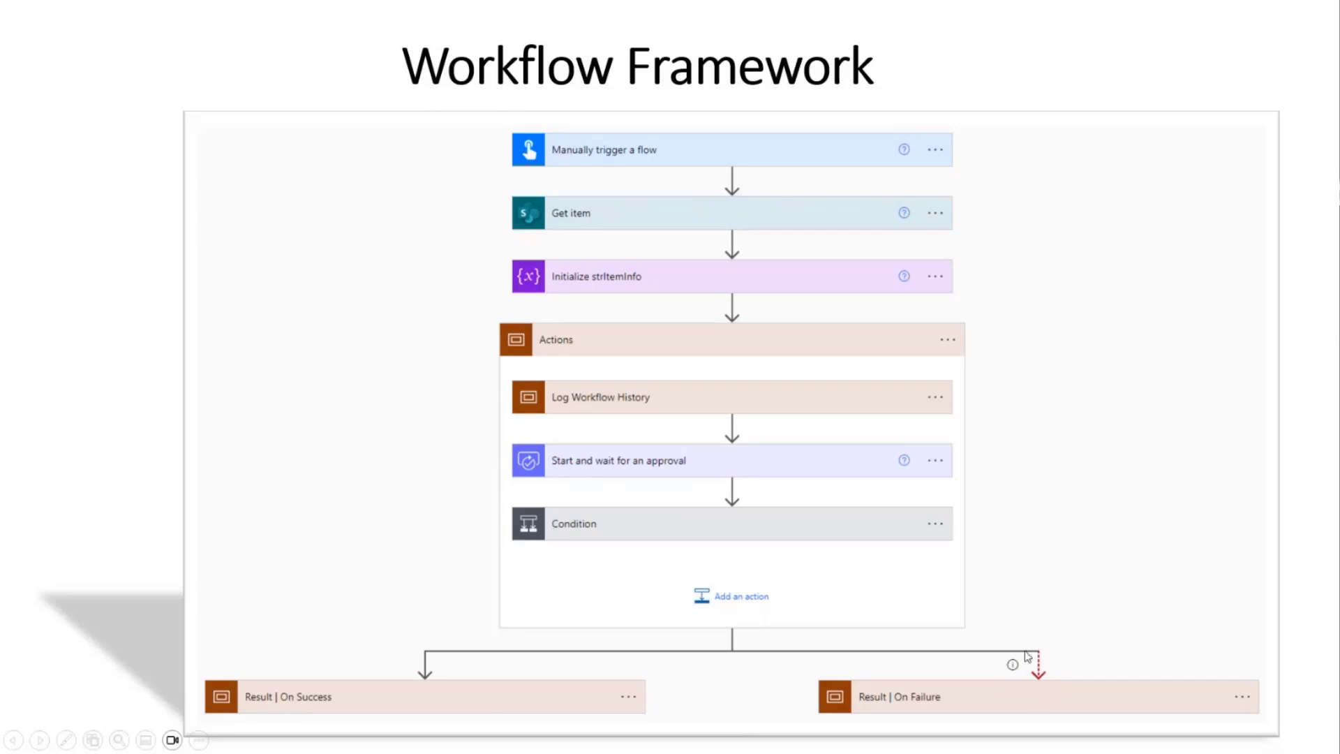
pyautogui.moveTo(1081, 684)
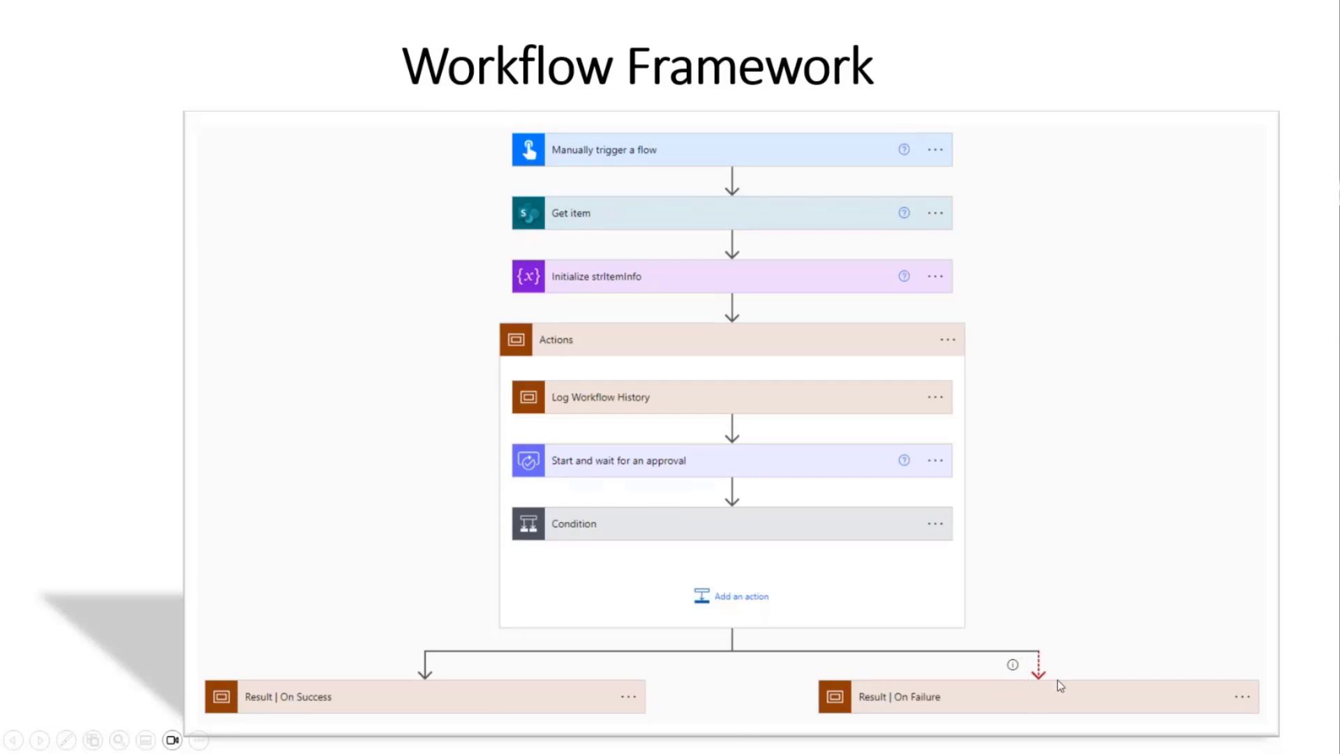
pyautogui.moveTo(1053, 684)
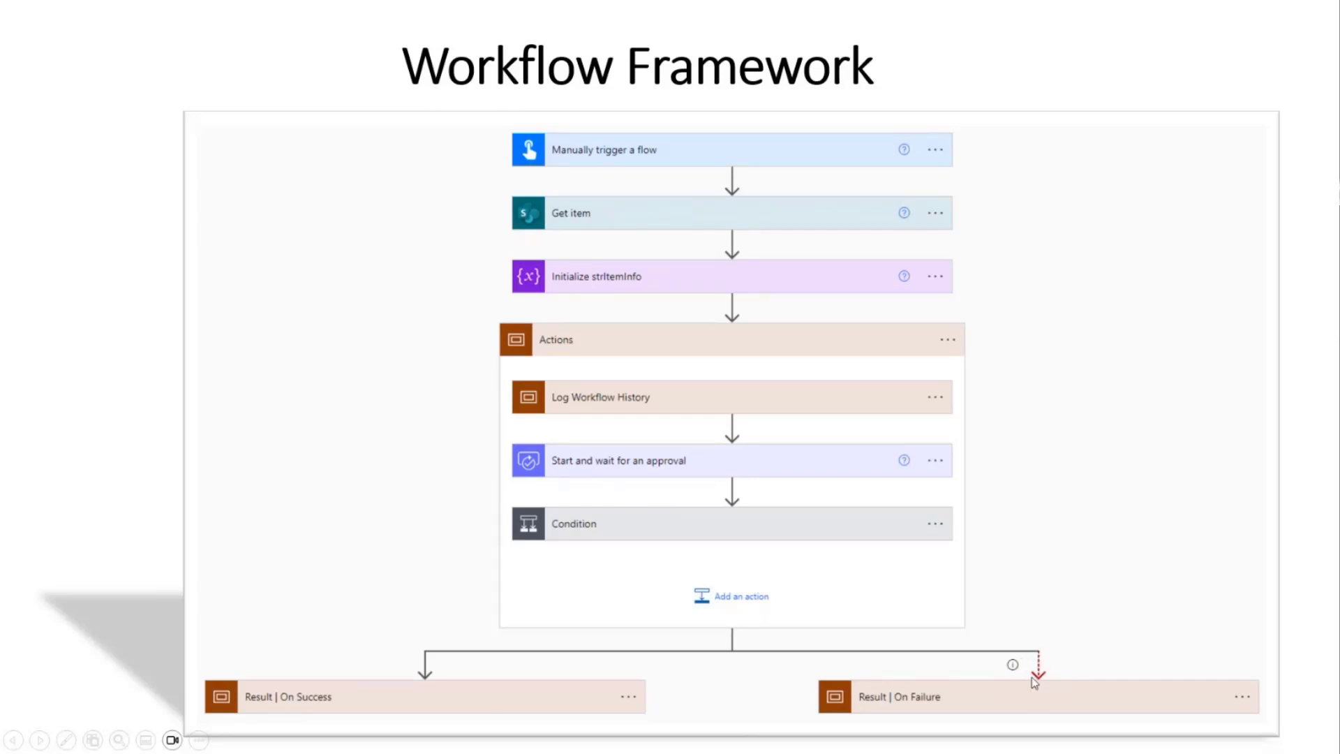
pyautogui.moveTo(537, 642)
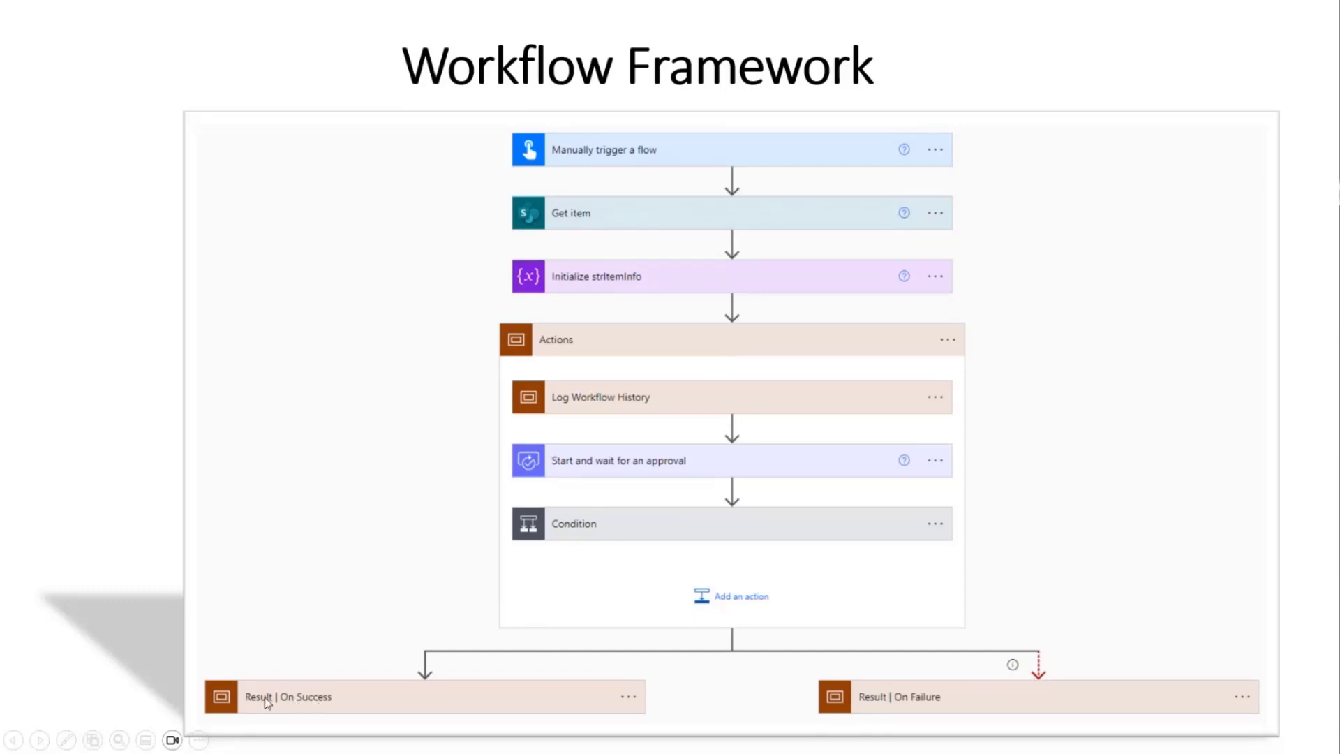
pyautogui.moveTo(920, 707)
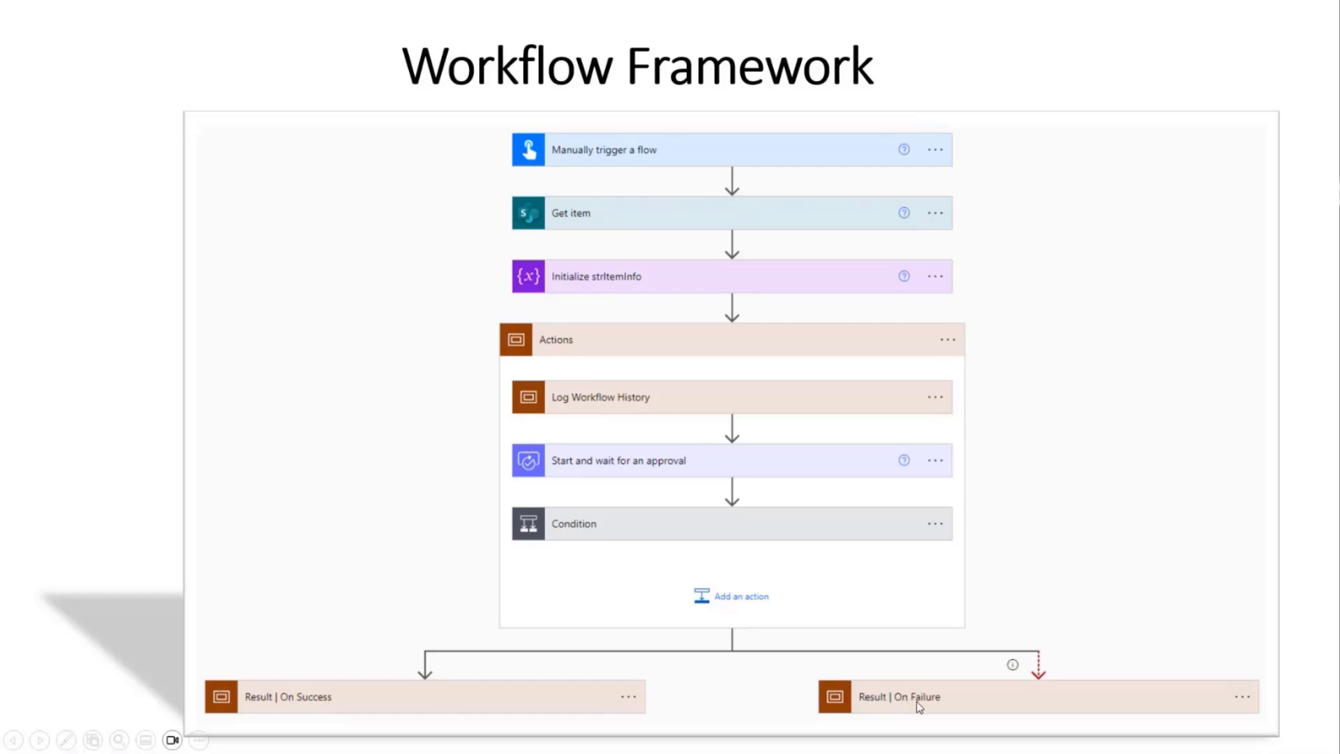
pyautogui.moveTo(918, 701)
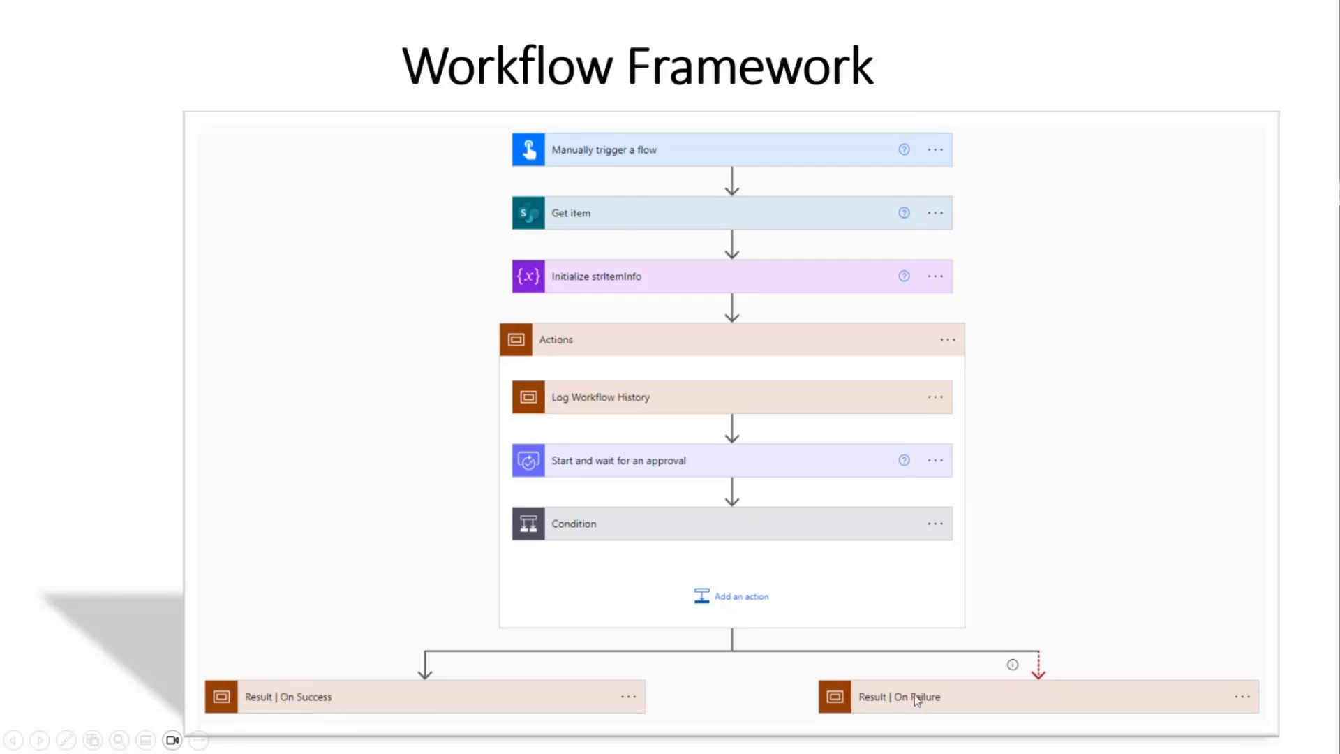
pyautogui.moveTo(664, 480)
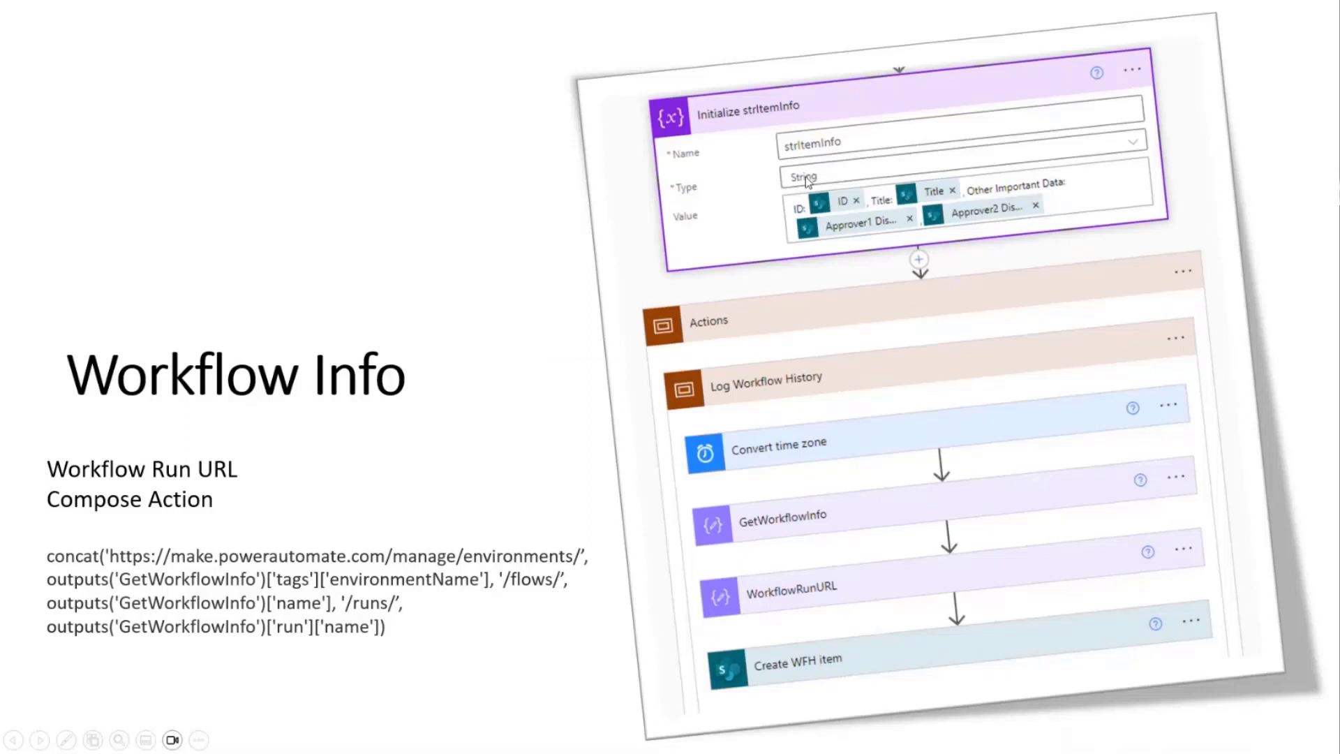
pyautogui.moveTo(860, 388)
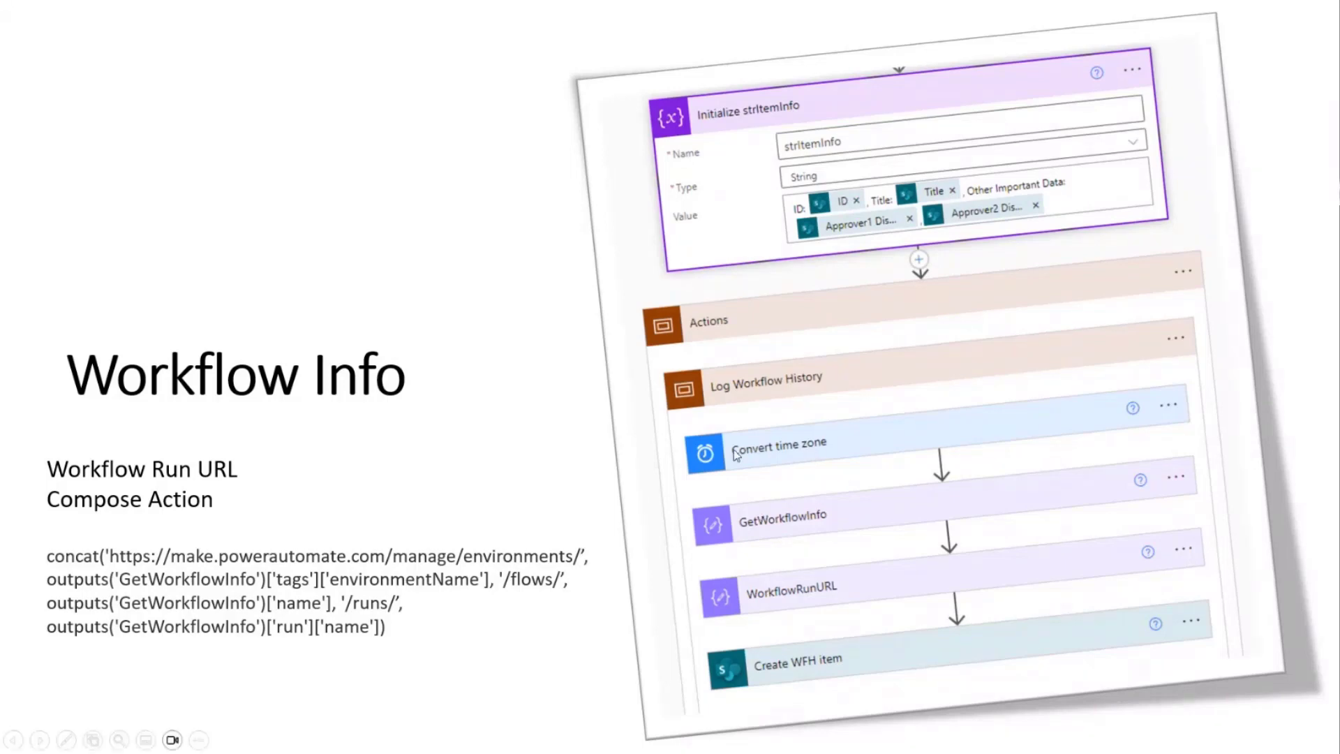
pyautogui.moveTo(1156, 369)
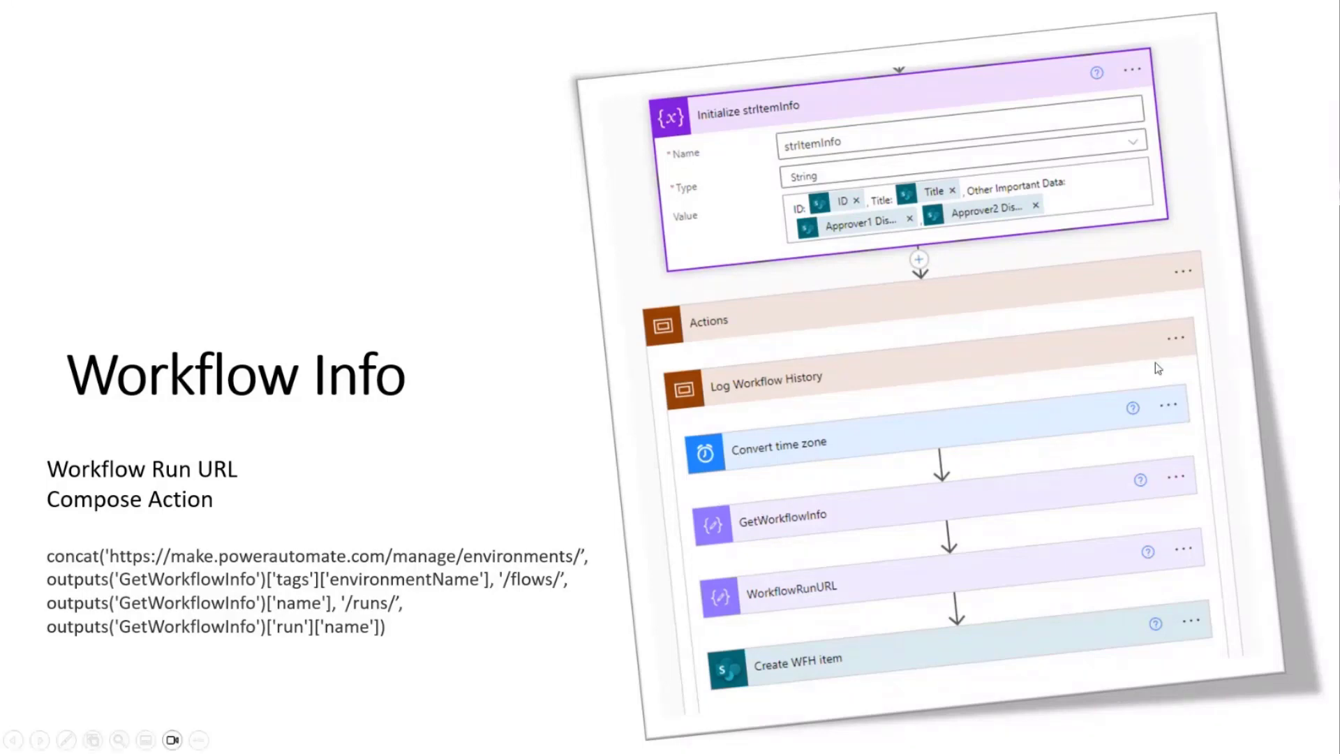
pyautogui.moveTo(818, 615)
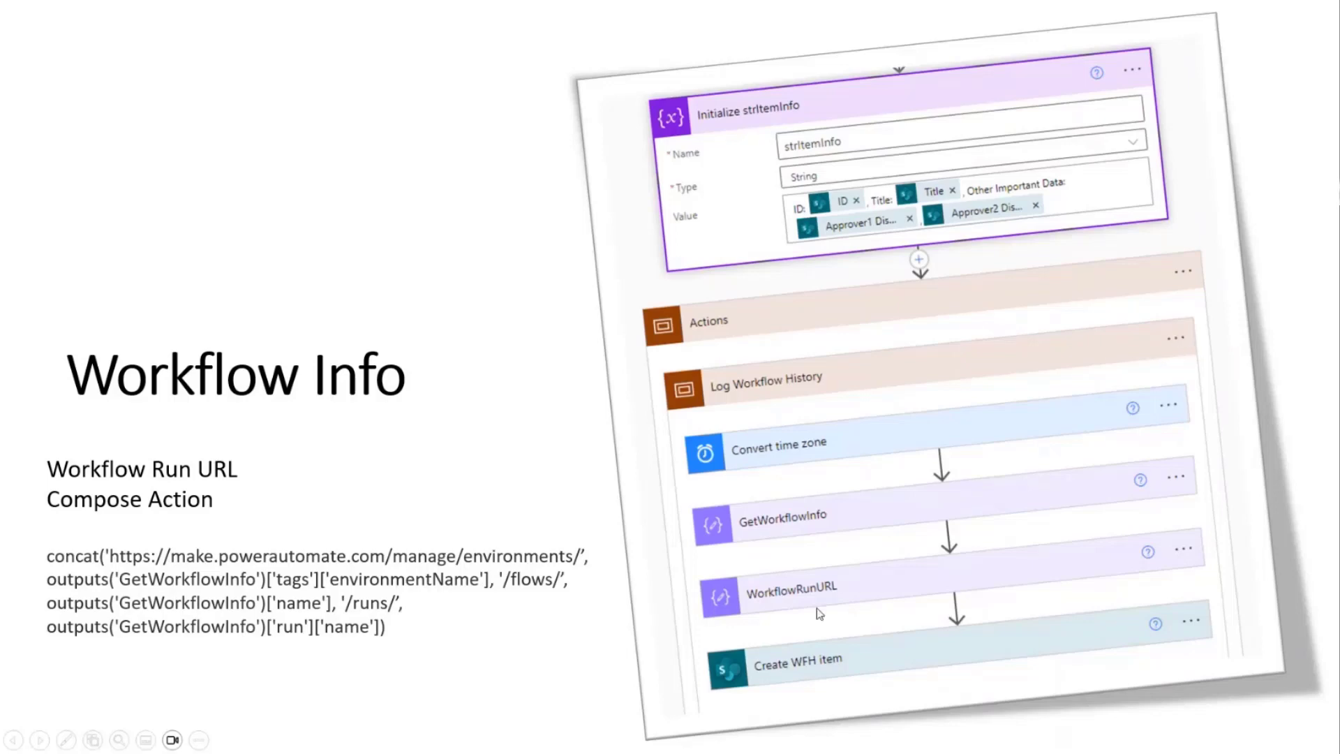
pyautogui.moveTo(939, 435)
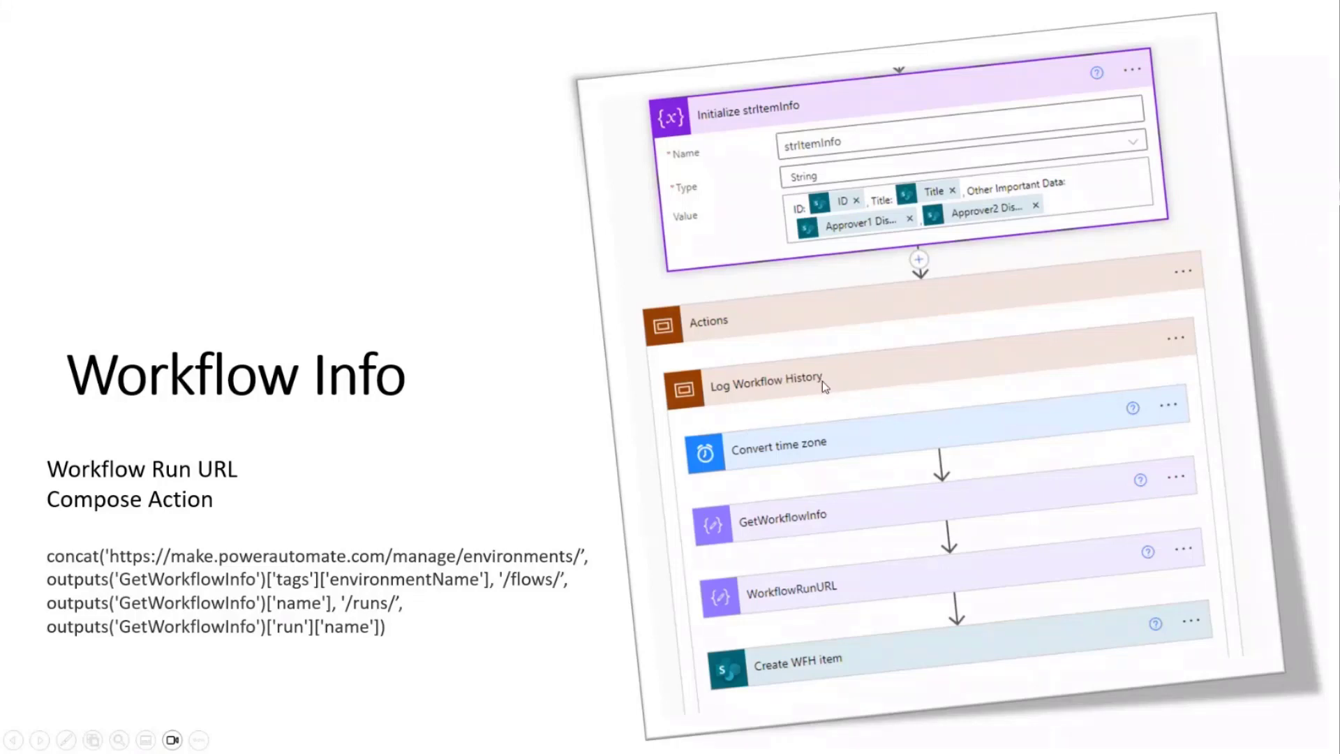
pyautogui.moveTo(821, 407)
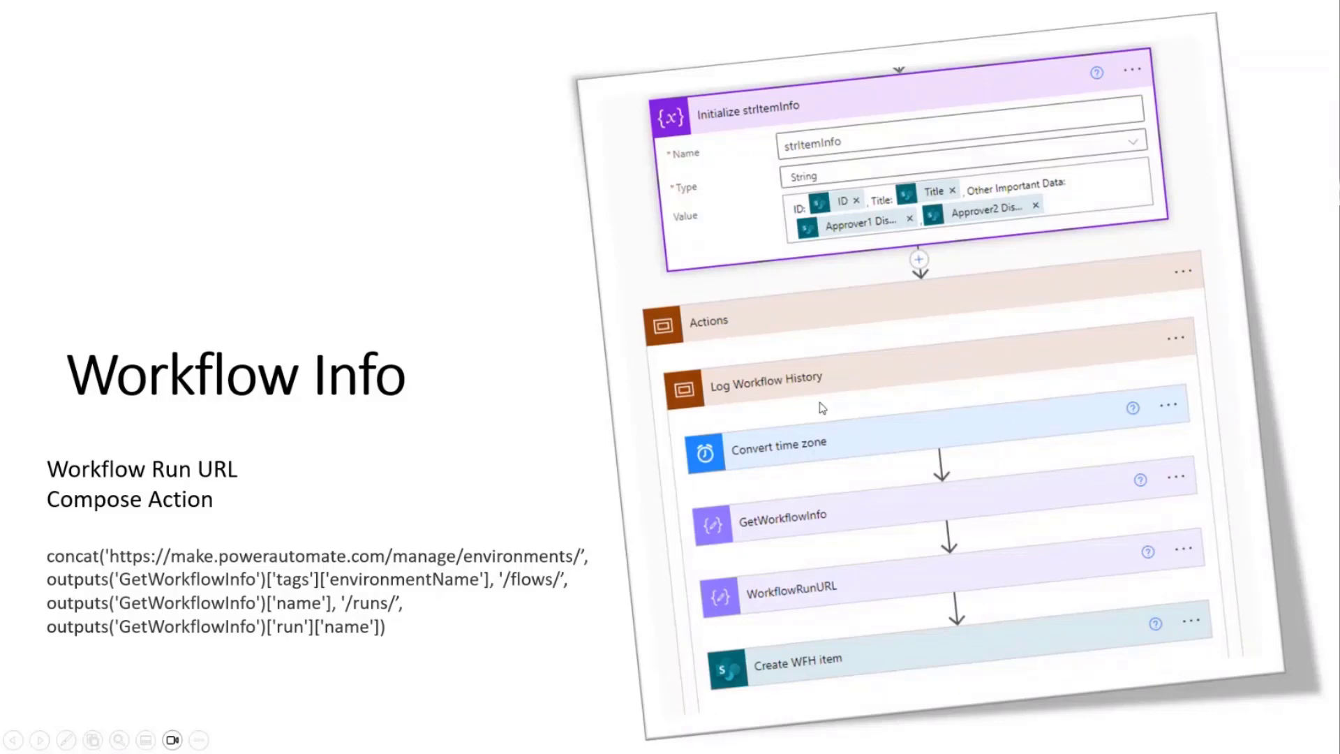
pyautogui.moveTo(789, 407)
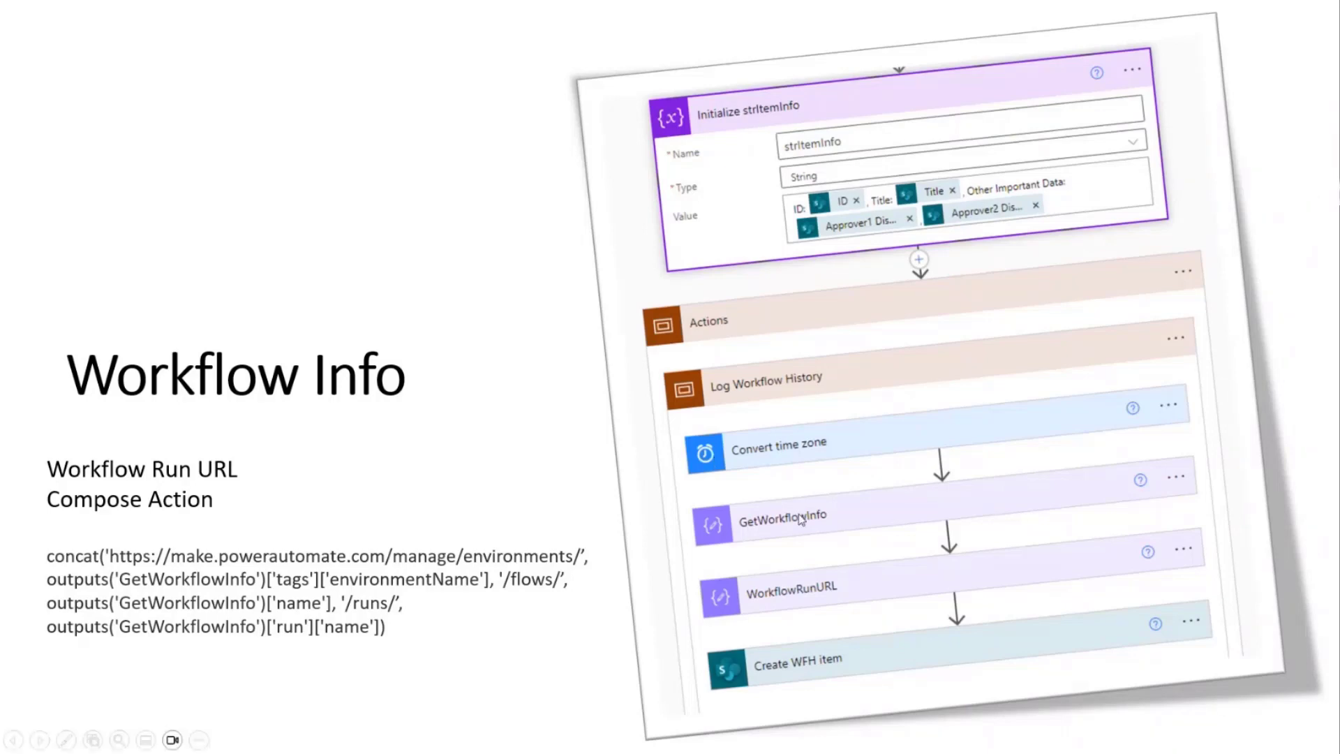
pyautogui.moveTo(804, 525)
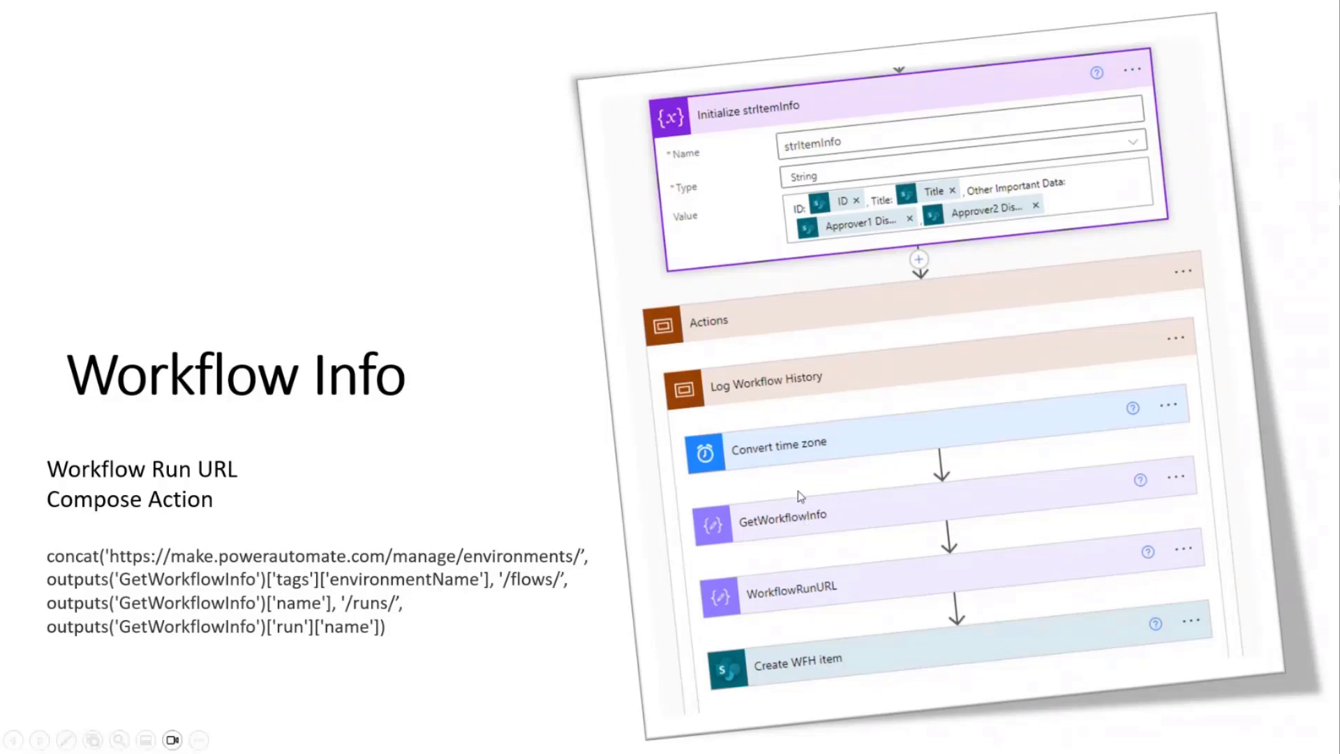
pyautogui.moveTo(804, 522)
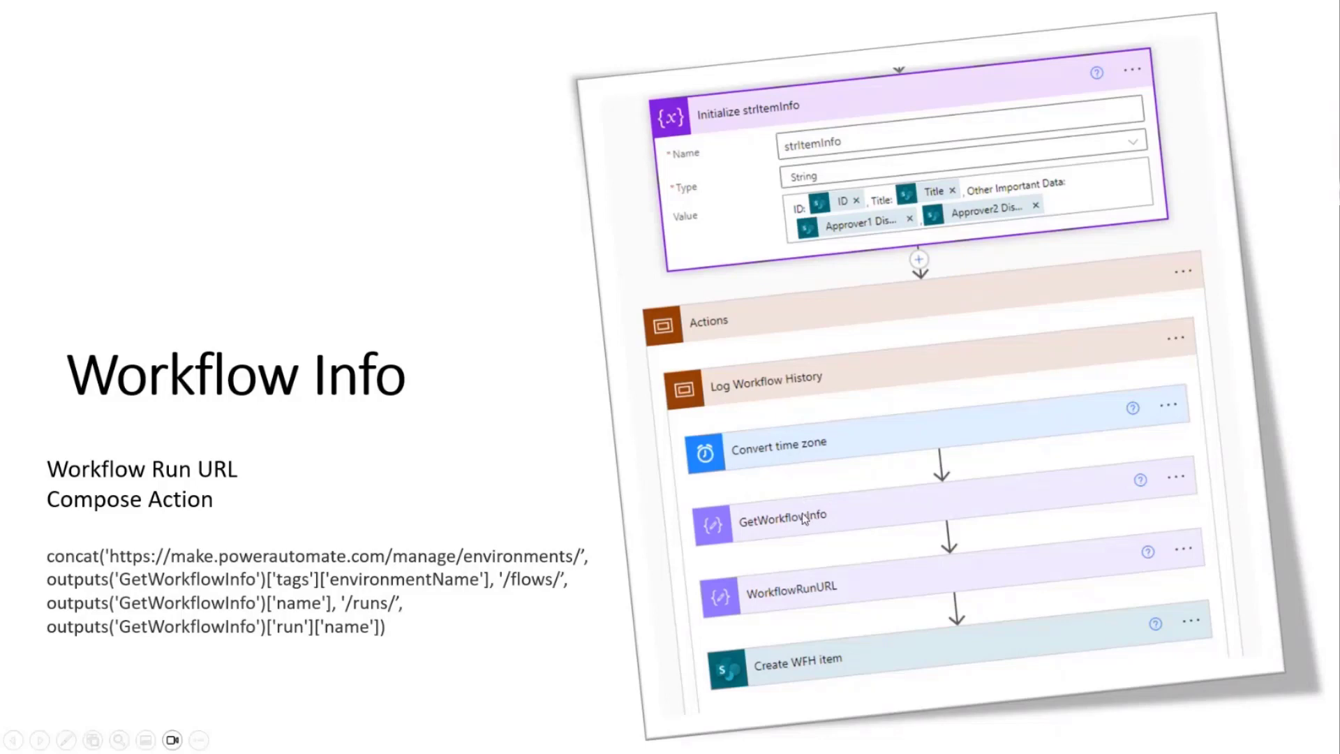
pyautogui.moveTo(807, 518)
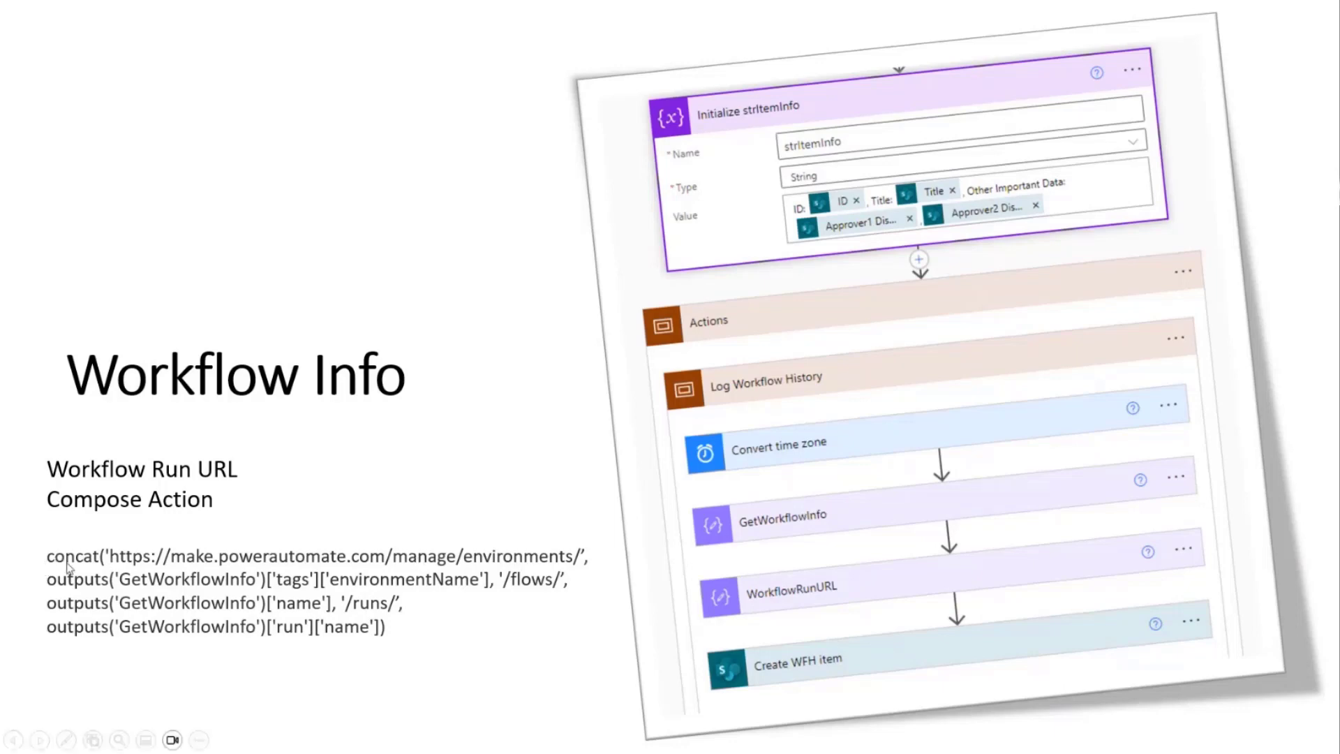
pyautogui.moveTo(692, 613)
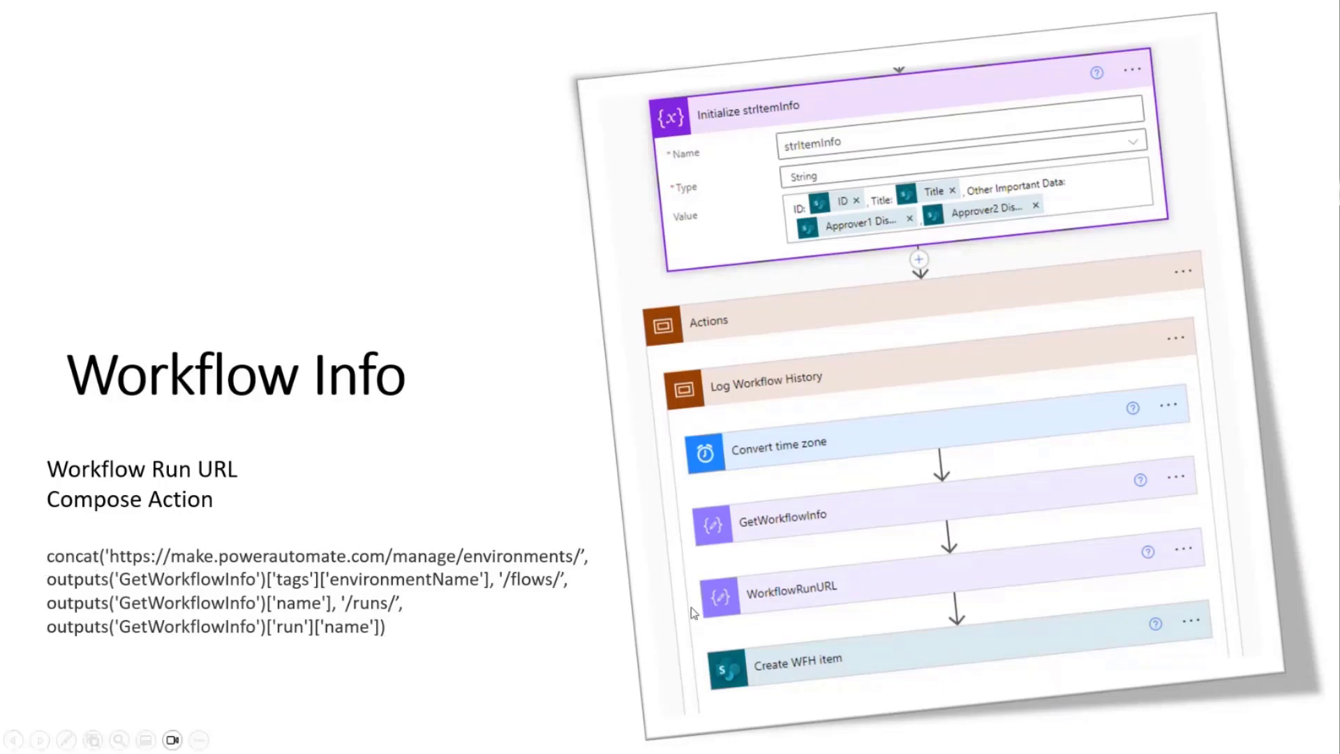
pyautogui.moveTo(762, 601)
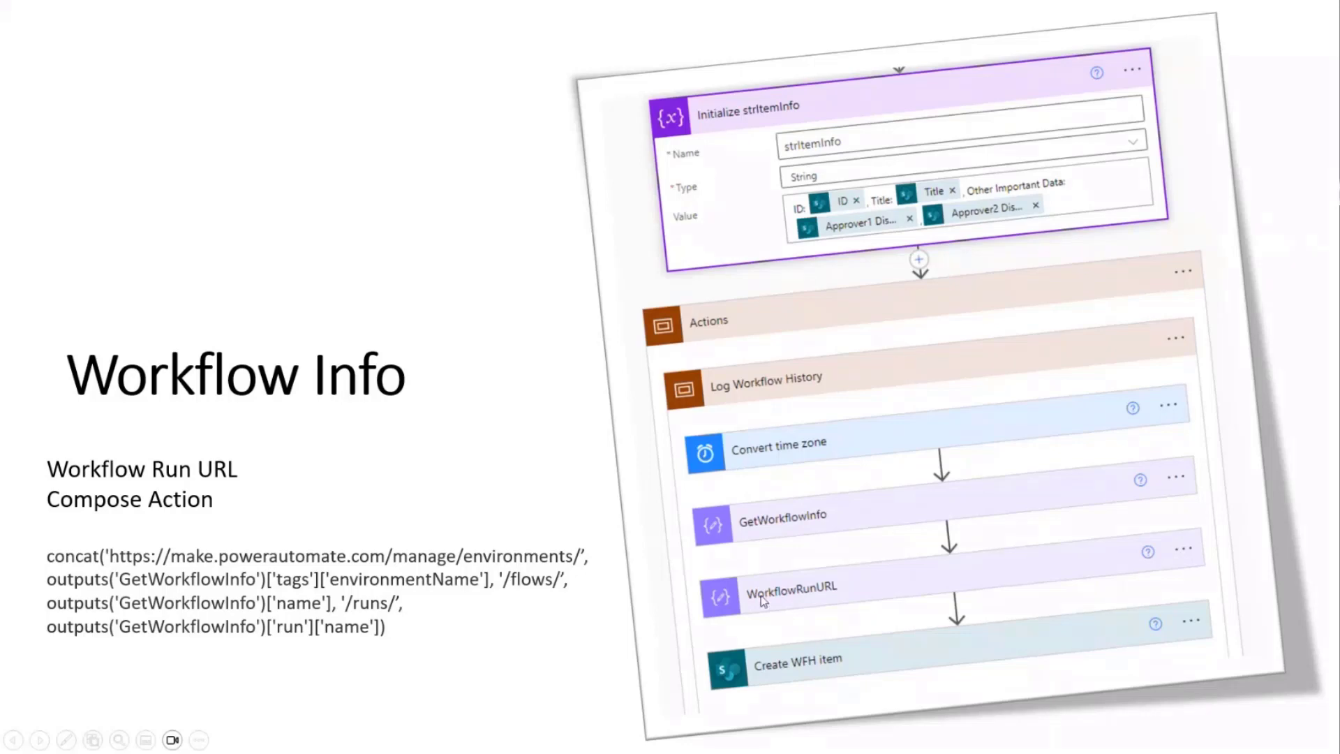
pyautogui.moveTo(848, 616)
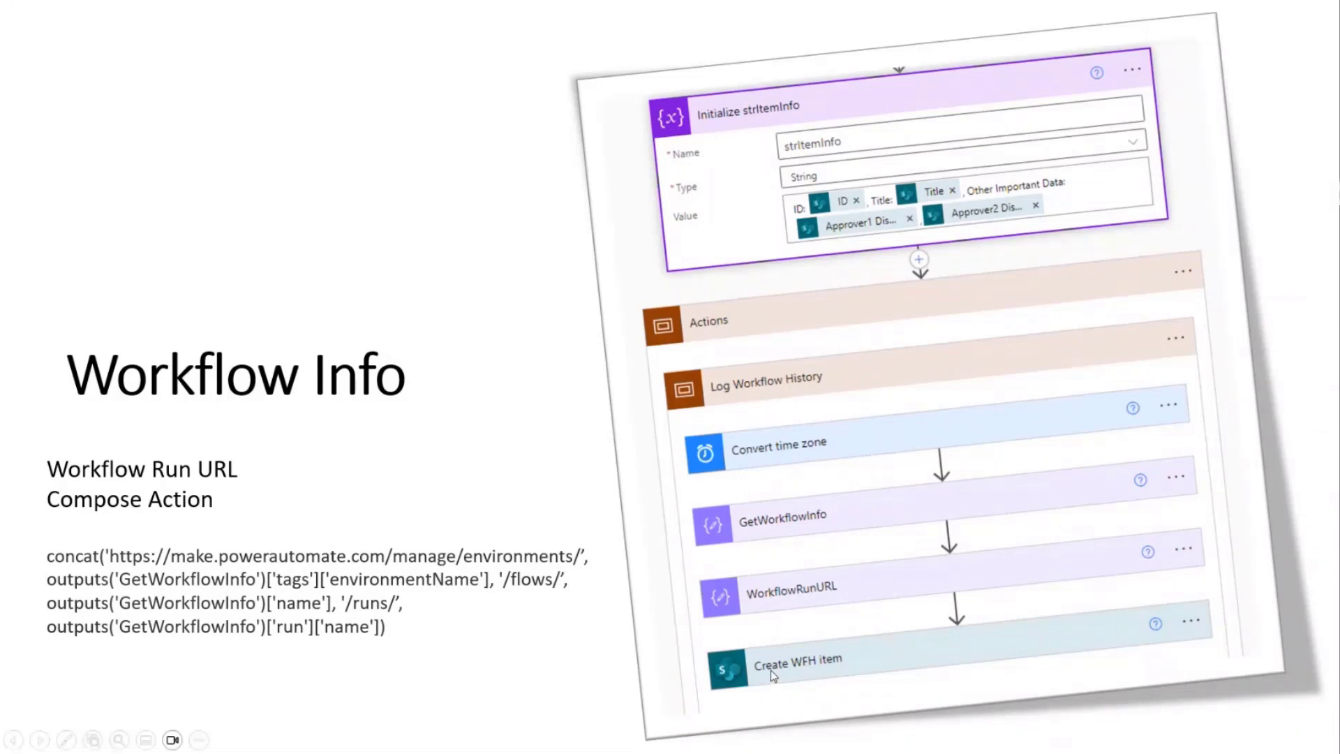
pyautogui.moveTo(834, 692)
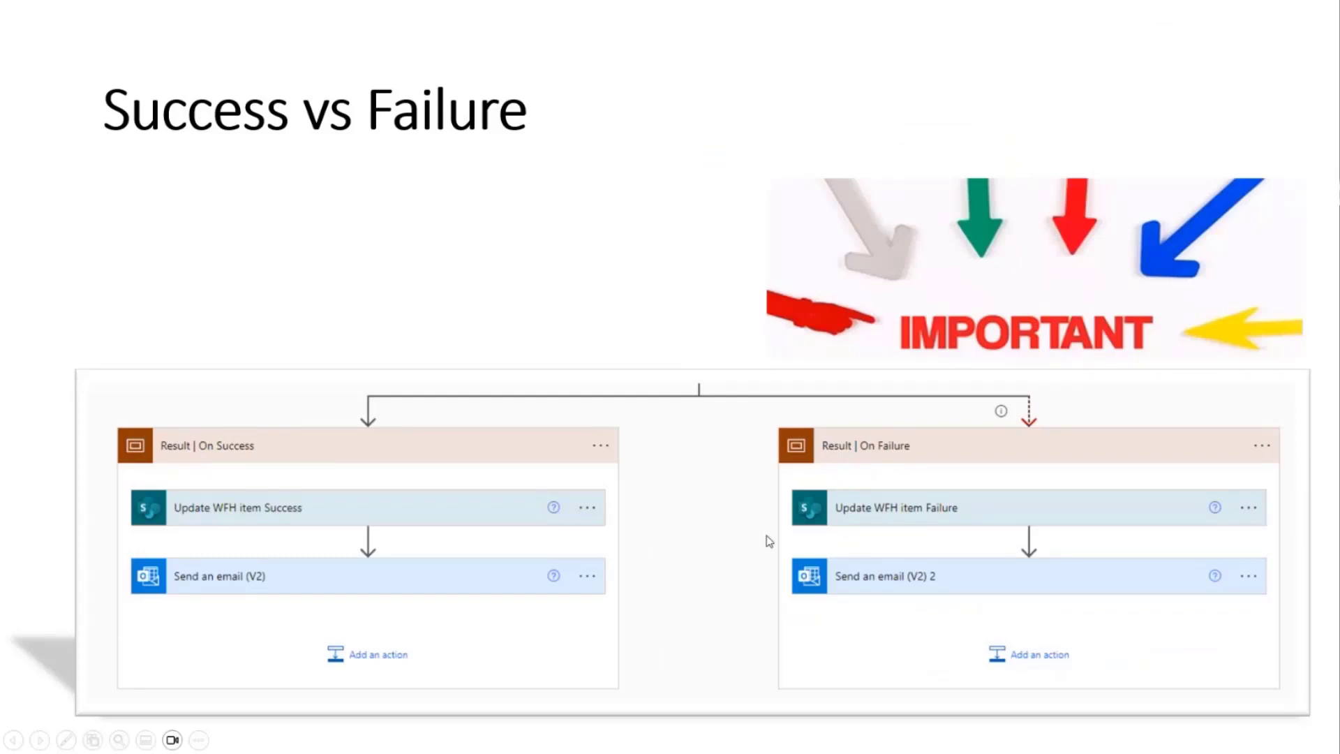
pyautogui.moveTo(268, 528)
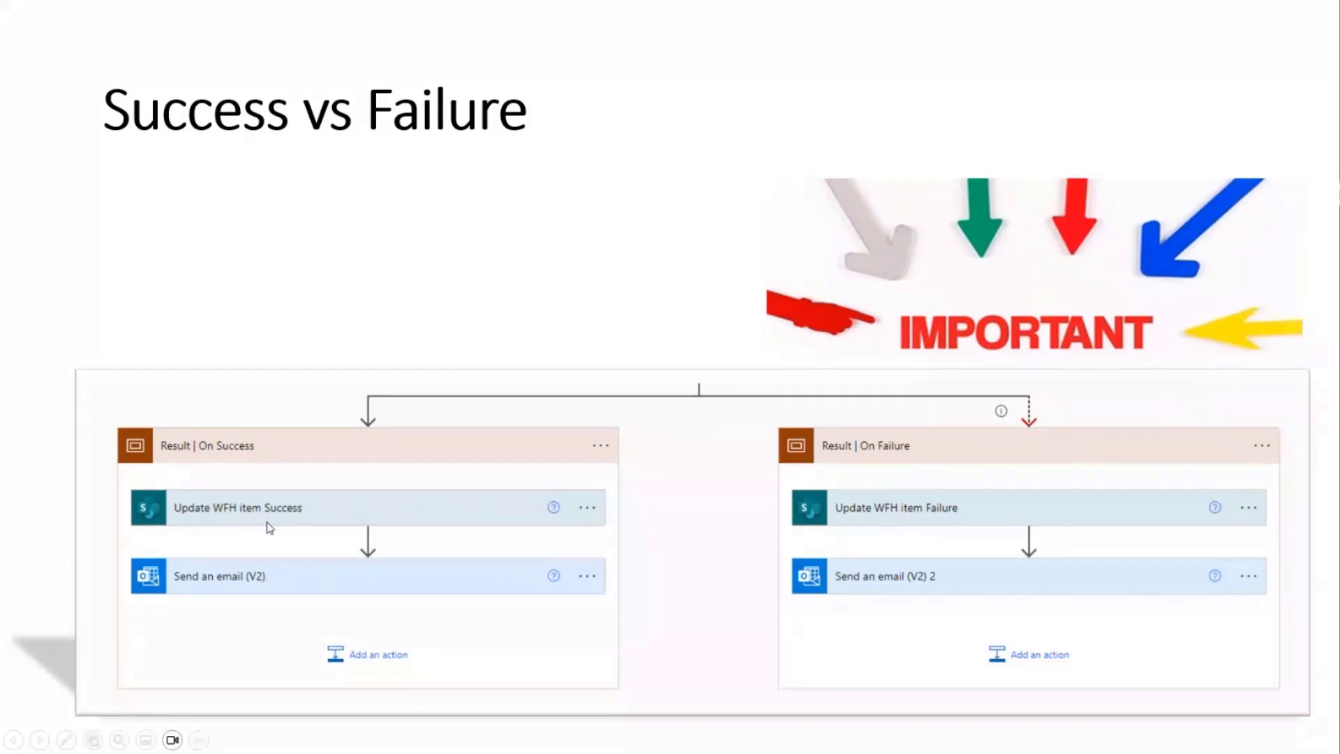
pyautogui.moveTo(907, 609)
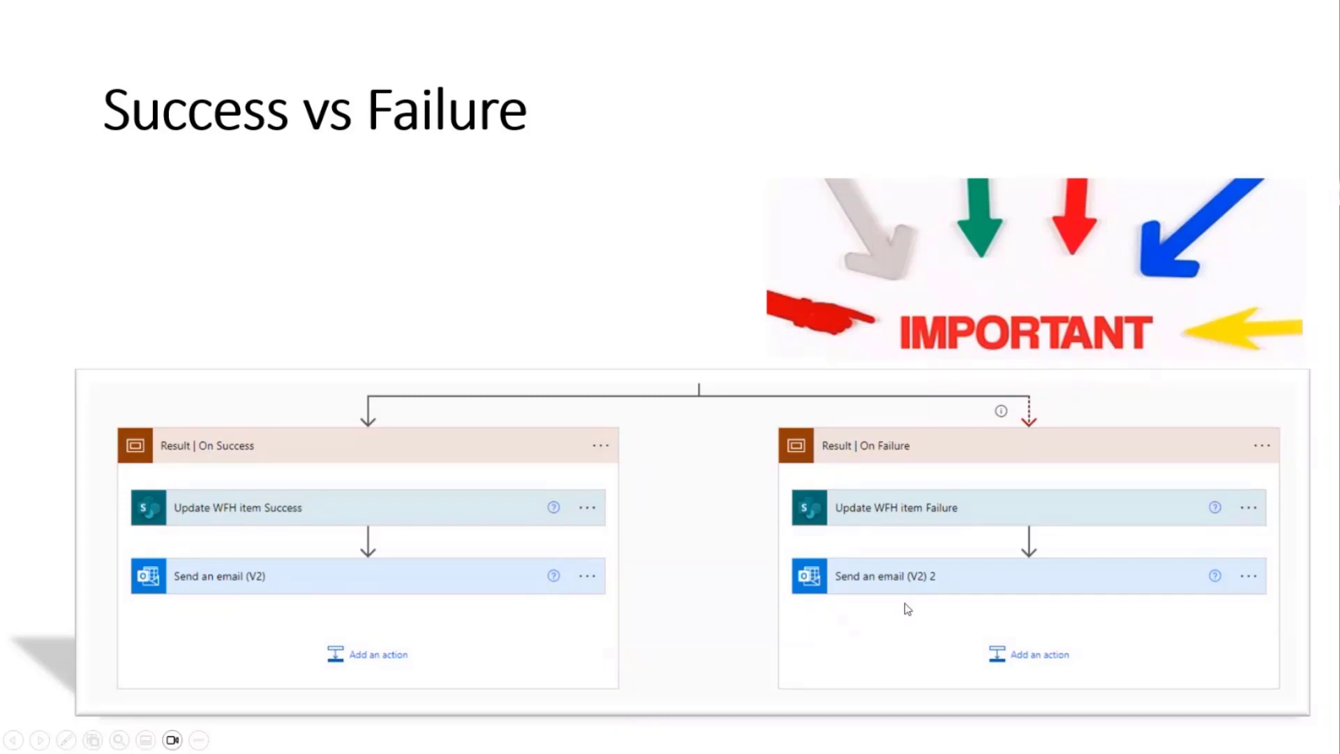
pyautogui.moveTo(837, 615)
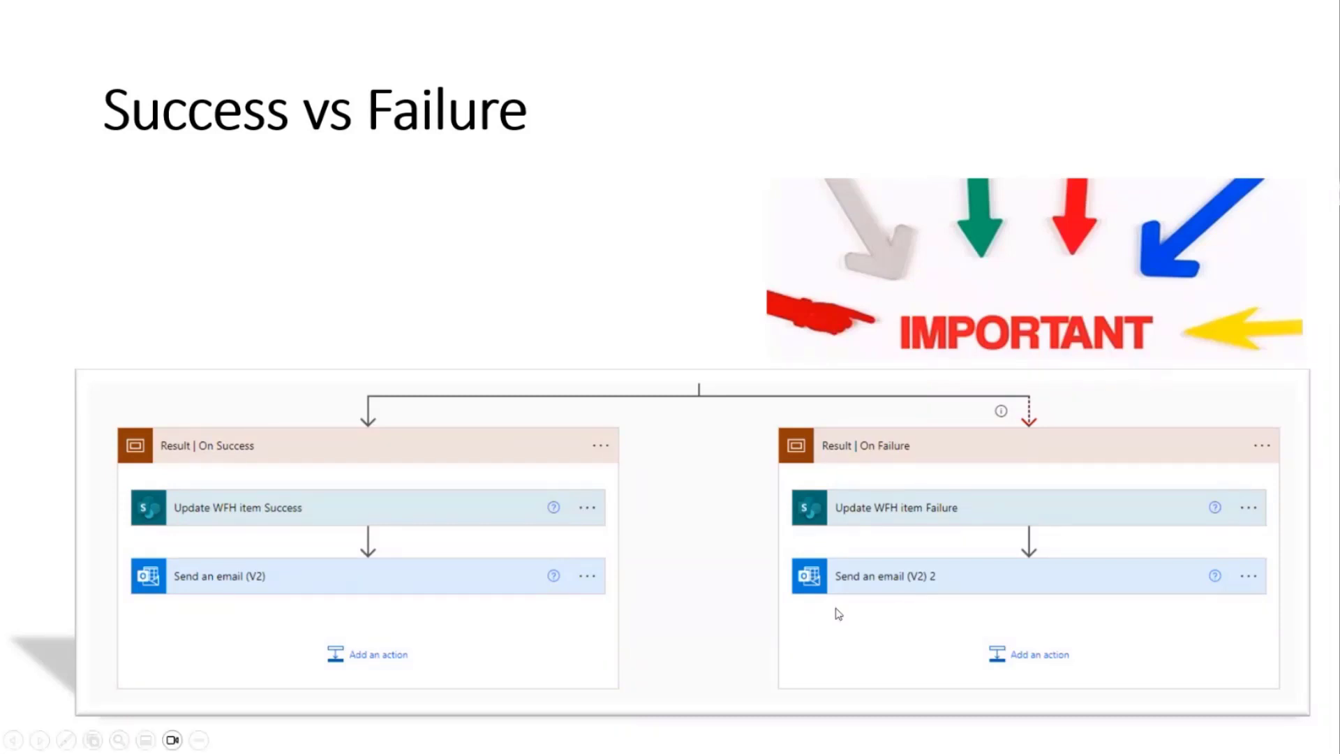
pyautogui.moveTo(1030, 407)
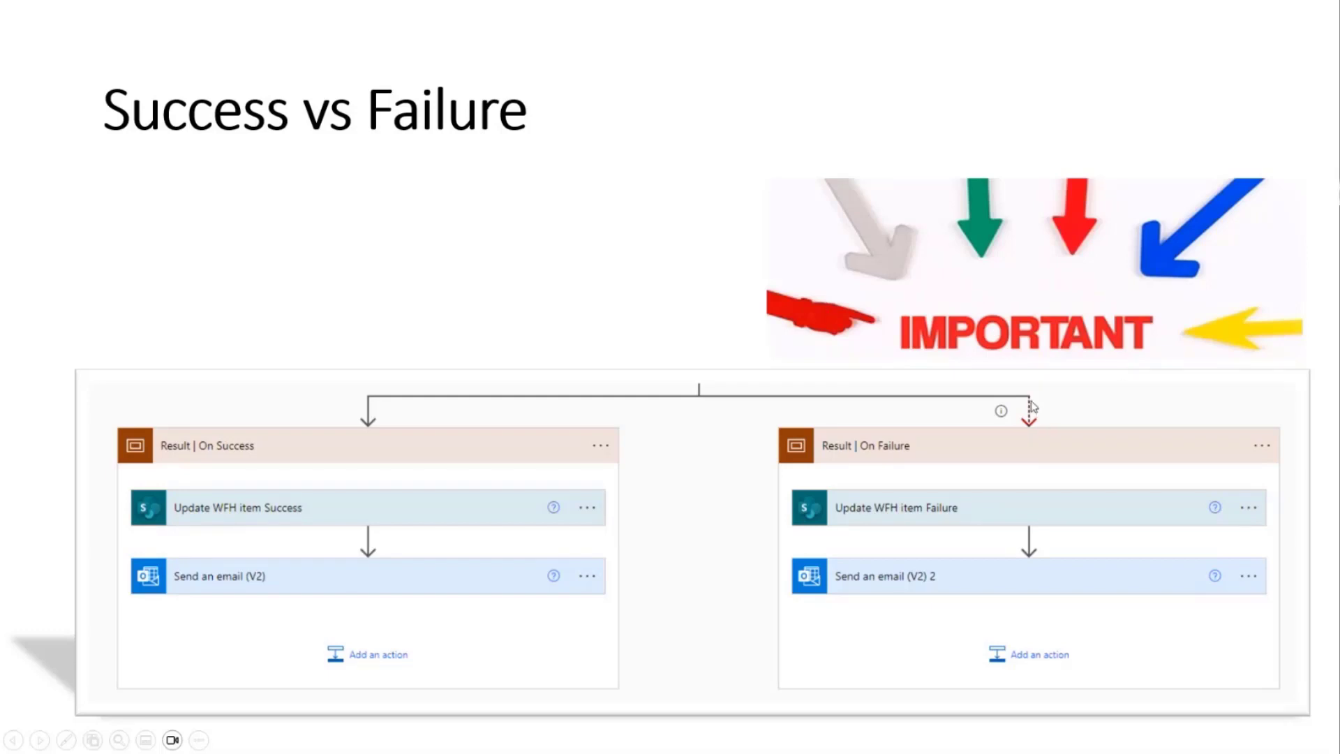
pyautogui.moveTo(666, 268)
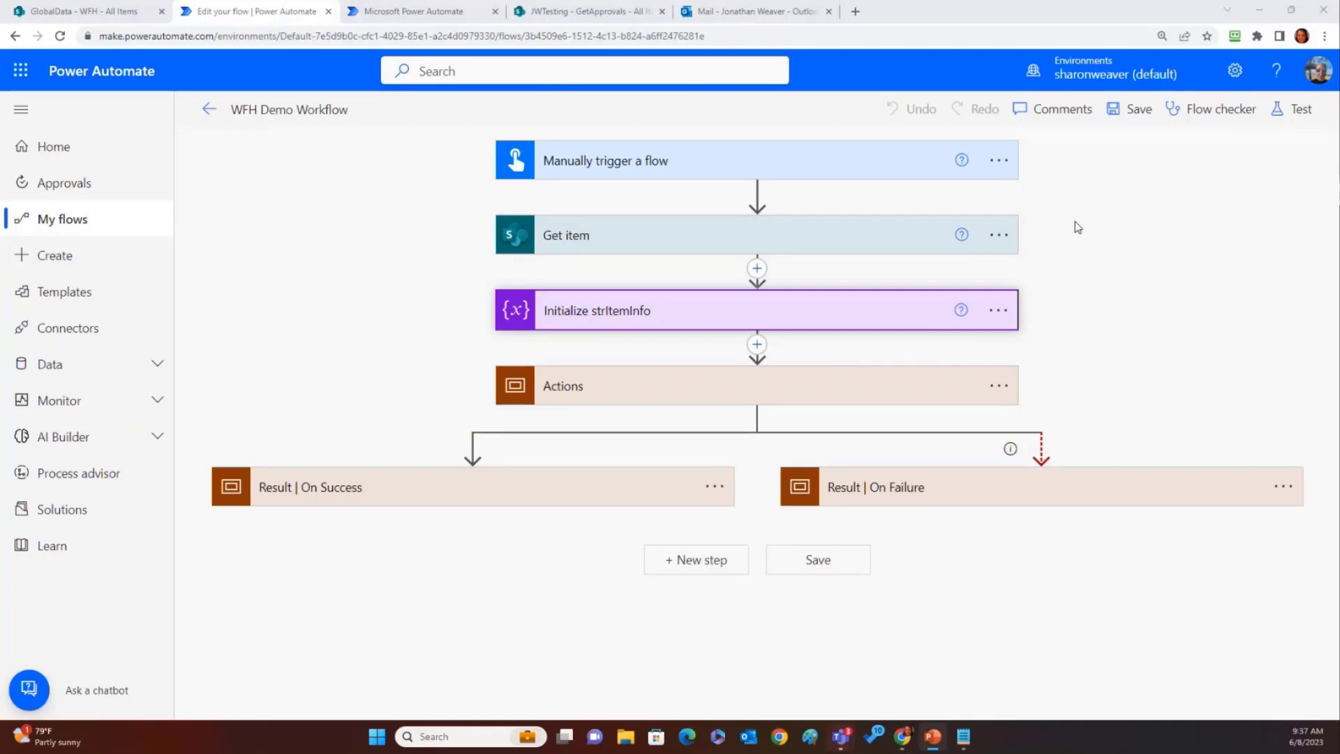
pyautogui.moveTo(661, 165)
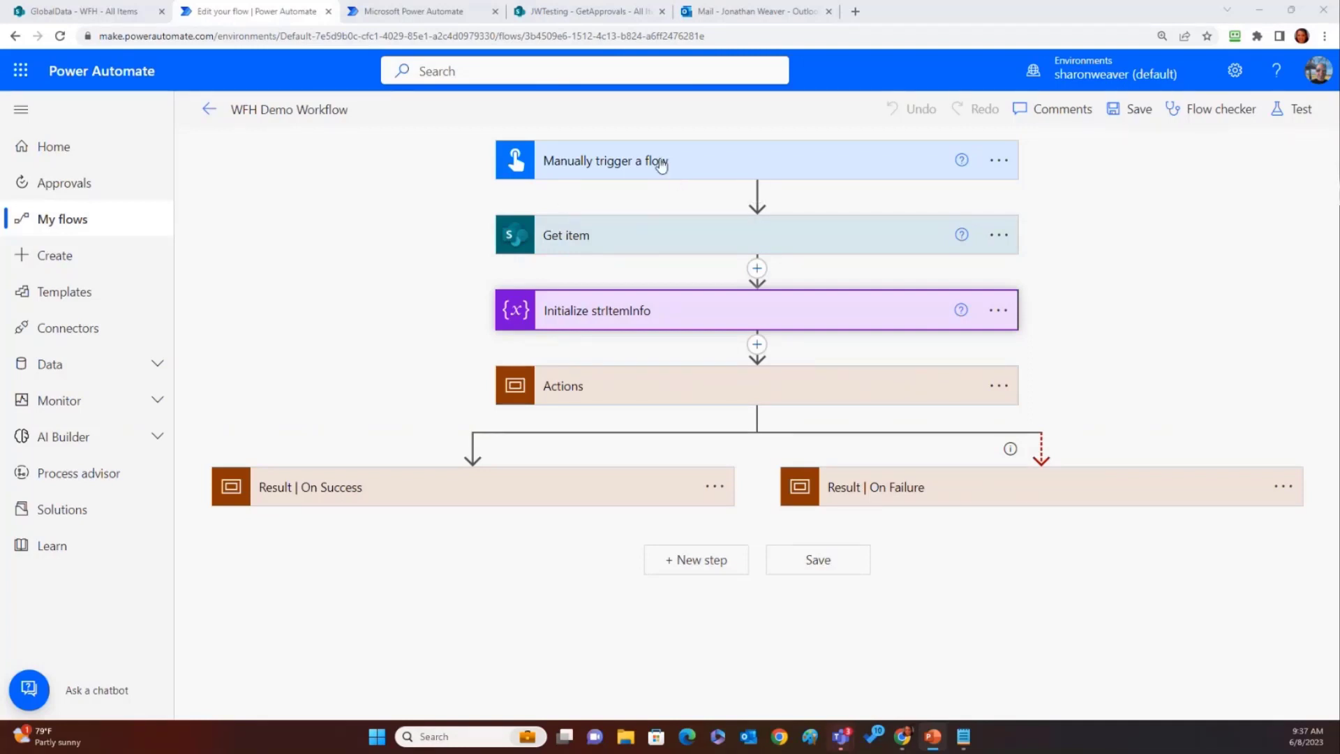
pyautogui.moveTo(618, 131)
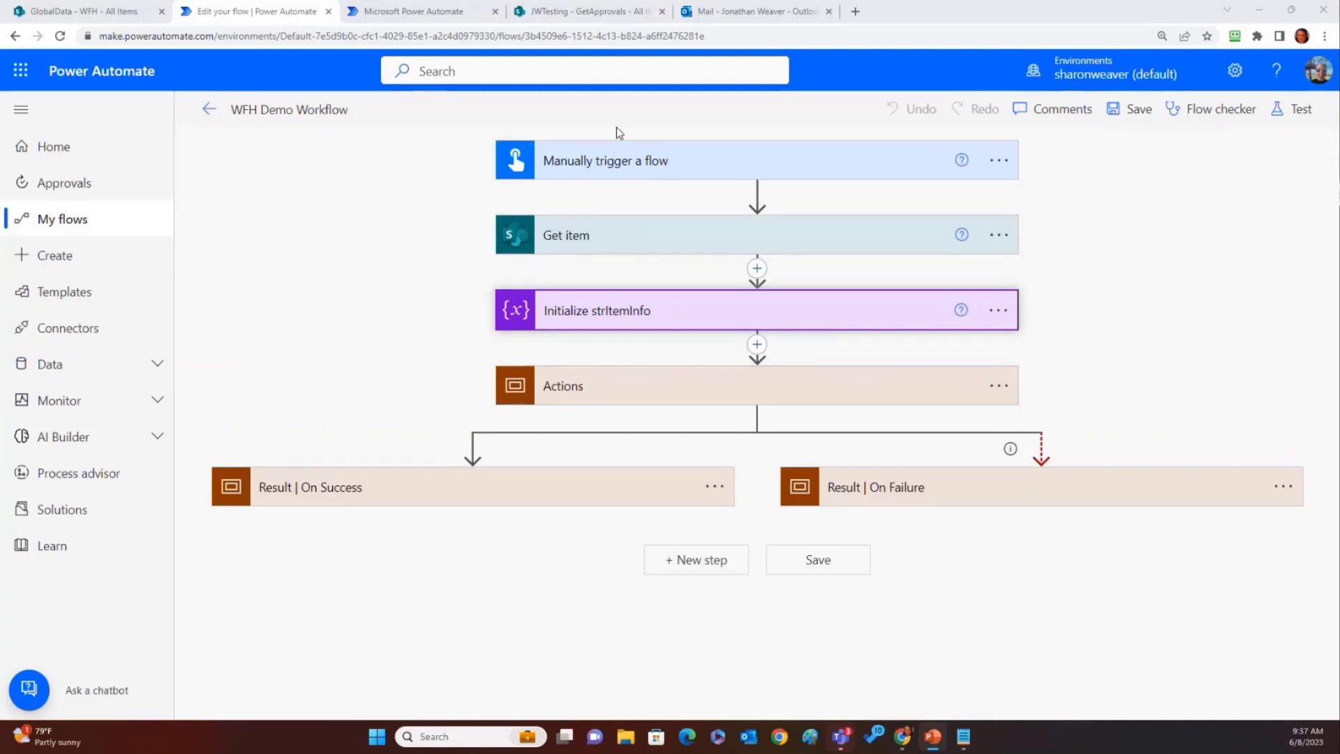
pyautogui.moveTo(648, 232)
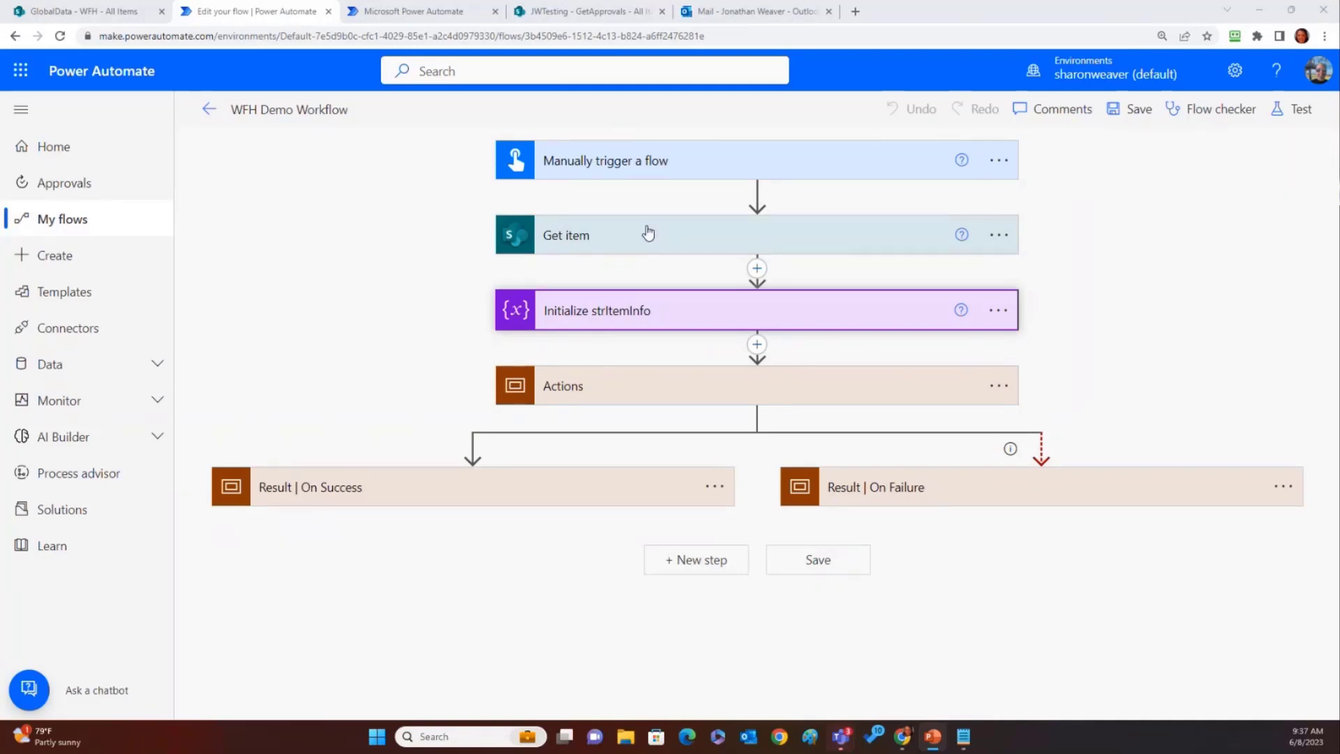
pyautogui.moveTo(625, 236)
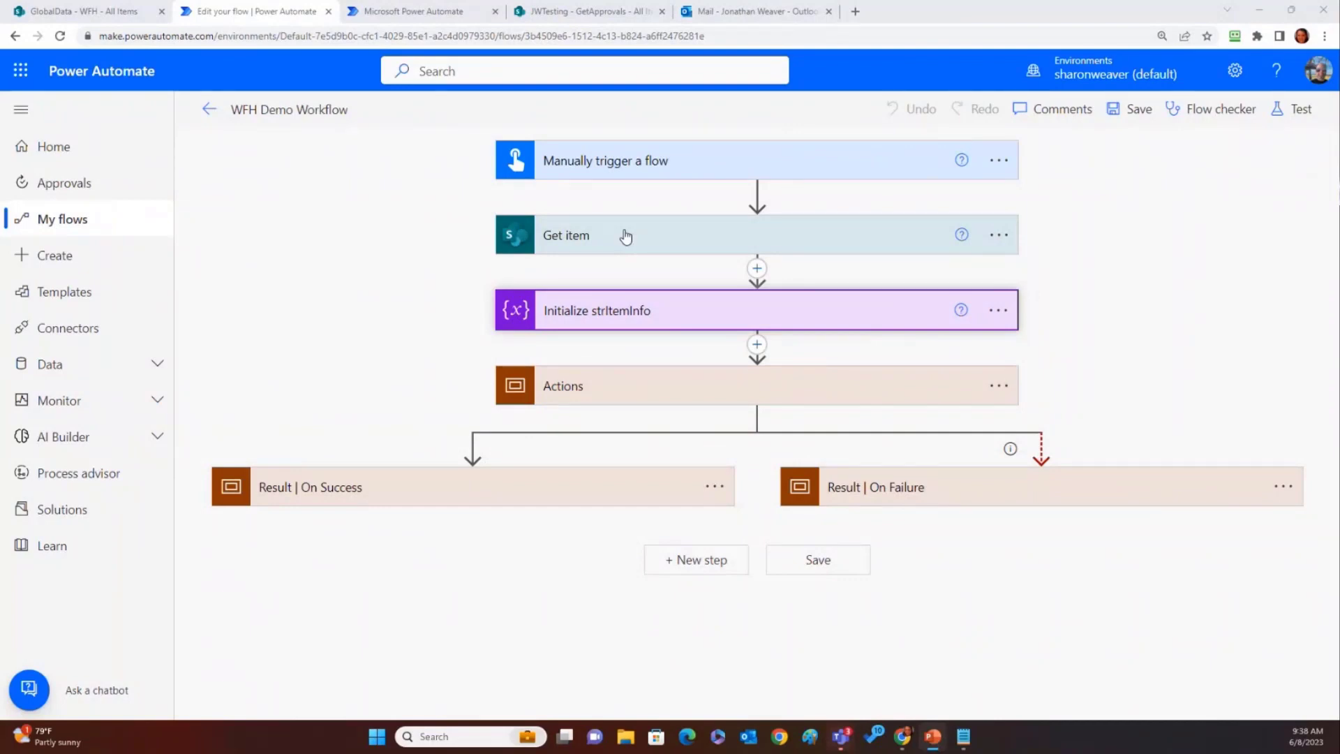
pyautogui.moveTo(553, 244)
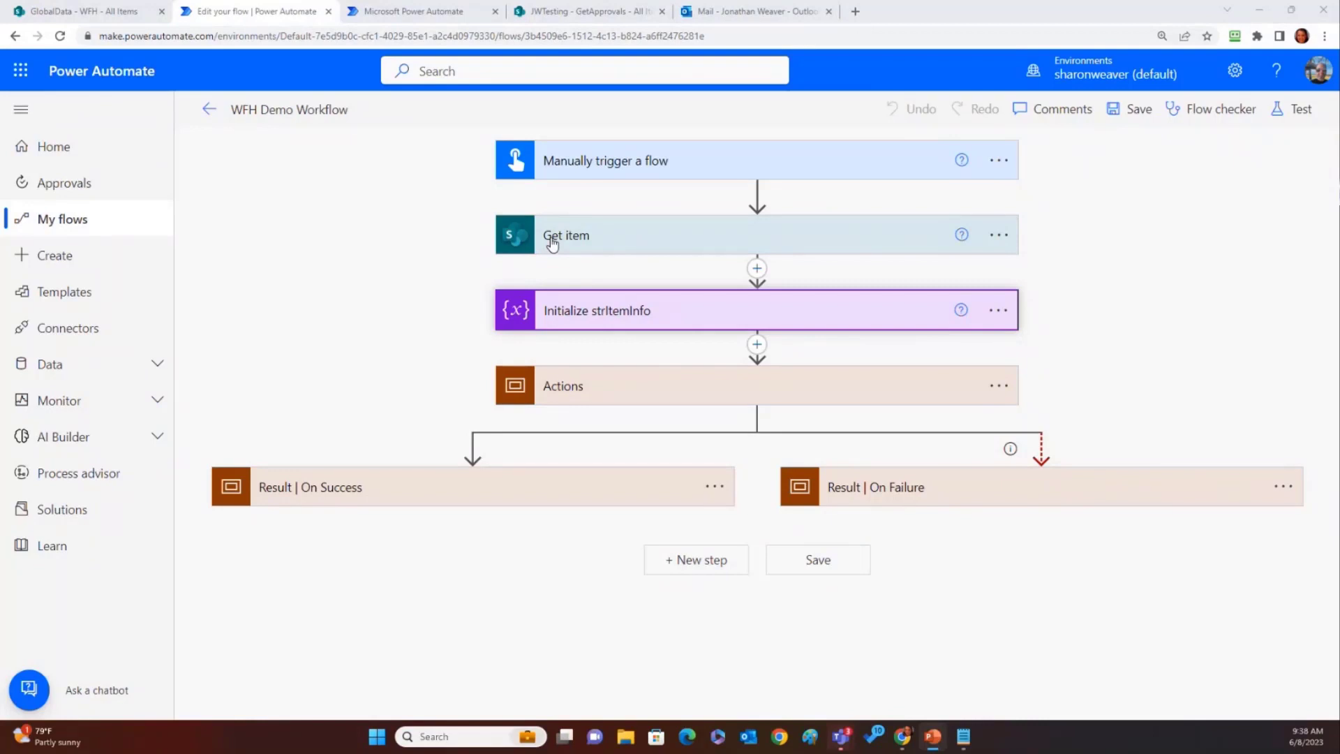
pyautogui.moveTo(746, 240)
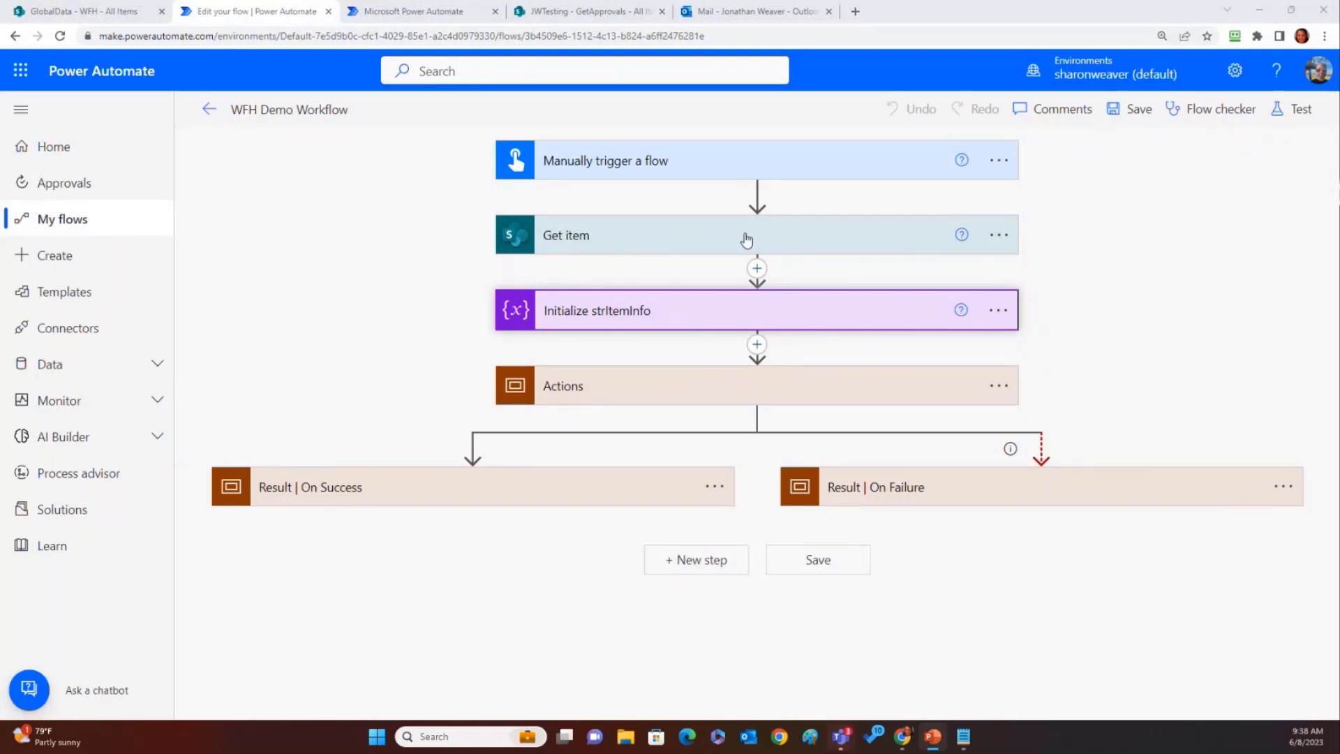
pyautogui.moveTo(667, 354)
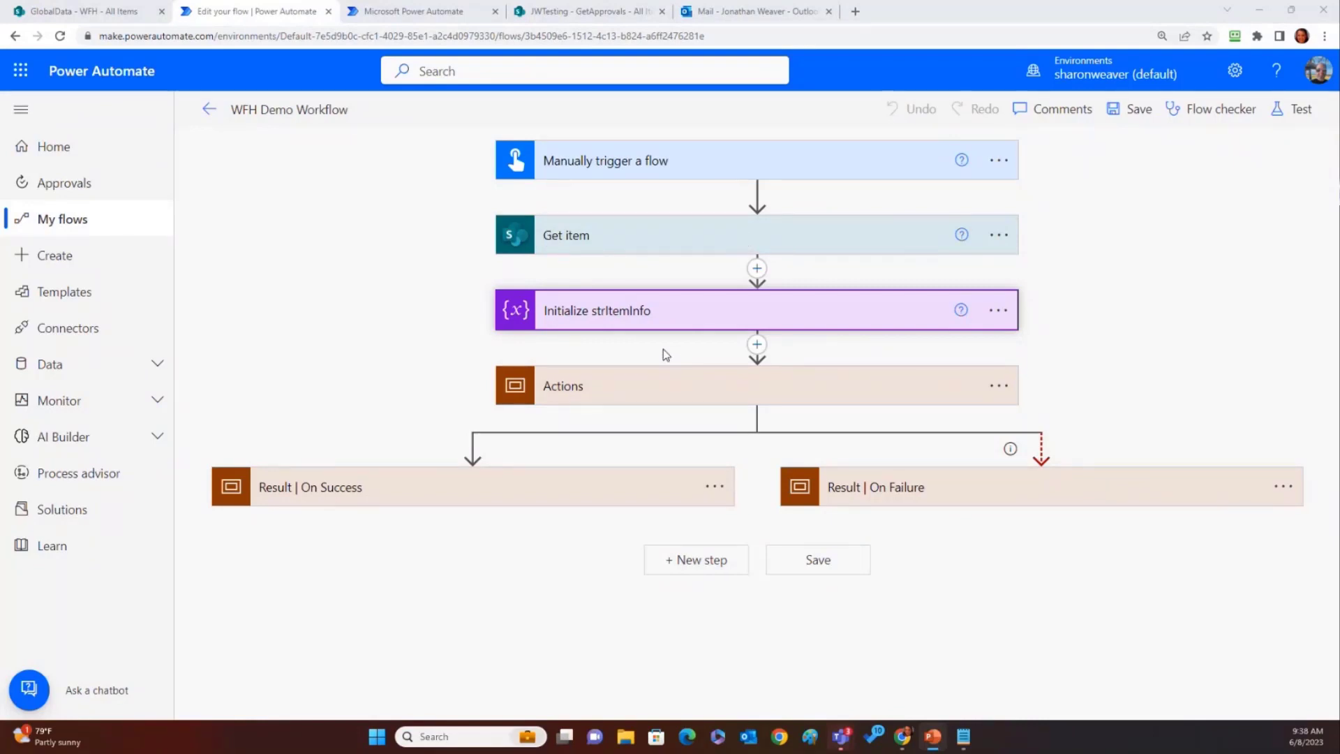
pyautogui.moveTo(658, 318)
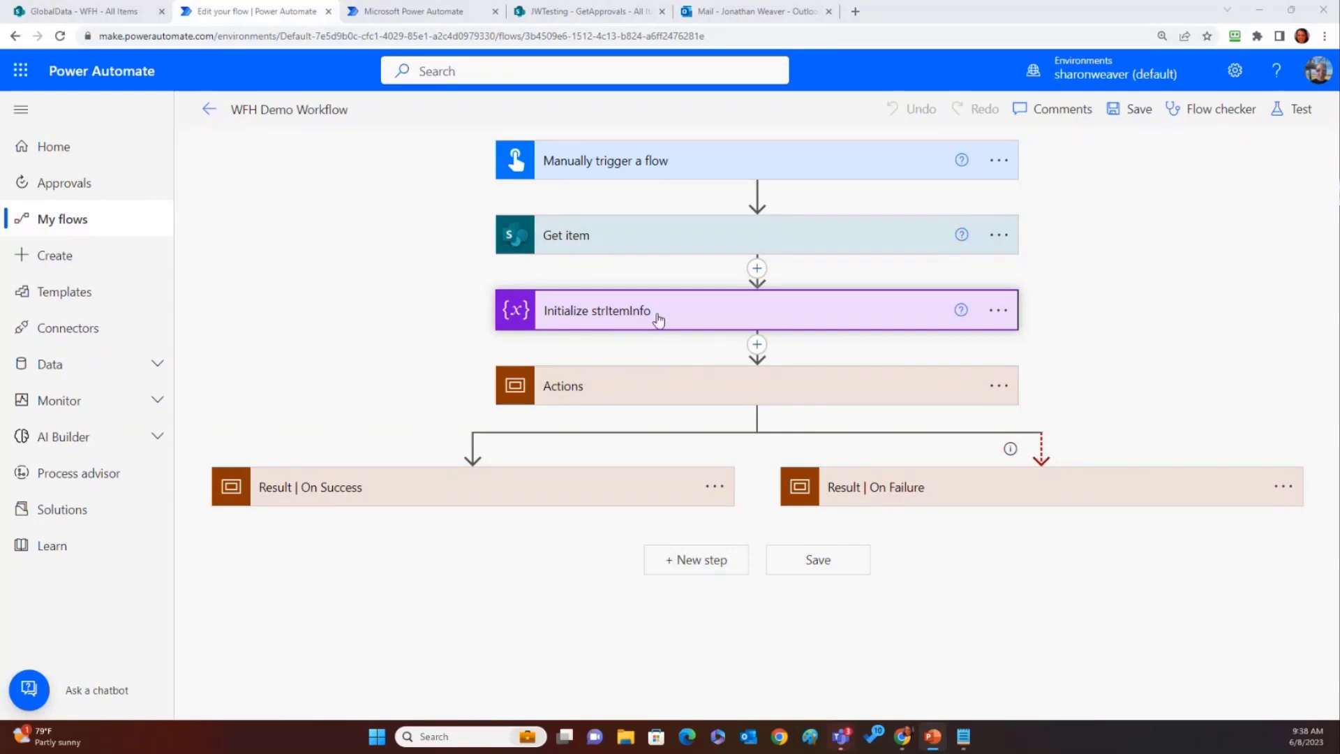
pyautogui.moveTo(681, 321)
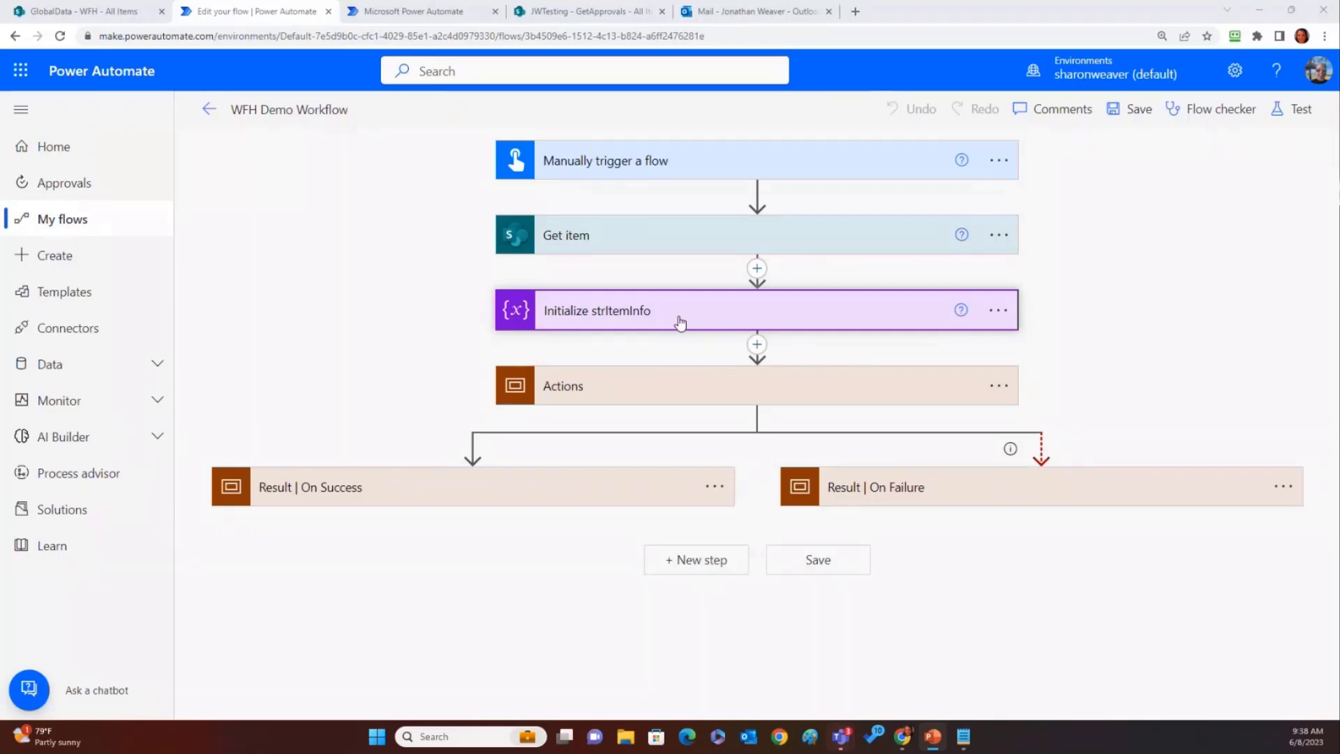
pyautogui.moveTo(681, 246)
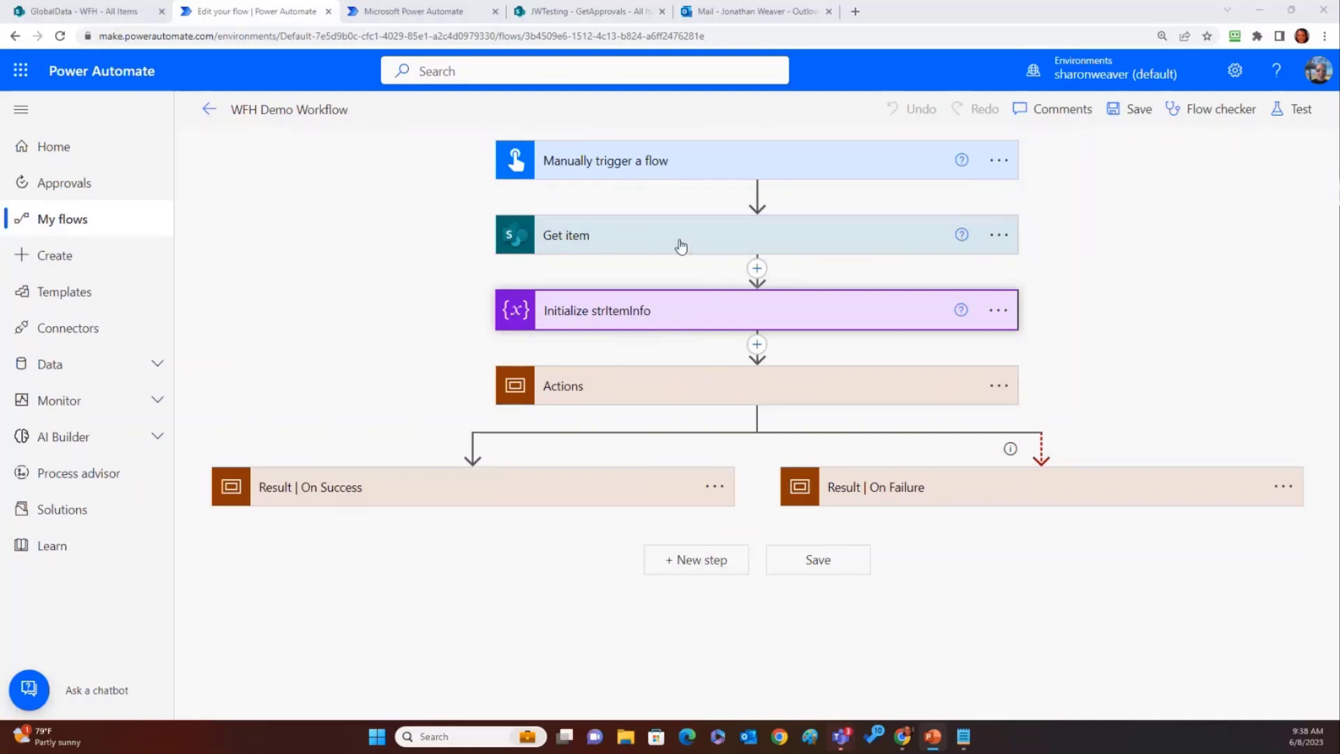
pyautogui.moveTo(673, 240)
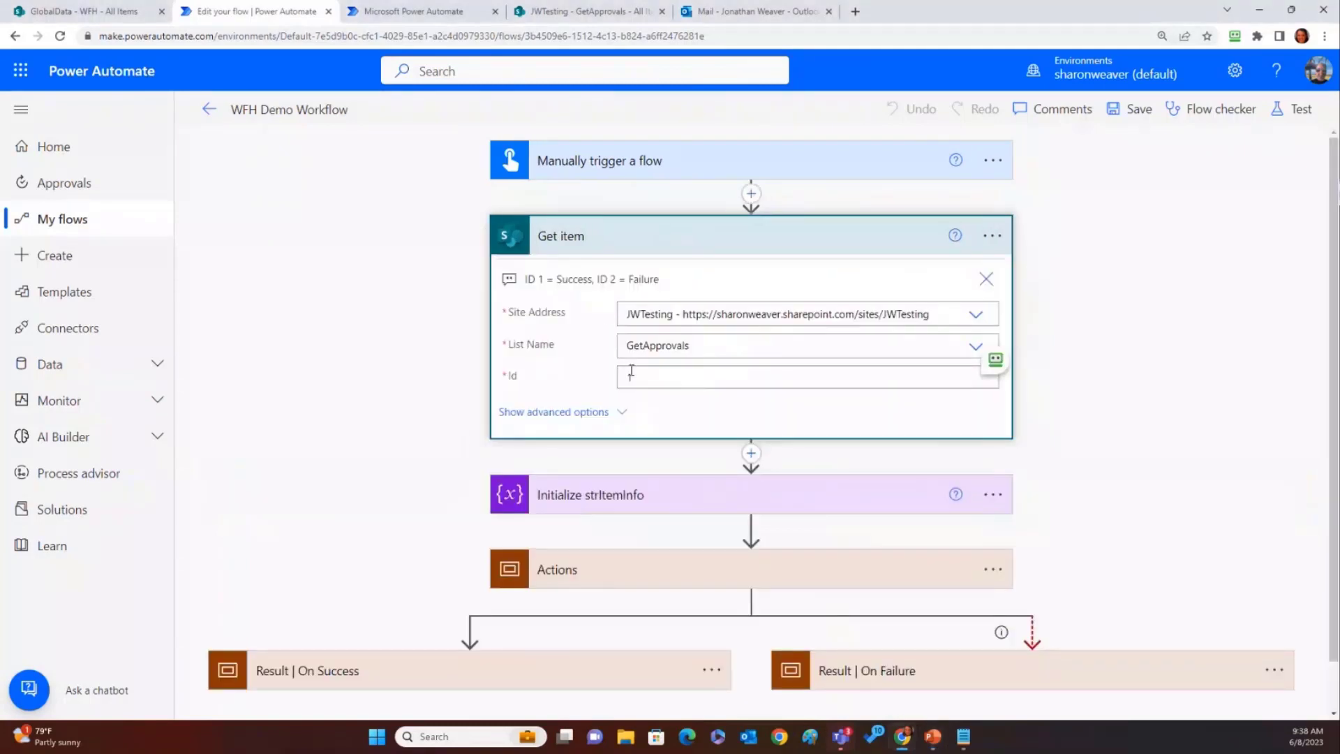
# Set the Get item Id to 1 and reveal the Initialize strItemInfo variable settings
pyautogui.write('1')
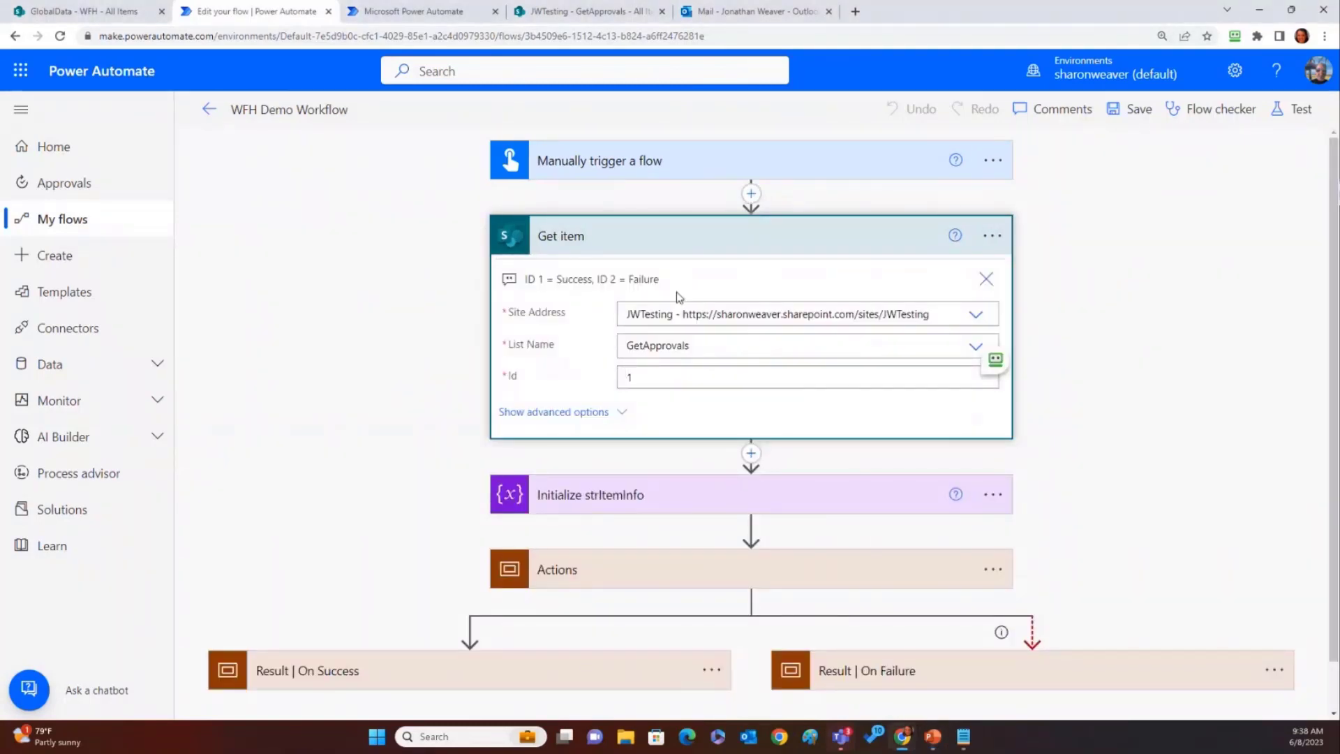
pyautogui.click(985, 278)
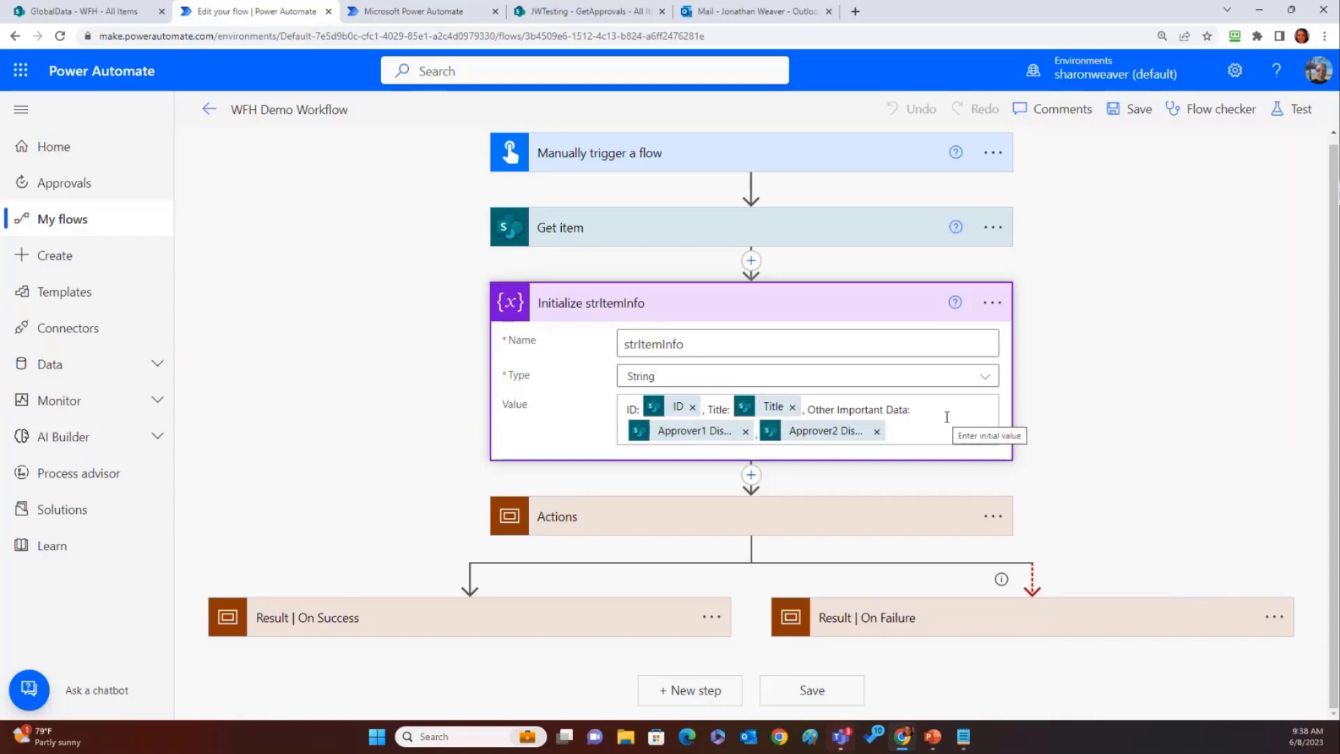
pyautogui.moveTo(951, 412)
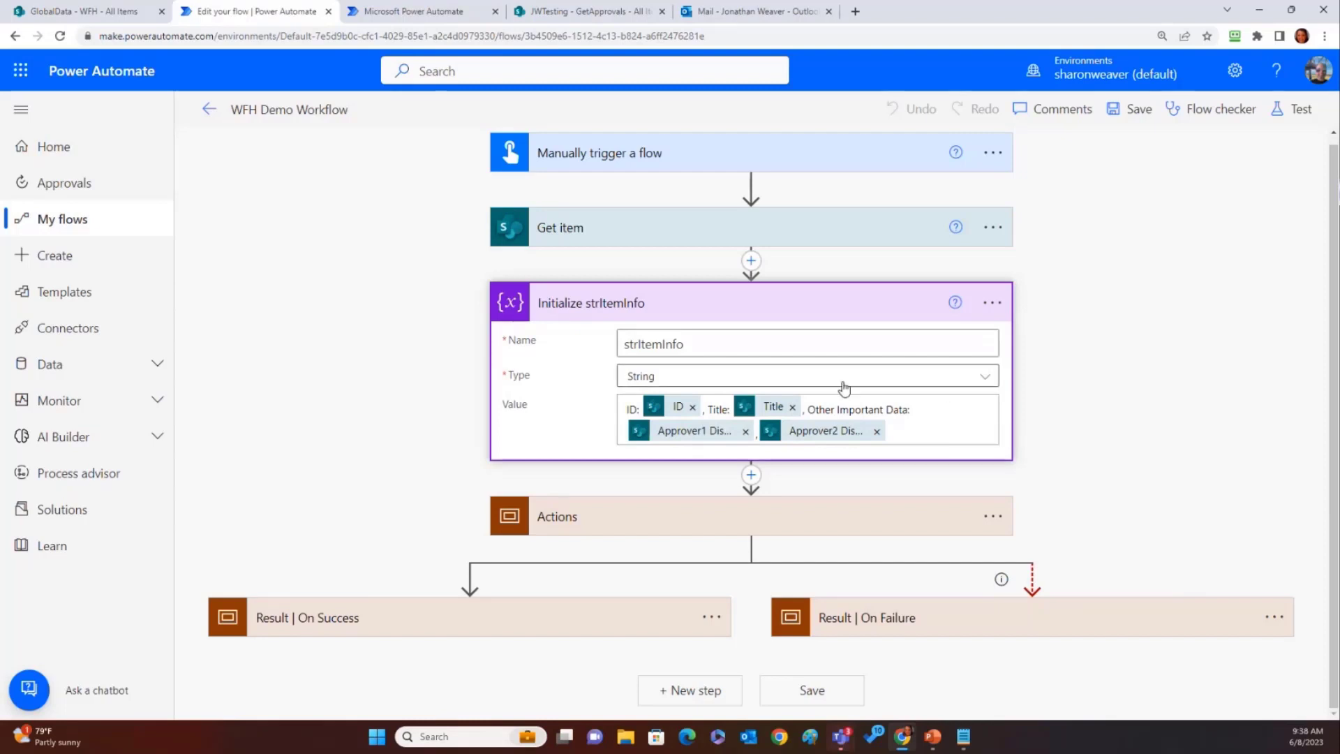
pyautogui.moveTo(790, 504)
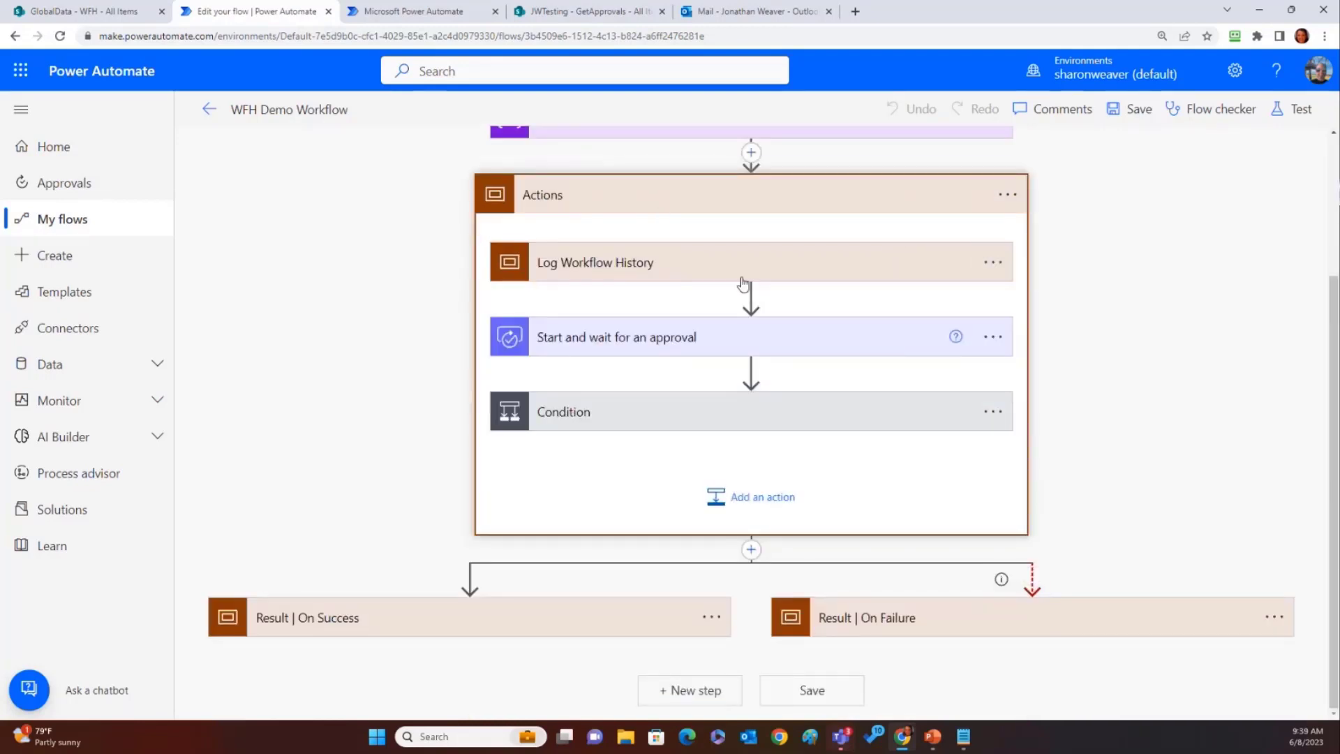
pyautogui.click(749, 152)
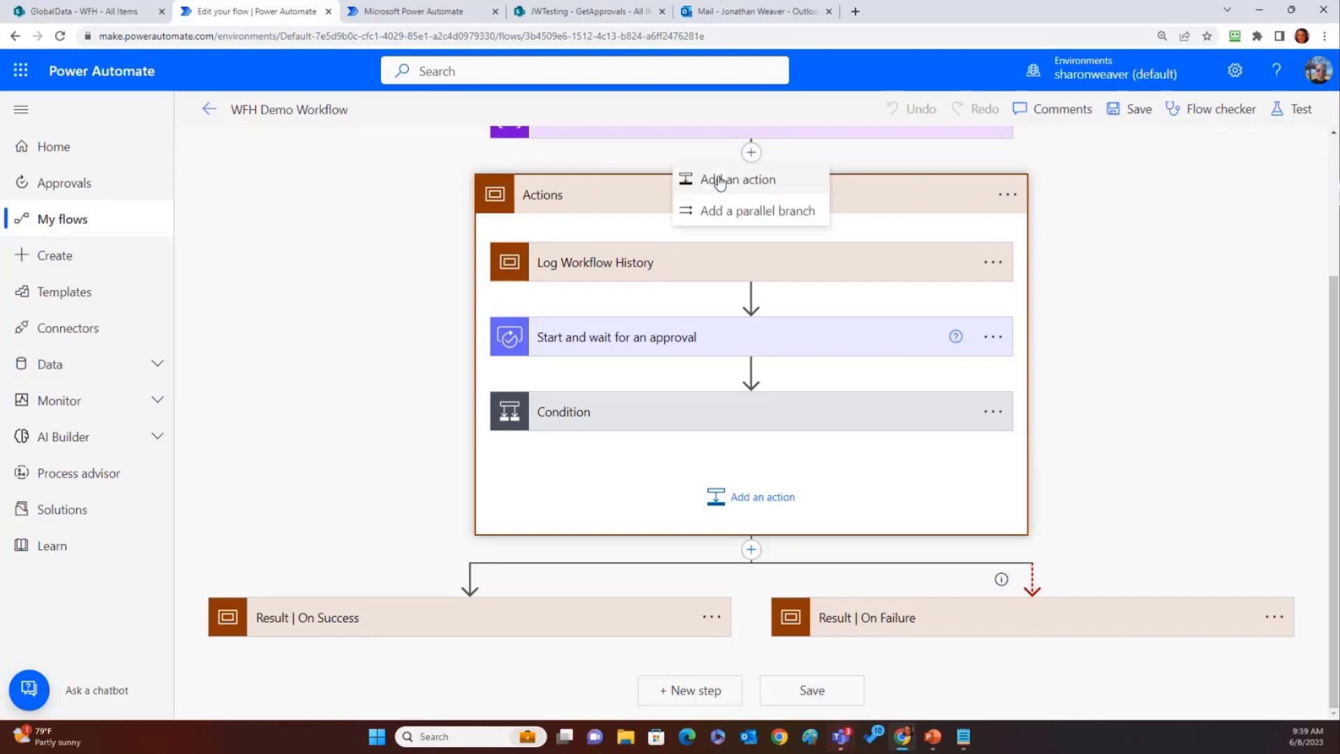
pyautogui.click(737, 179)
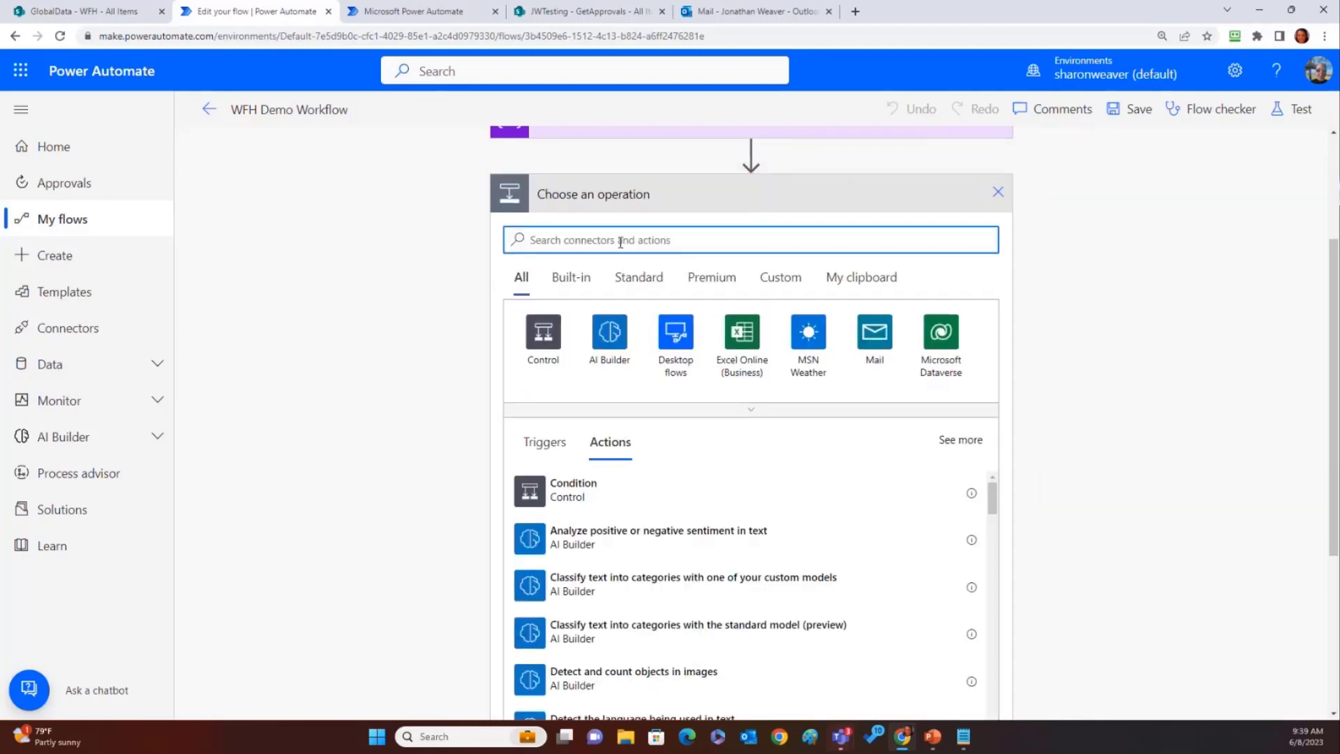
pyautogui.write('scope')
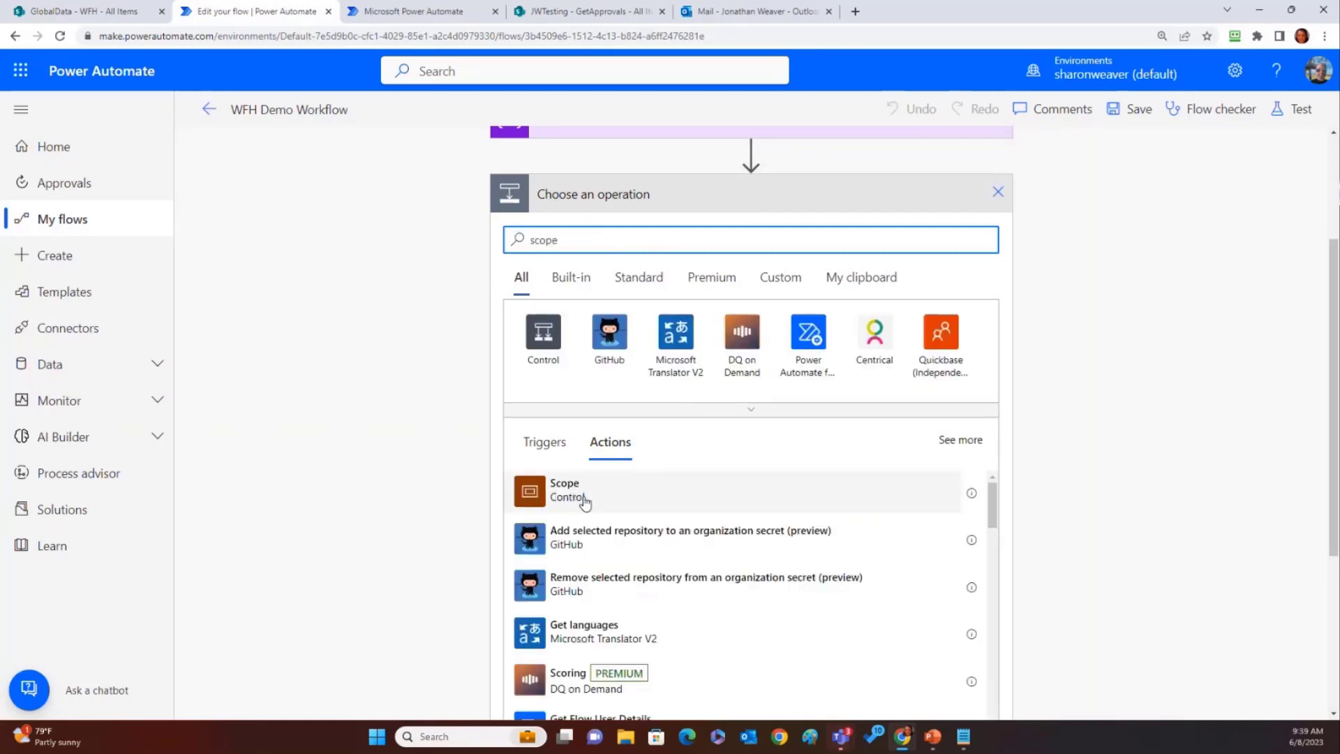
pyautogui.moveTo(603, 483)
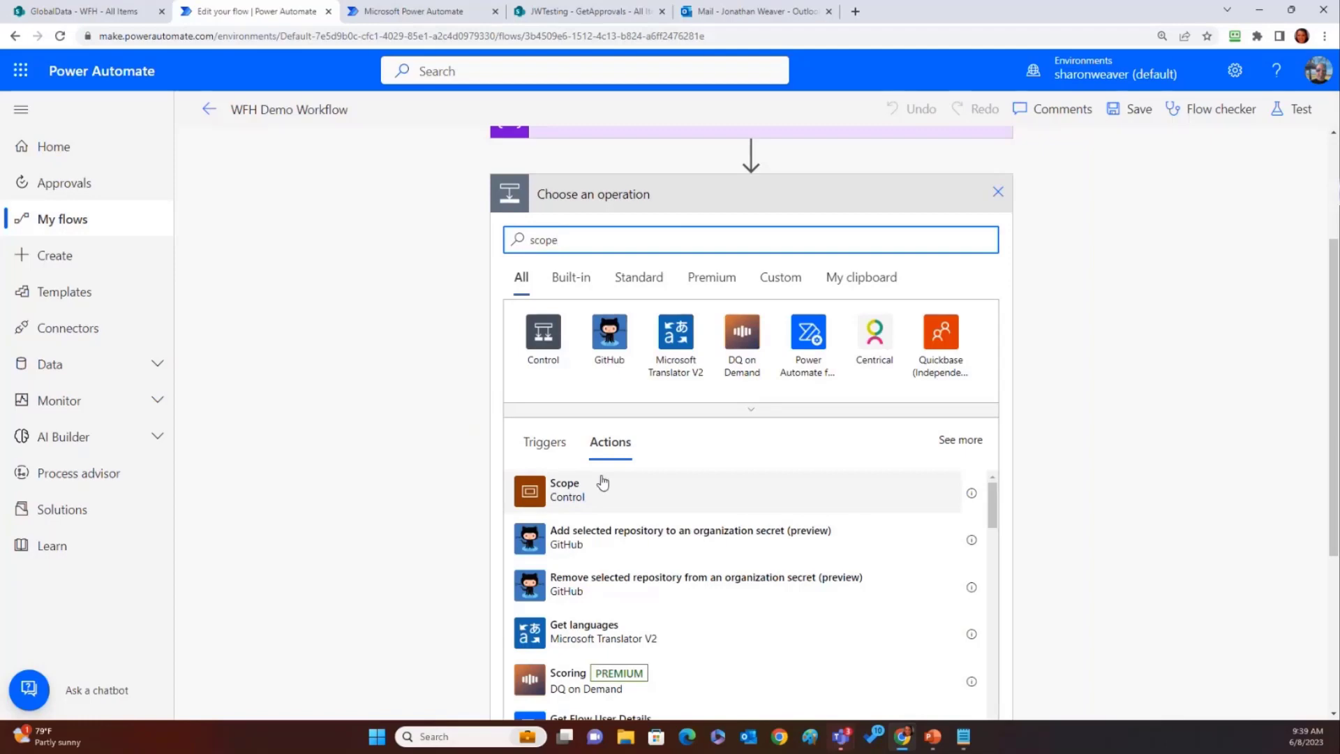
pyautogui.moveTo(968, 195)
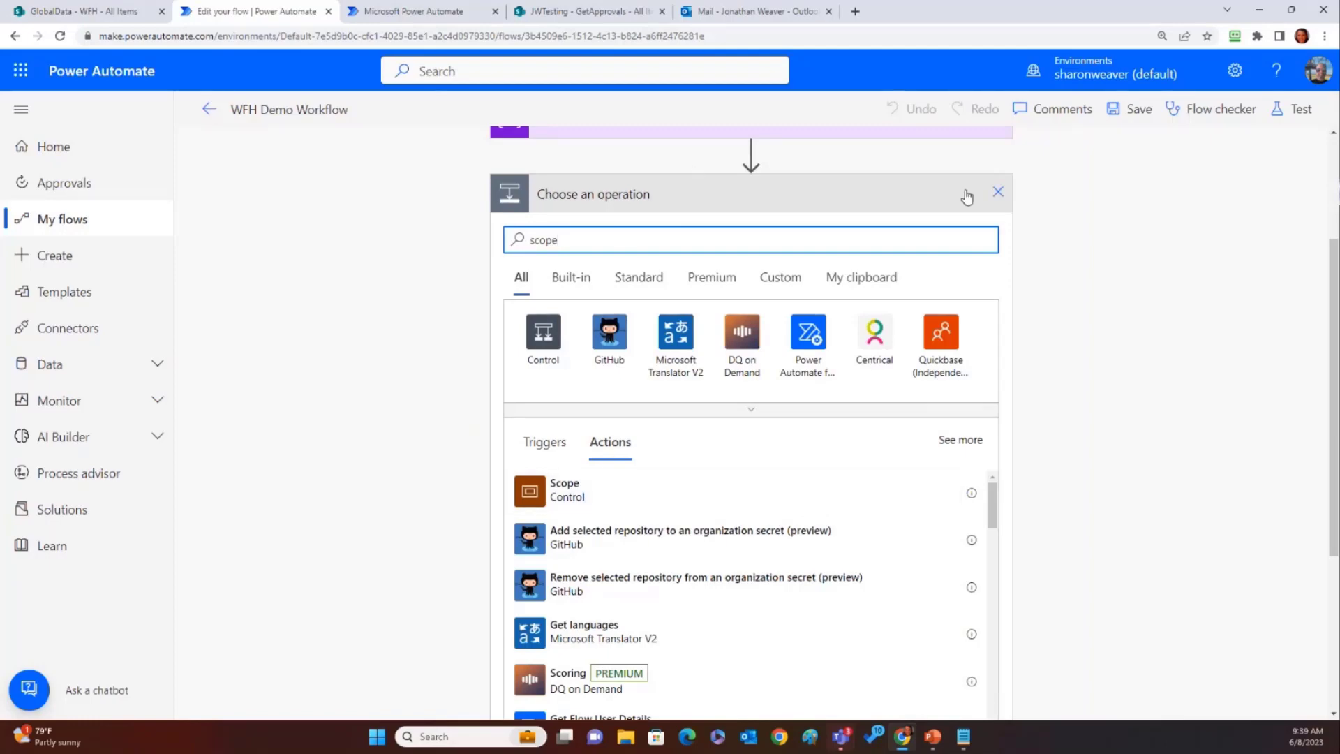
pyautogui.moveTo(1000, 194)
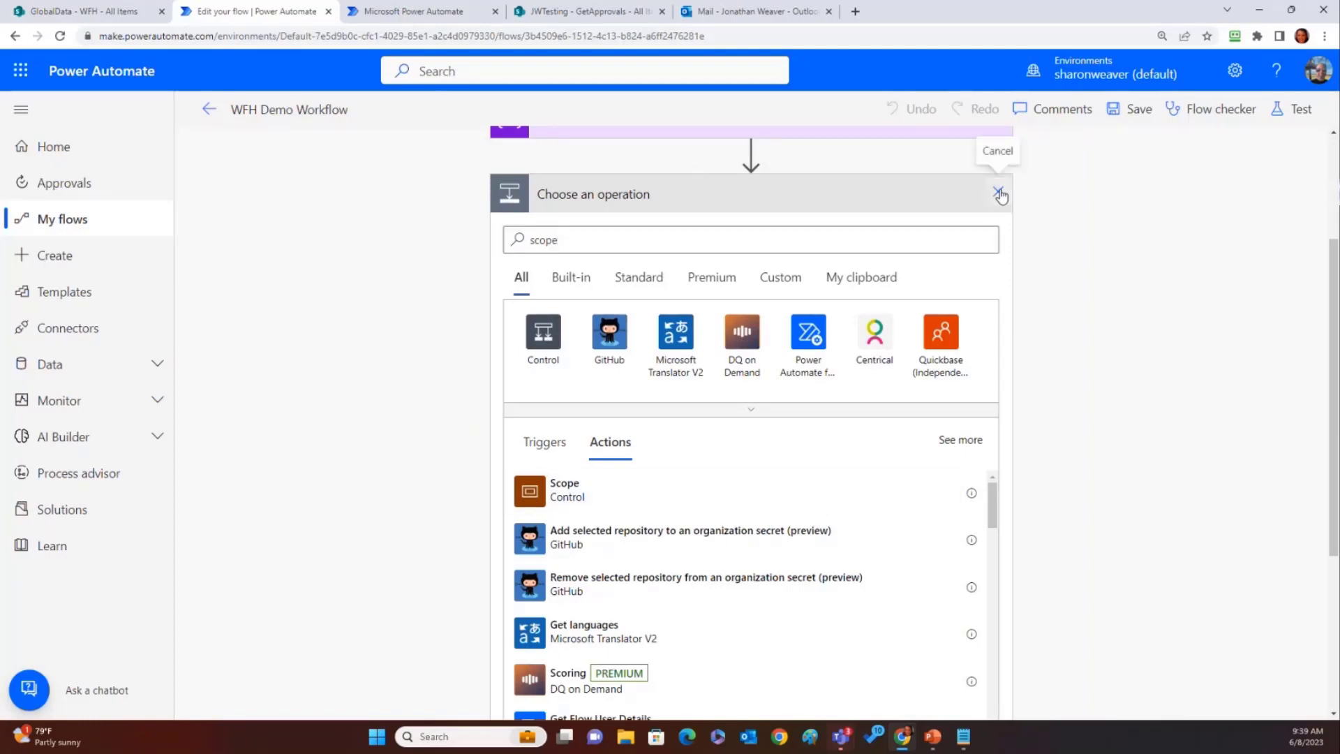
pyautogui.click(999, 193)
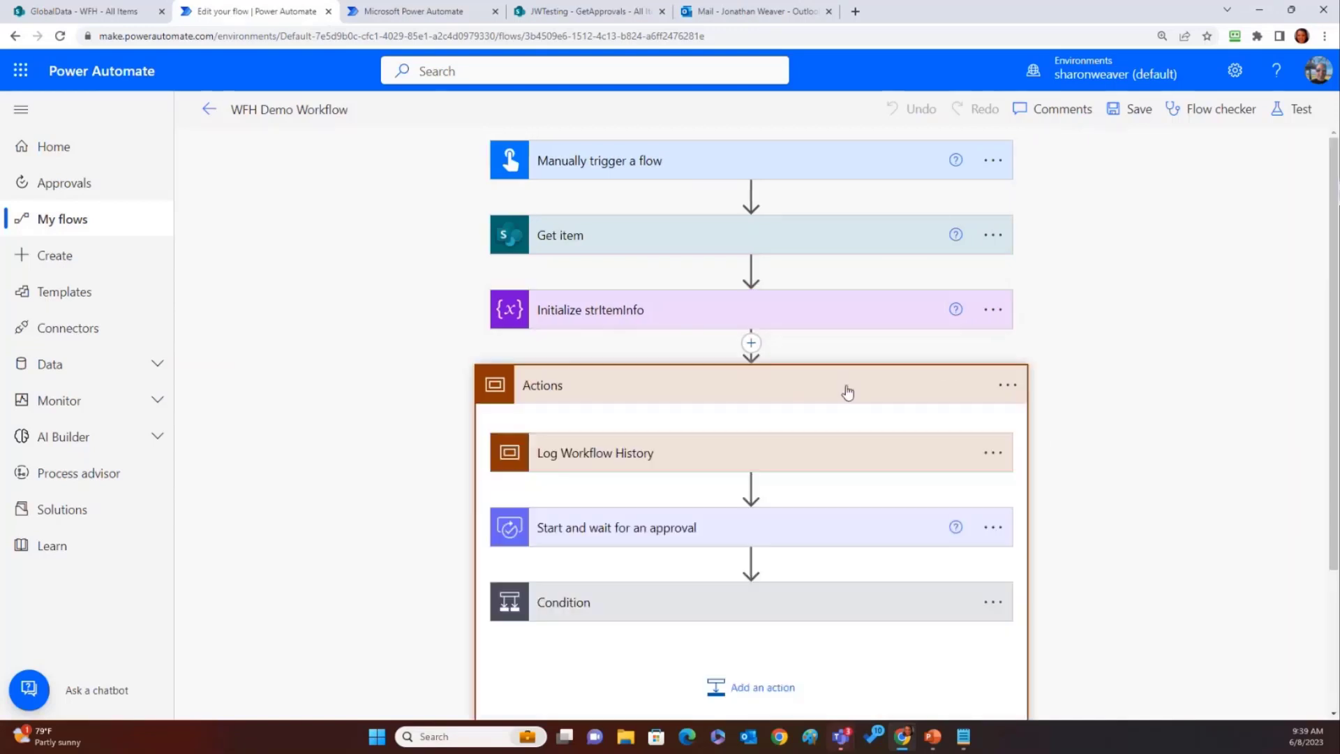
# Review Convert time zone and GetWorkflowInfo, exposing the workflow() expression behind its inputs
pyautogui.scroll(-3)
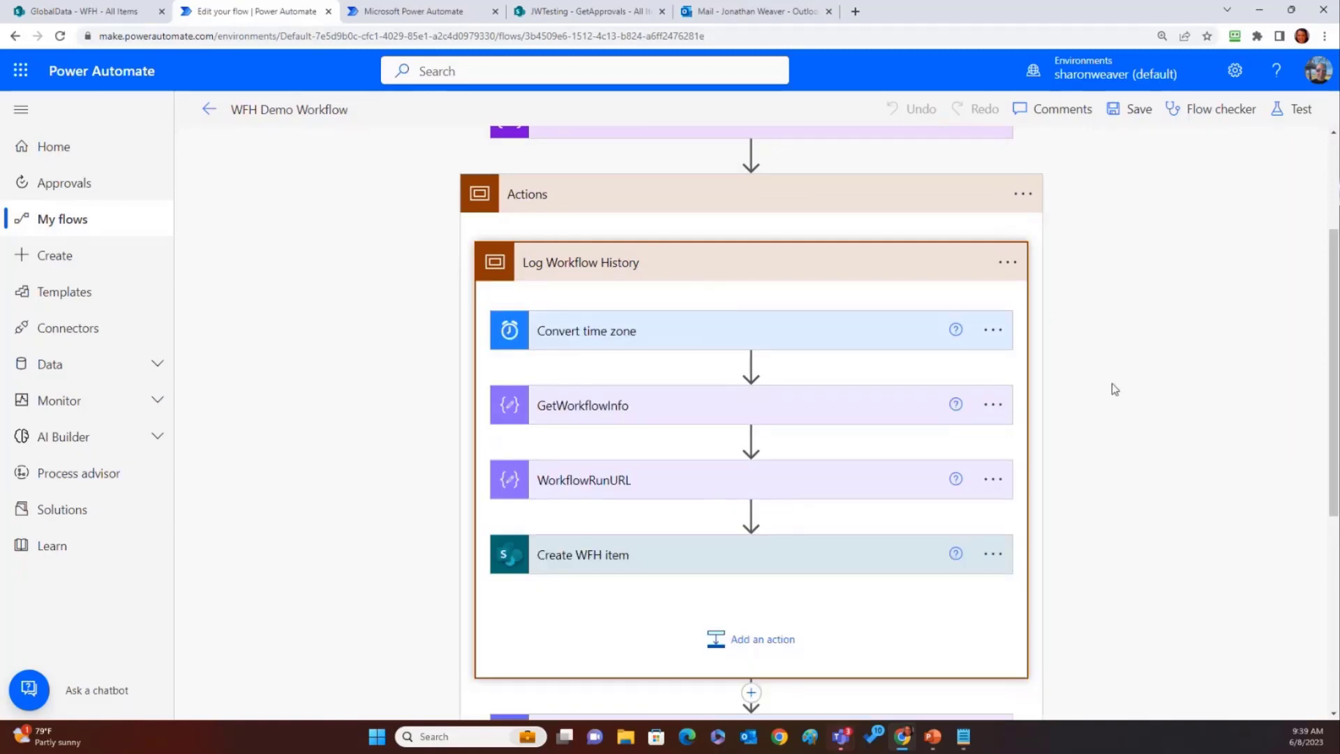
pyautogui.click(586, 330)
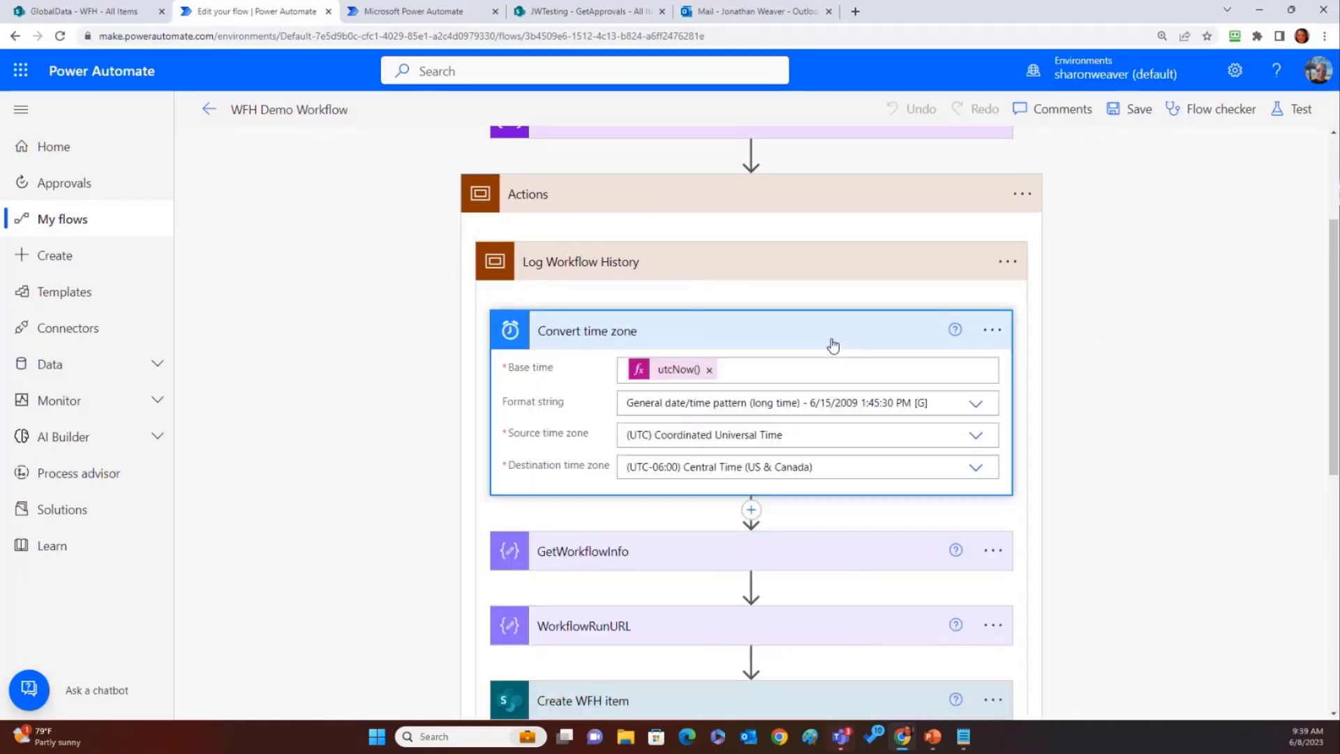
pyautogui.moveTo(700, 490)
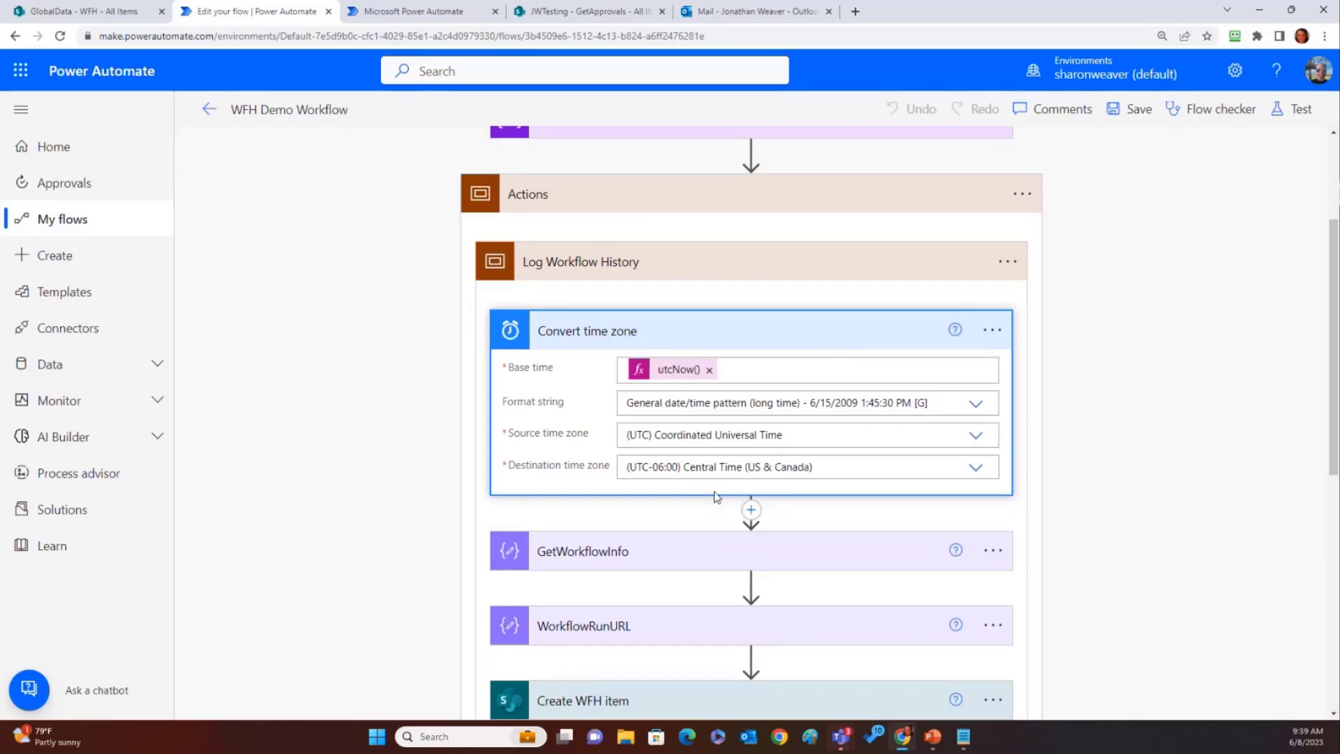
pyautogui.click(586, 330)
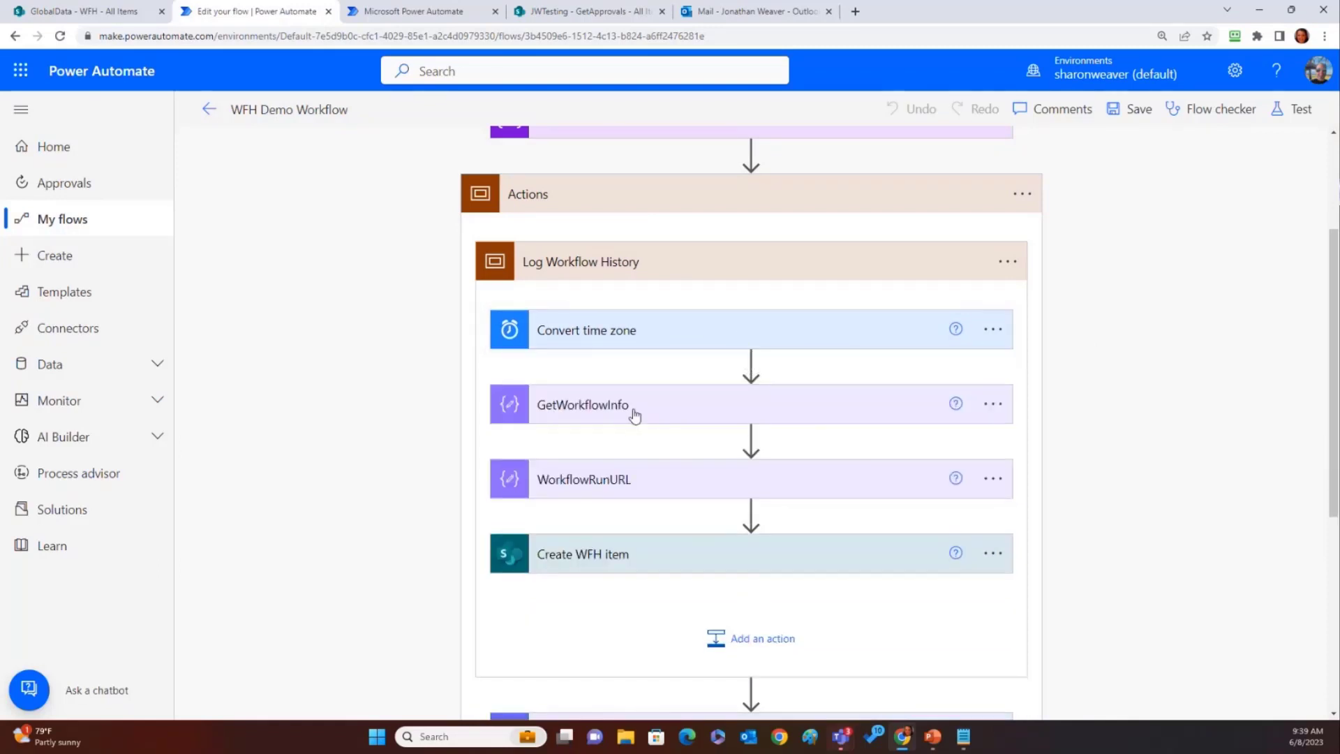
pyautogui.click(583, 405)
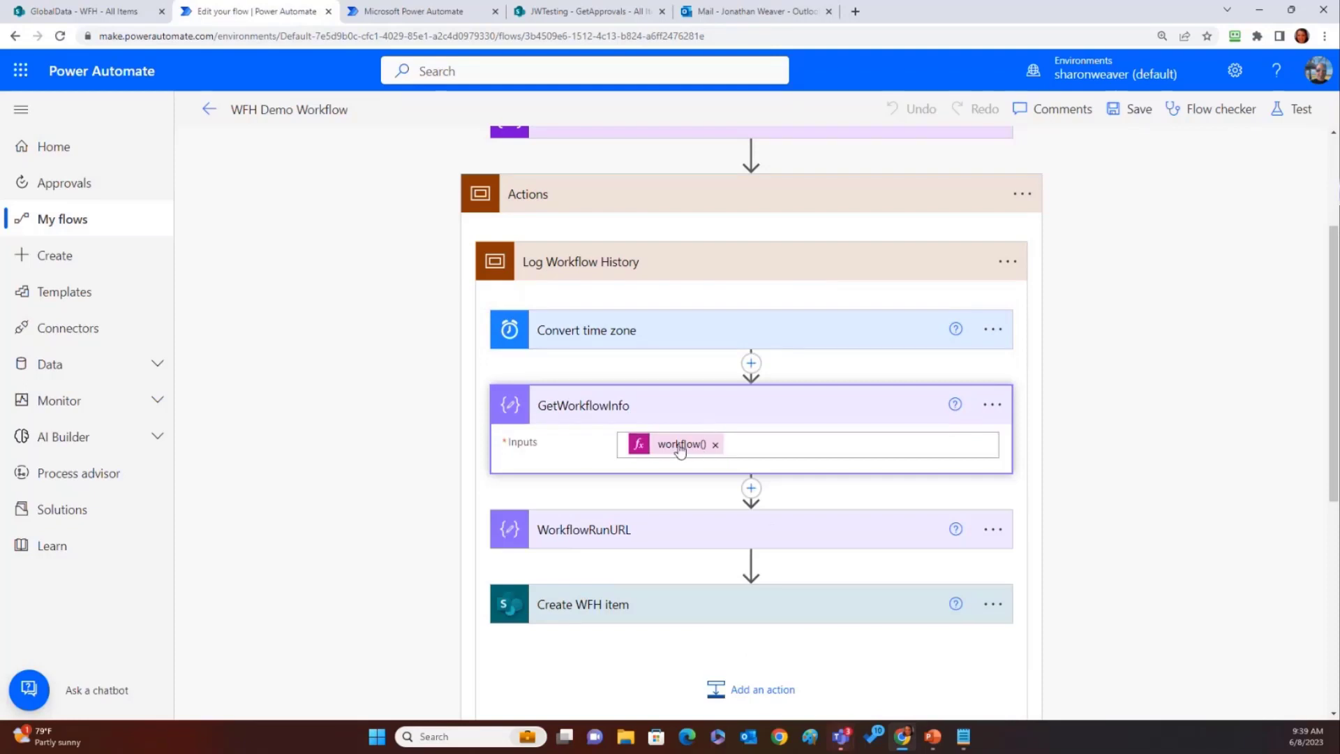
pyautogui.click(681, 444)
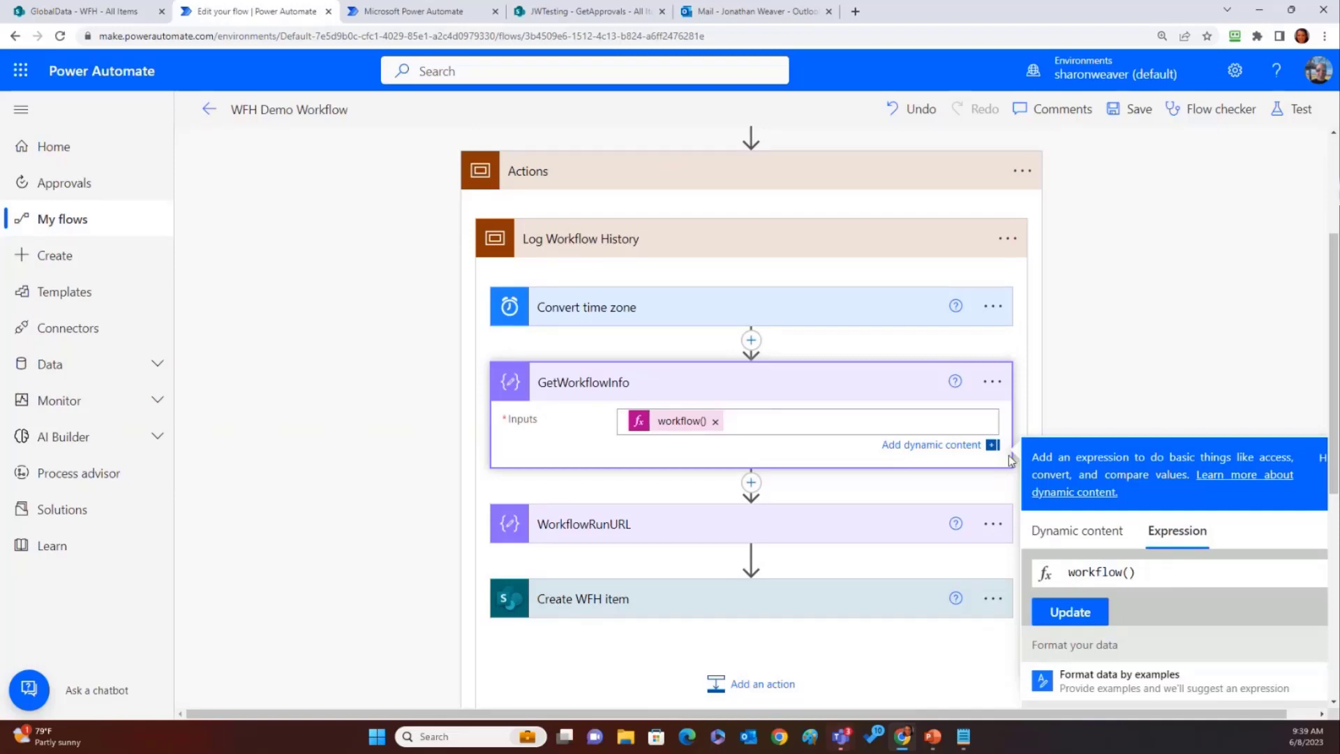
pyautogui.scroll(-3)
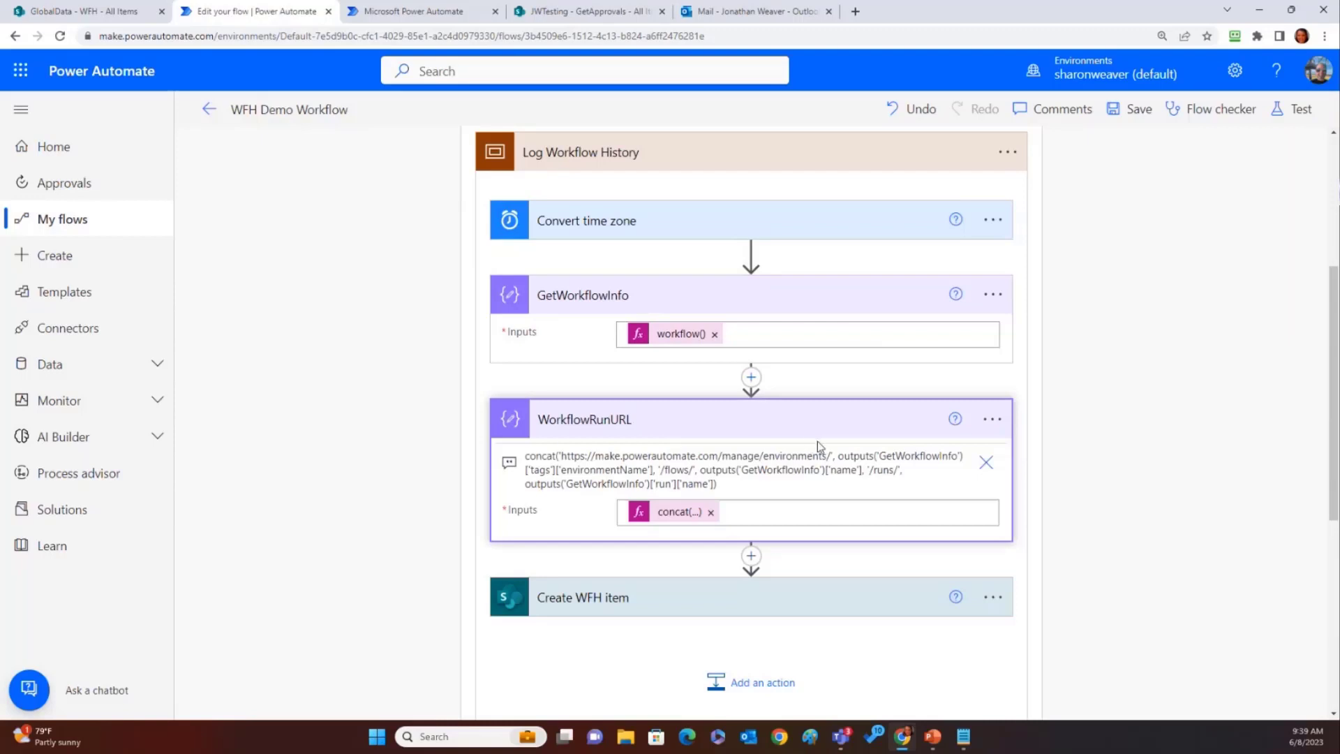
pyautogui.moveTo(727, 483)
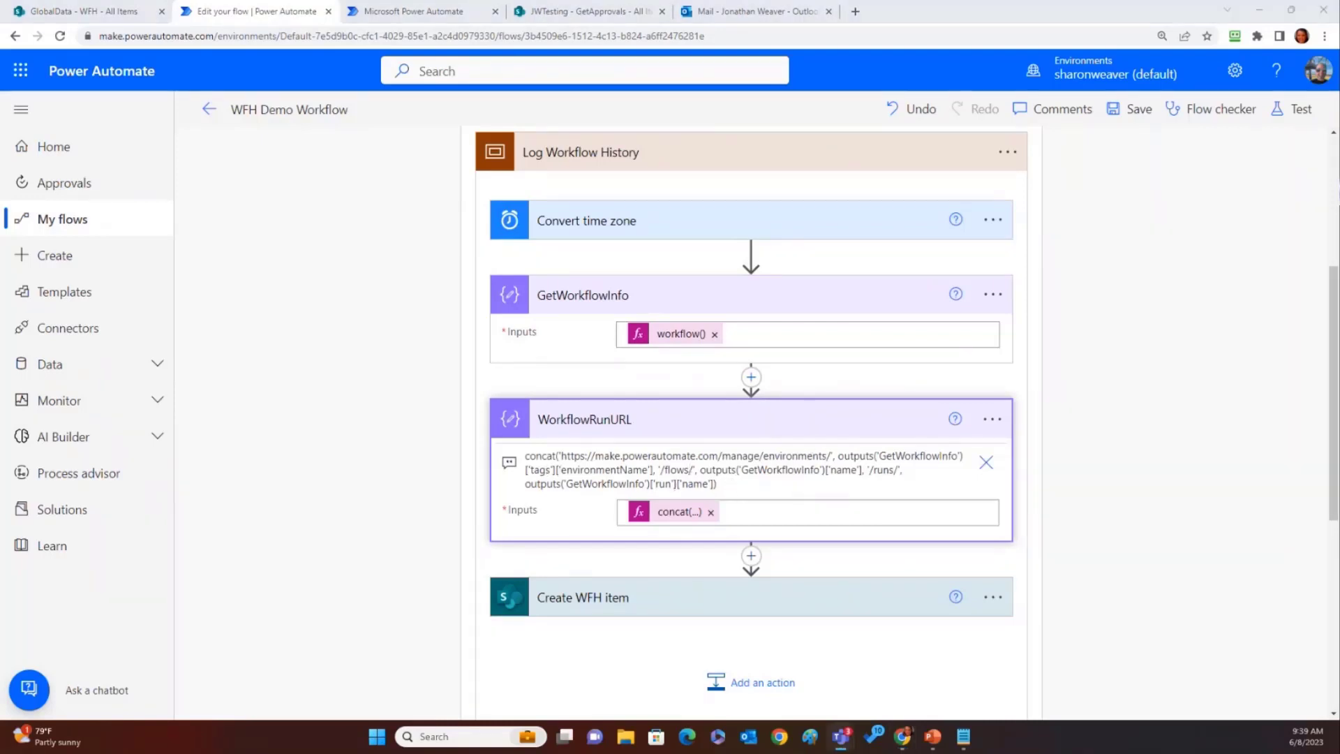
pyautogui.moveTo(708, 592)
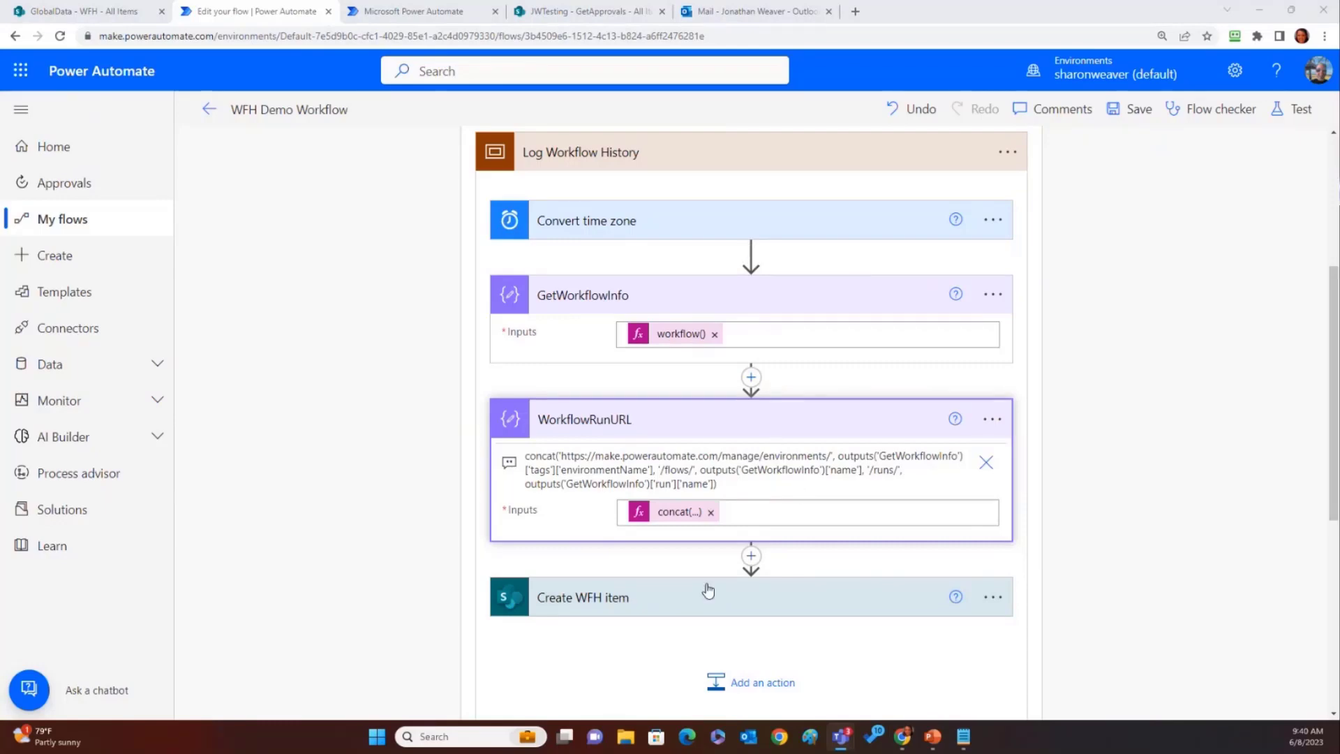
# Expand Create WFH item and select its Title concat note text
pyautogui.click(583, 598)
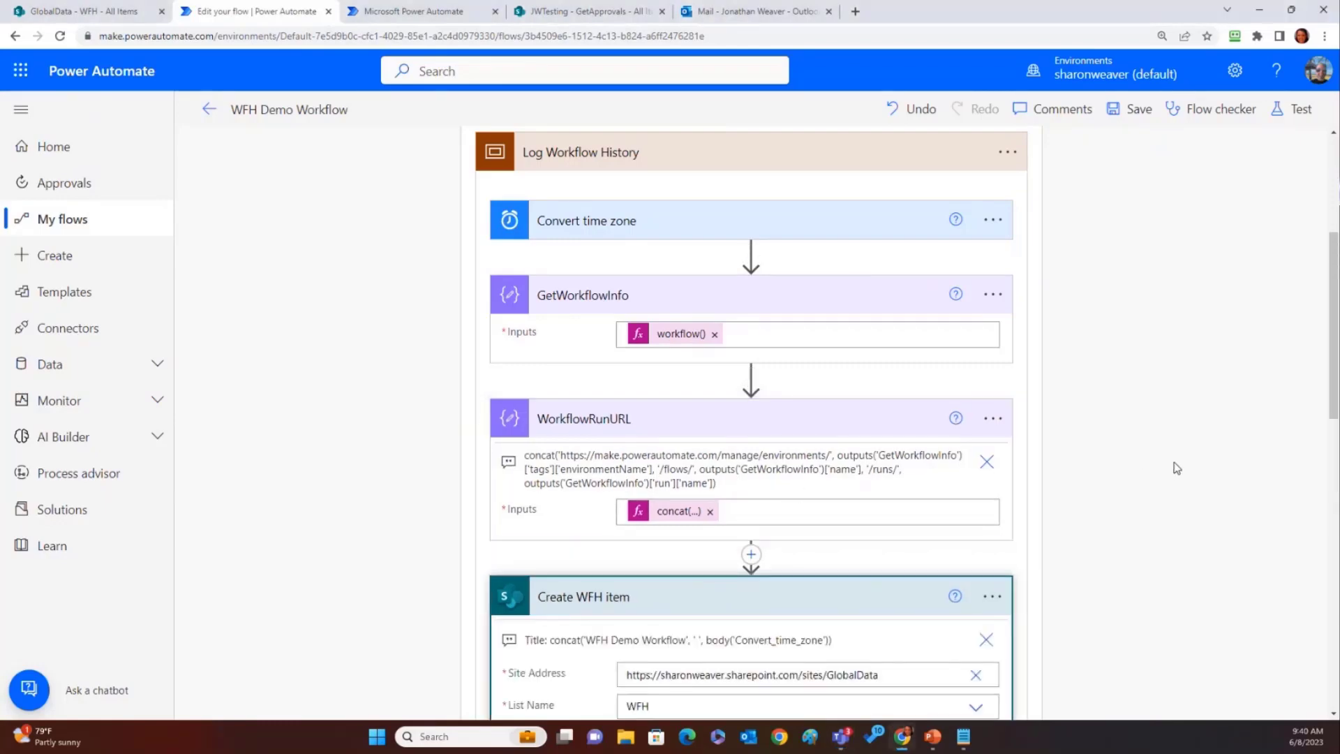
pyautogui.scroll(-3)
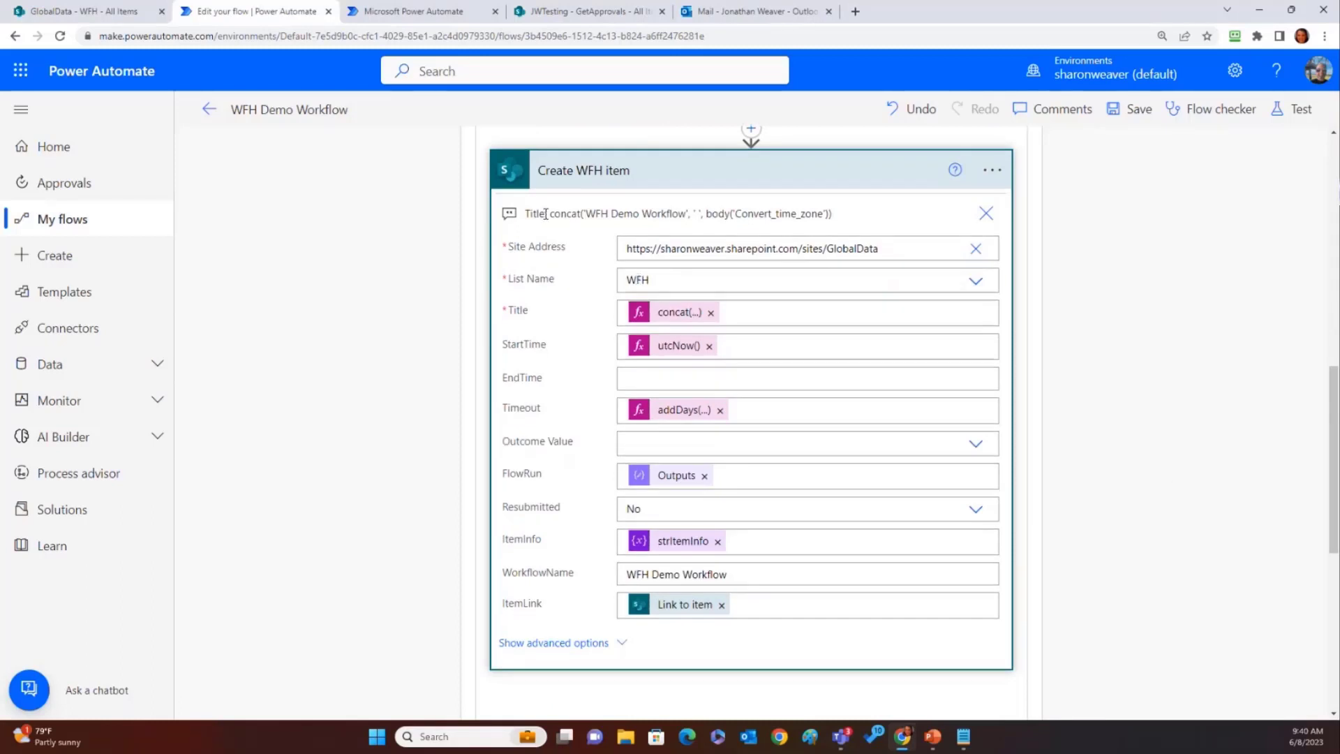
pyautogui.tripleClick(690, 213)
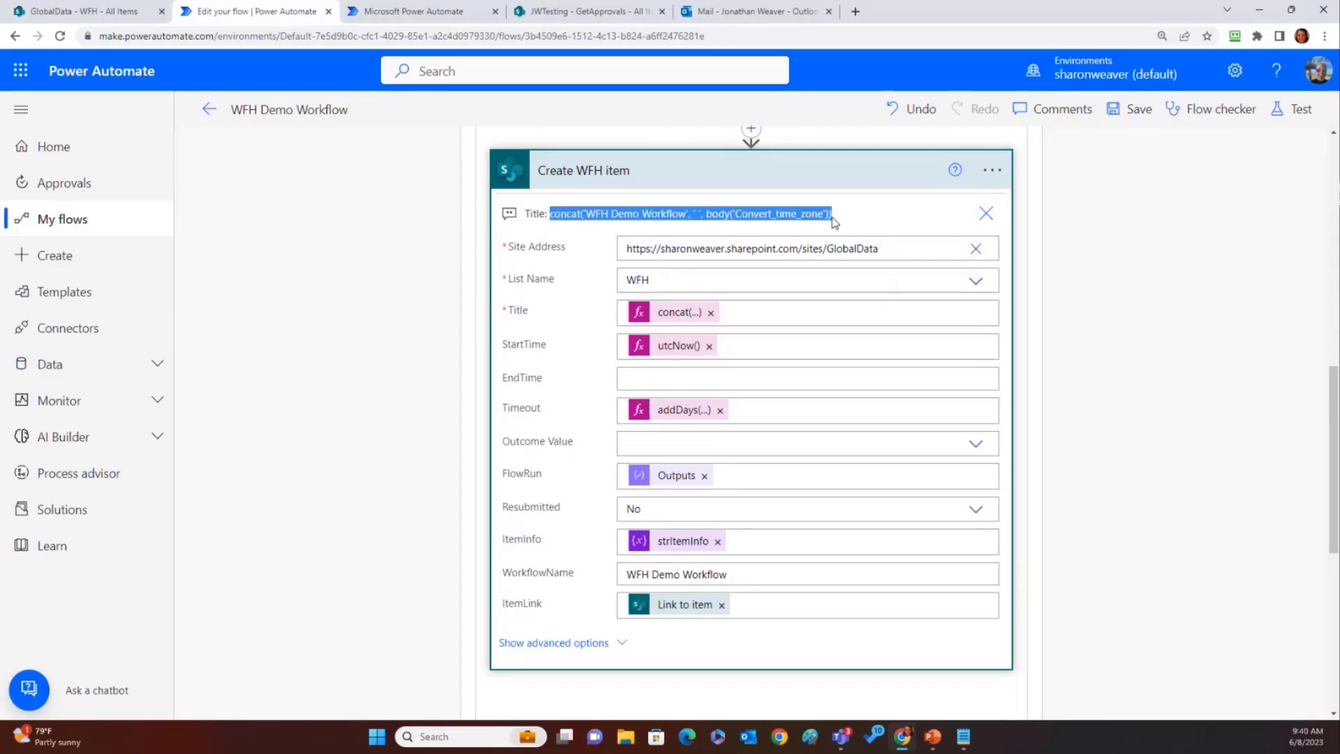
pyautogui.moveTo(290, 123)
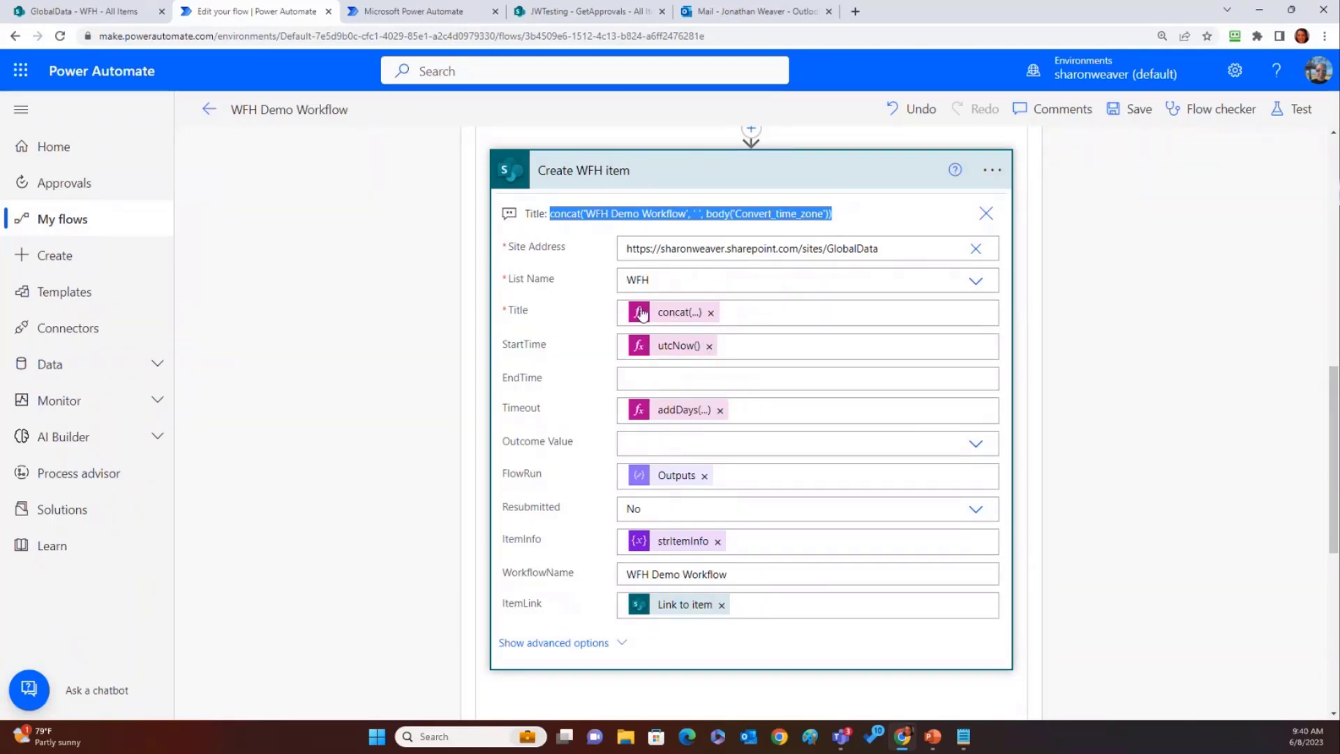
pyautogui.moveTo(687, 354)
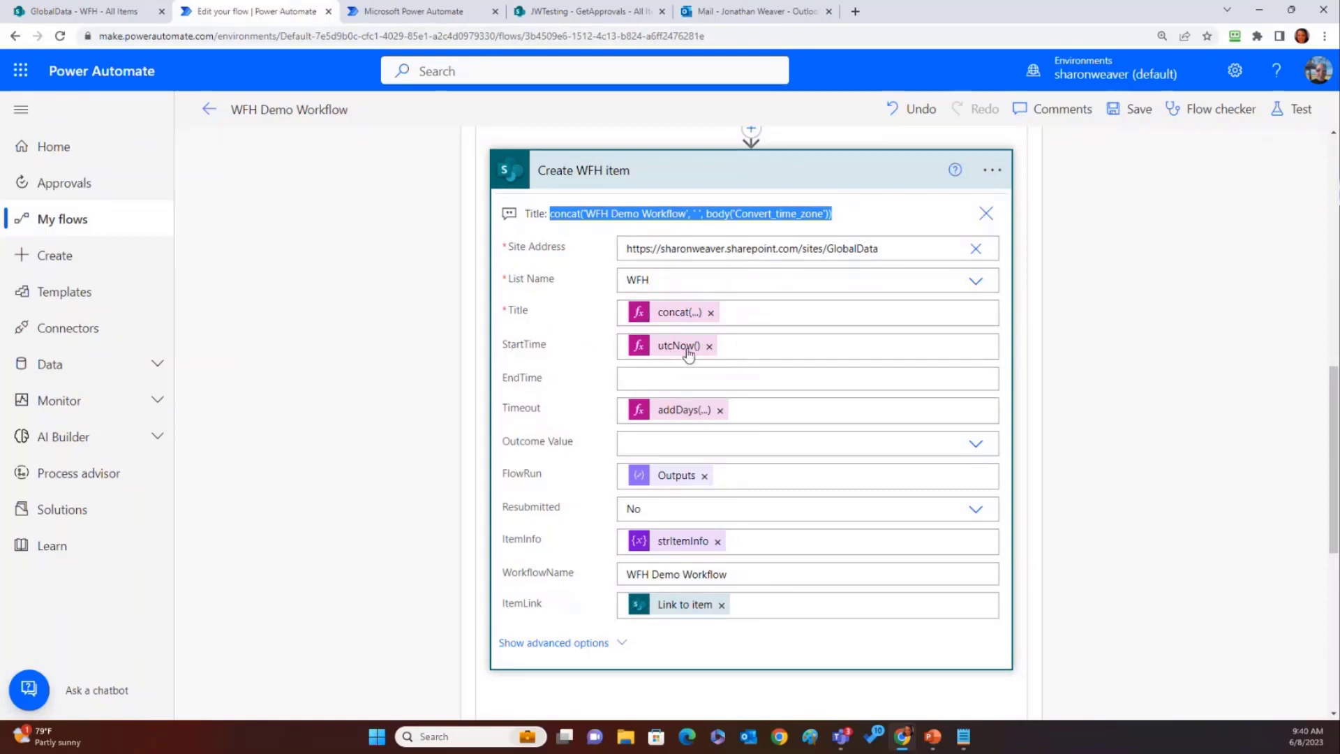
pyautogui.moveTo(688, 352)
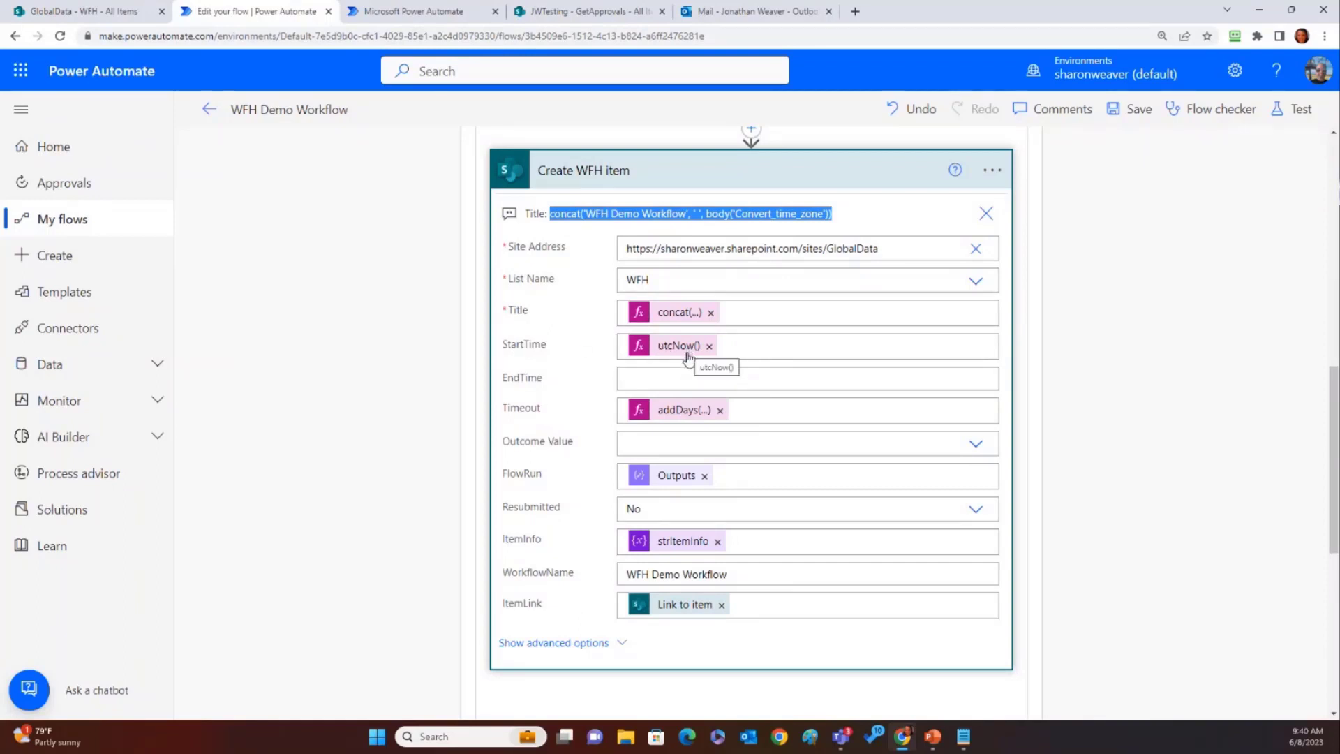
pyautogui.moveTo(670, 419)
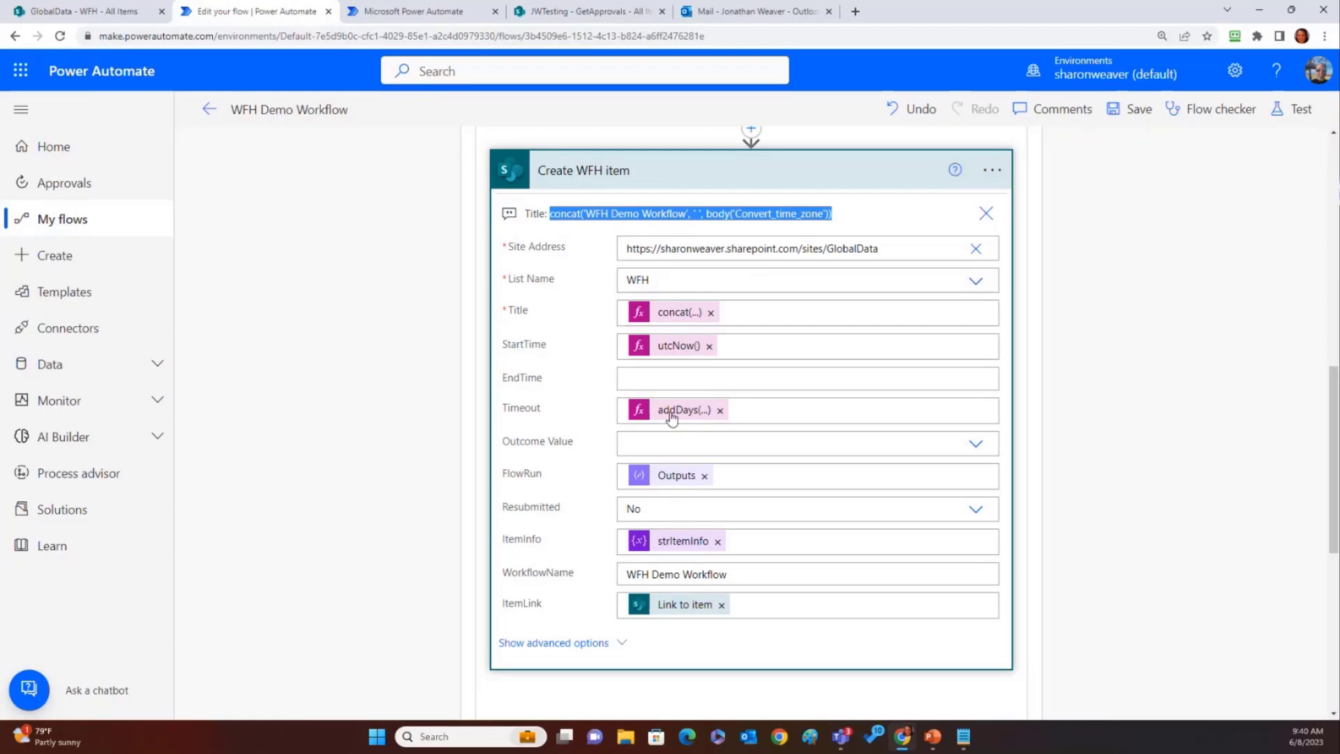
pyautogui.click(677, 411)
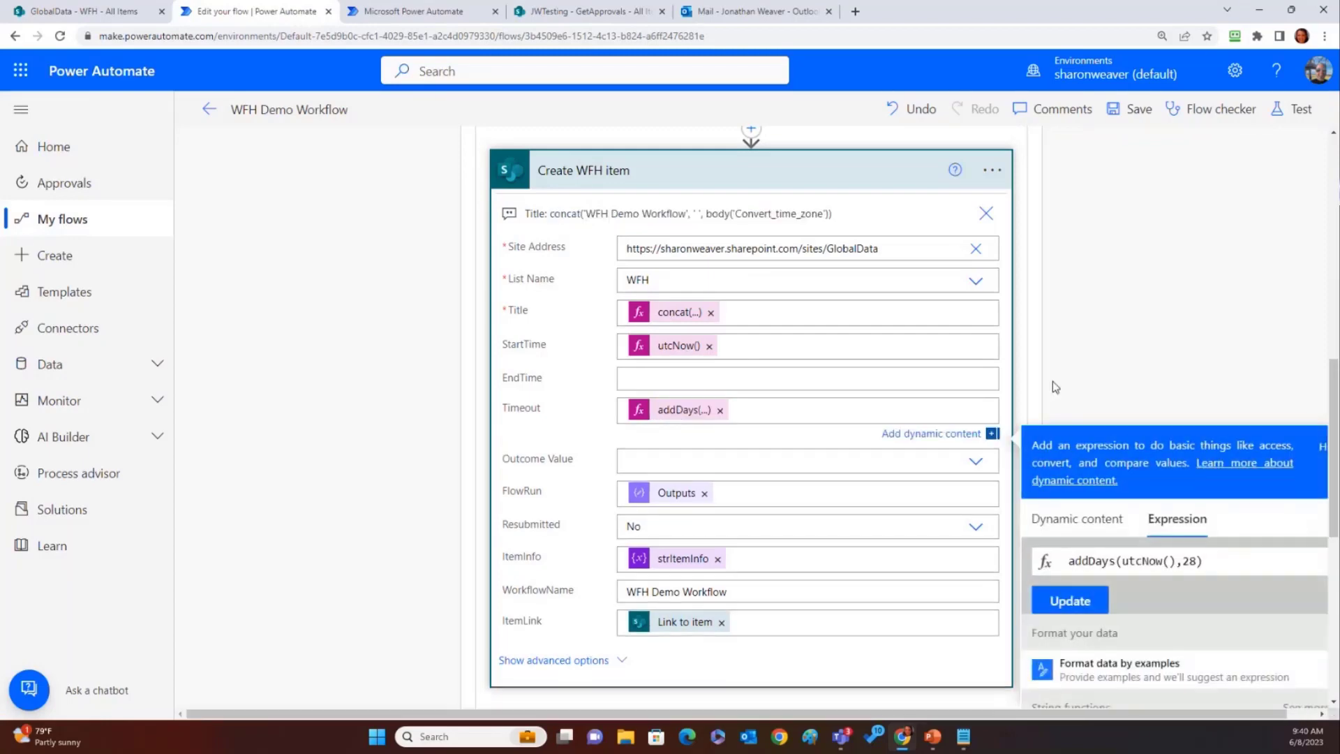
pyautogui.click(1069, 561)
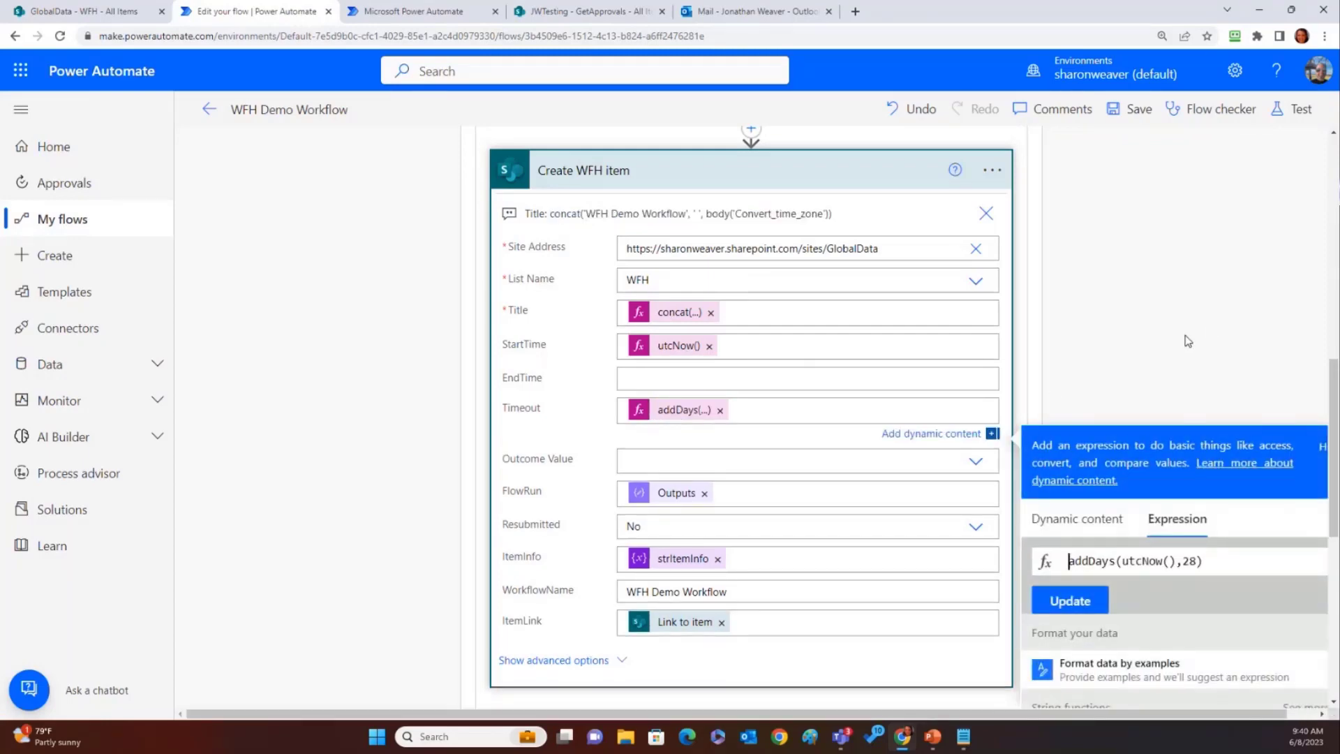
pyautogui.scroll(-3)
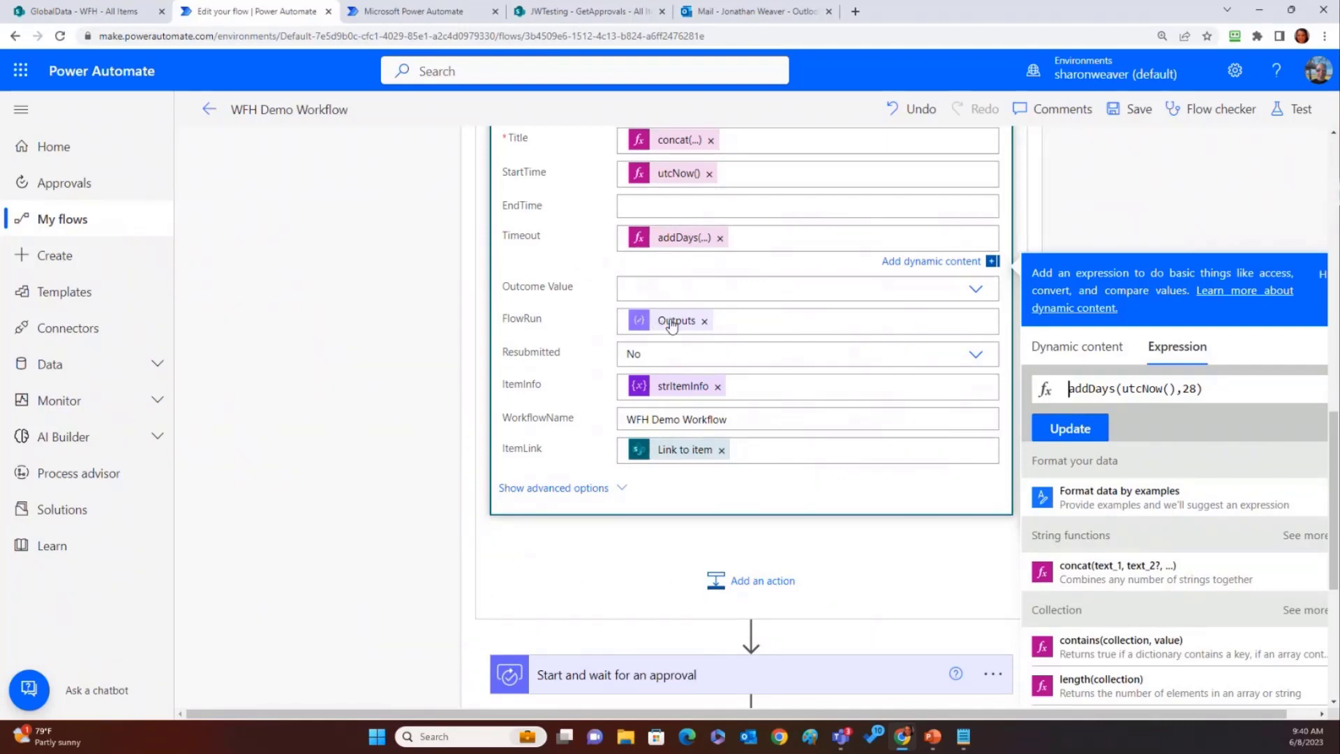
pyautogui.moveTo(672, 324)
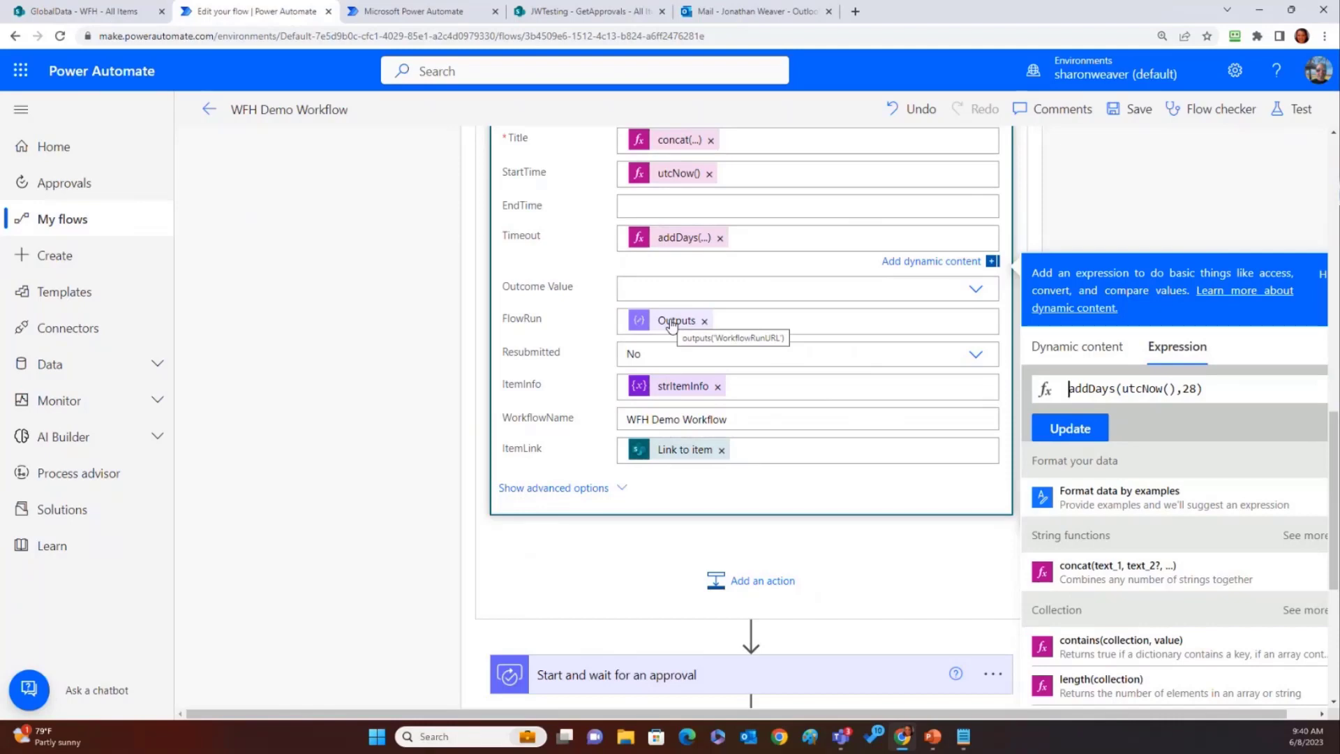
pyautogui.moveTo(508, 368)
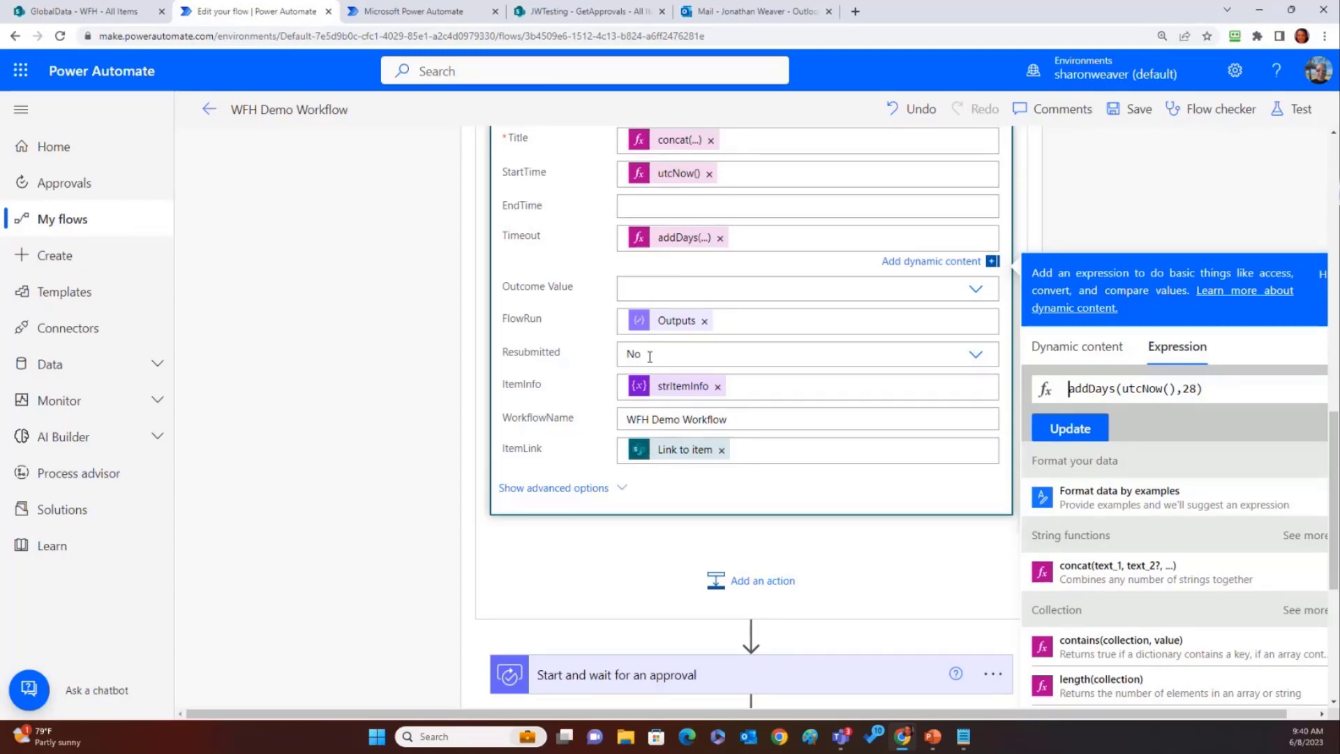
pyautogui.moveTo(677, 381)
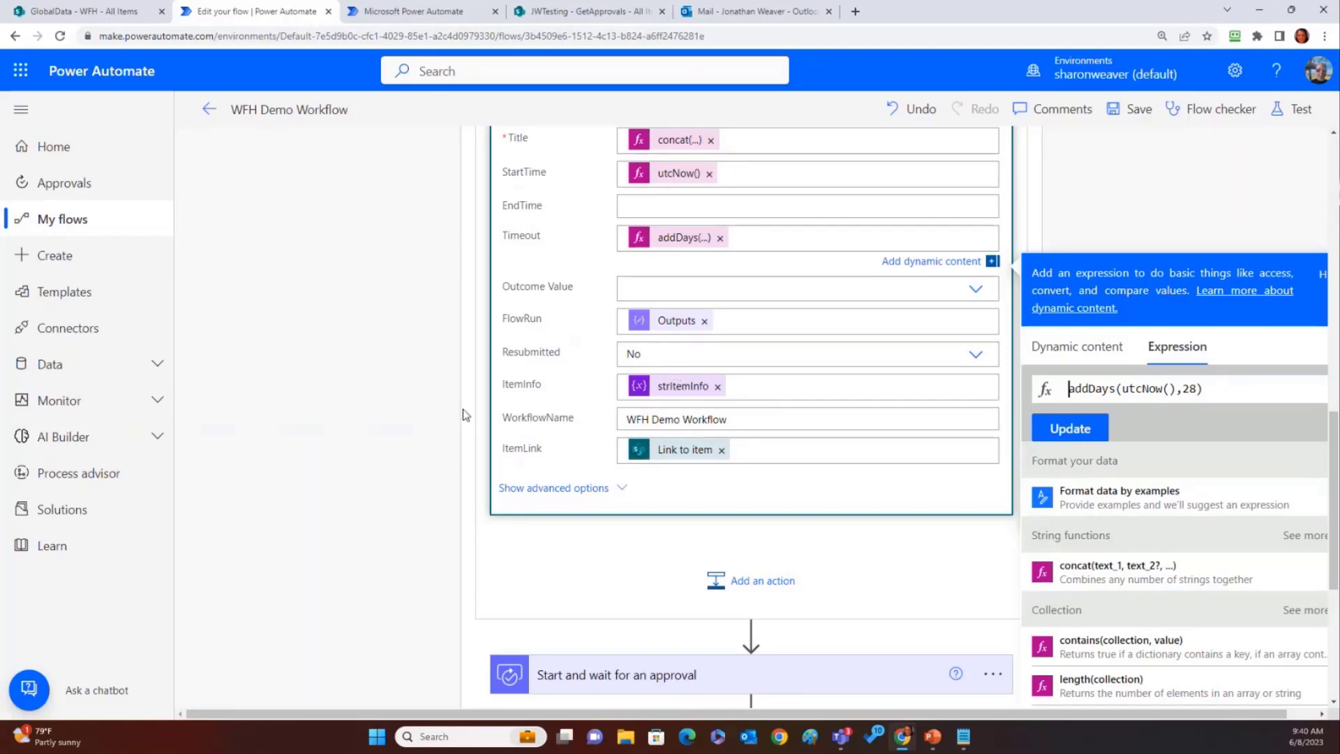
pyautogui.moveTo(388, 402)
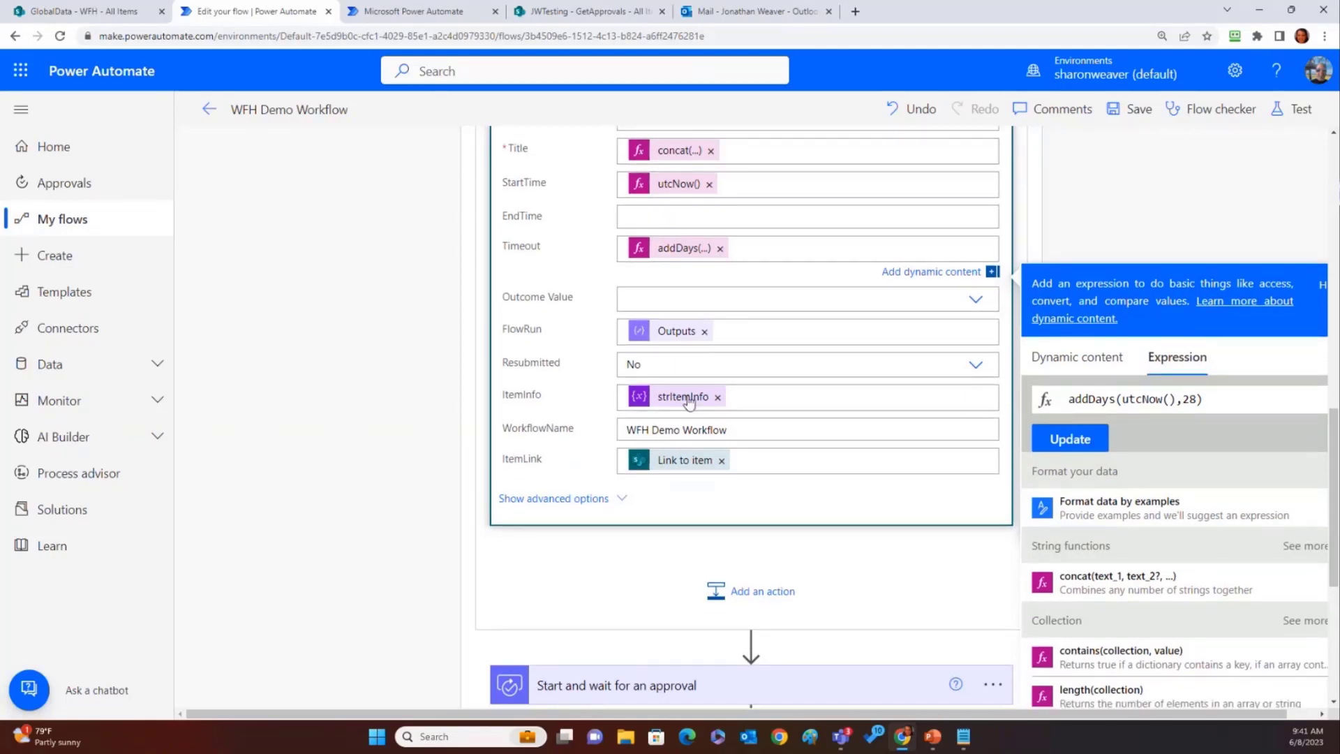
pyautogui.moveTo(687, 400)
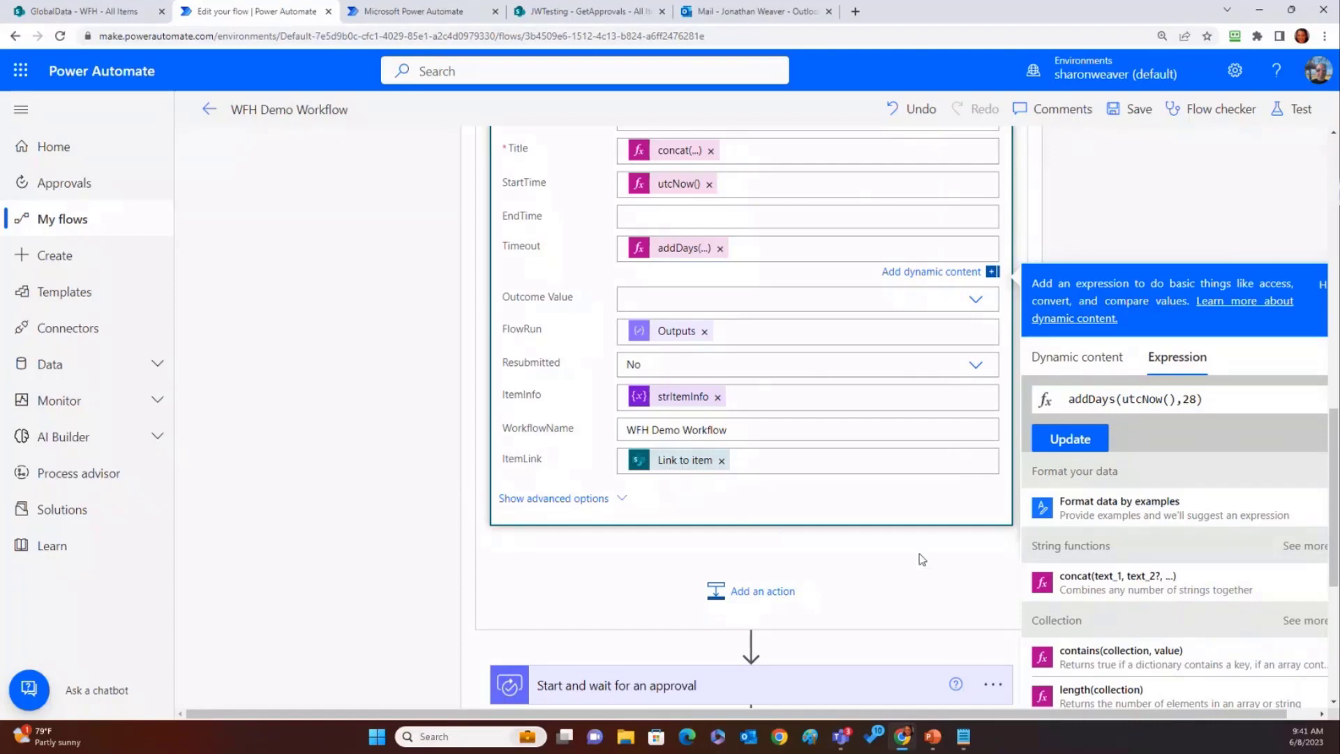
# Scroll down to the Result | On Success and On Failure branches with their WFH updates and emails
pyautogui.scroll(-3)
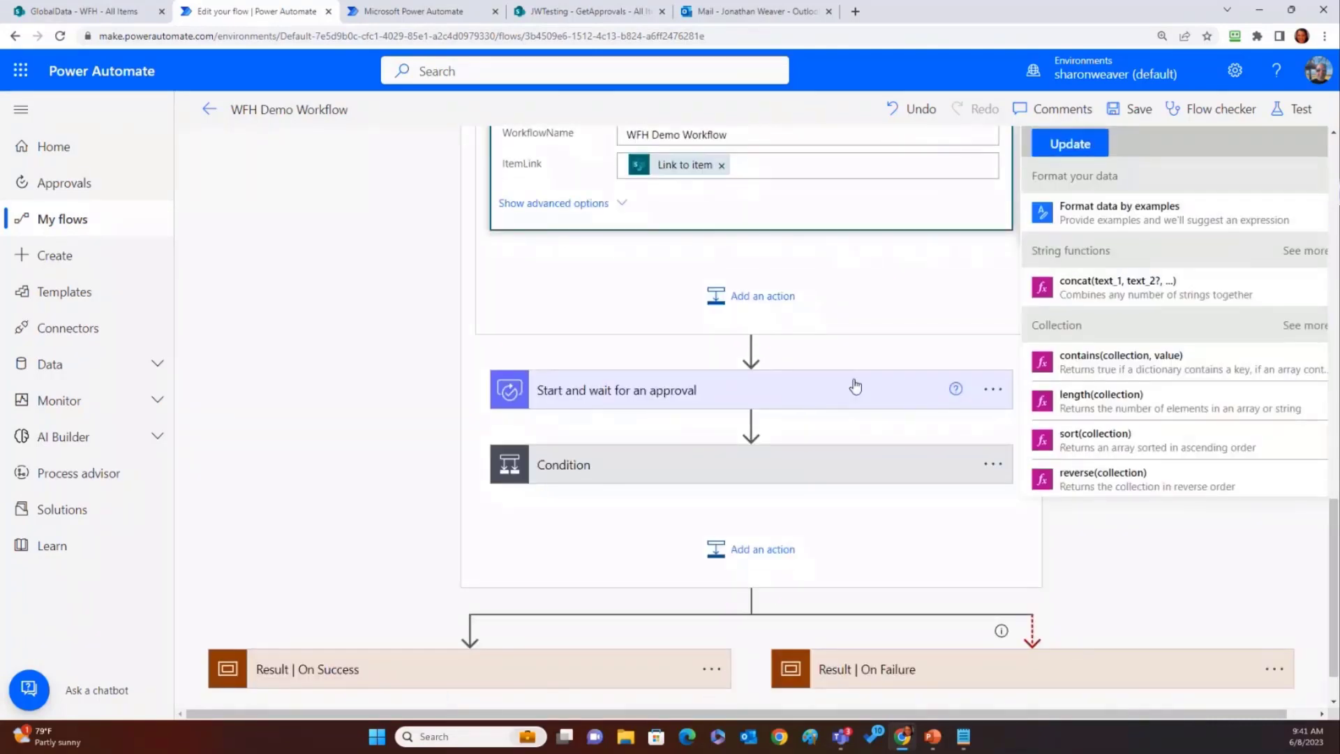
pyautogui.moveTo(857, 532)
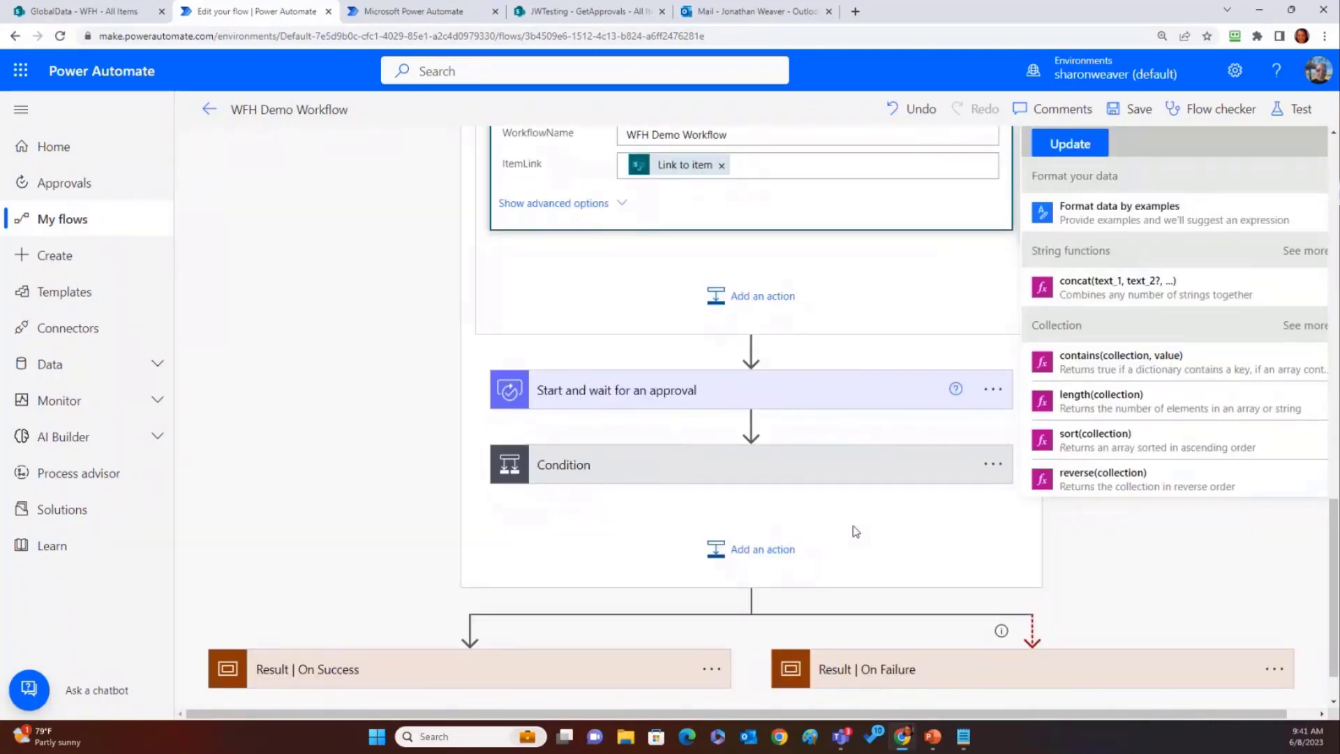
pyautogui.scroll(-3)
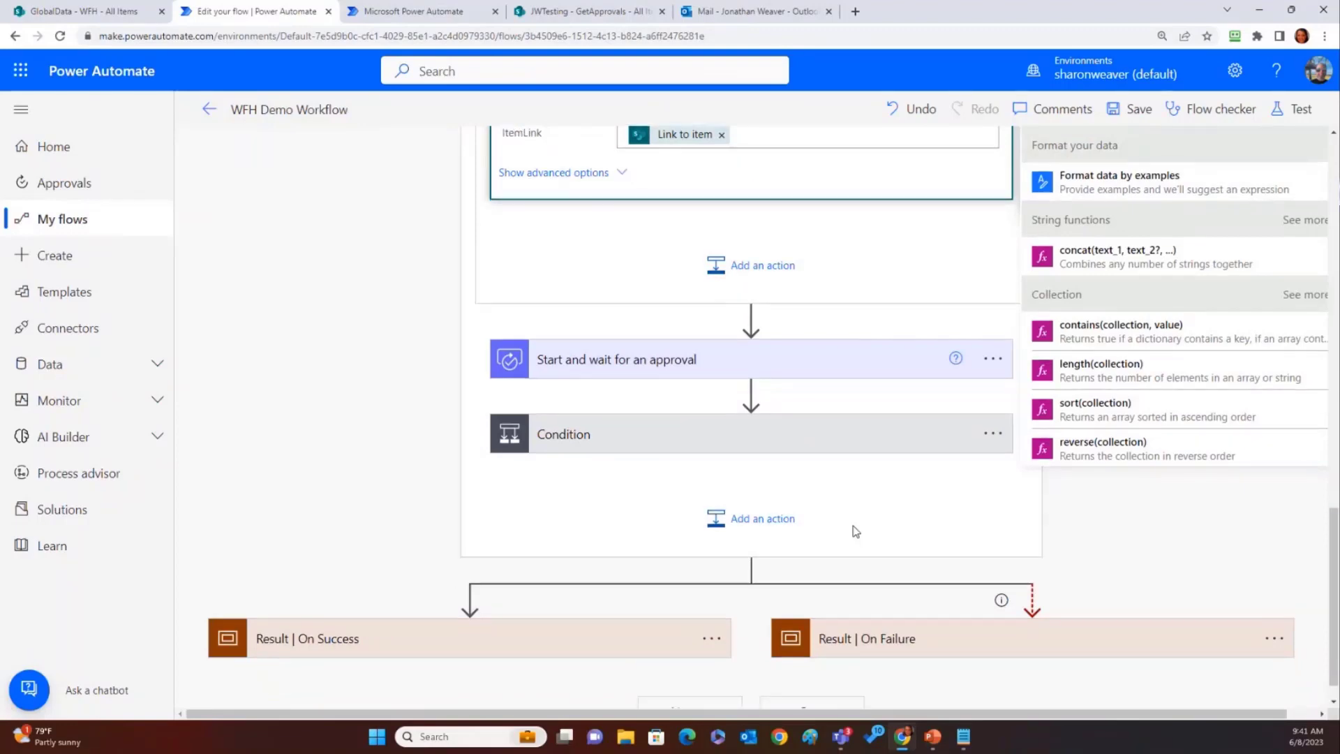
pyautogui.scroll(-3)
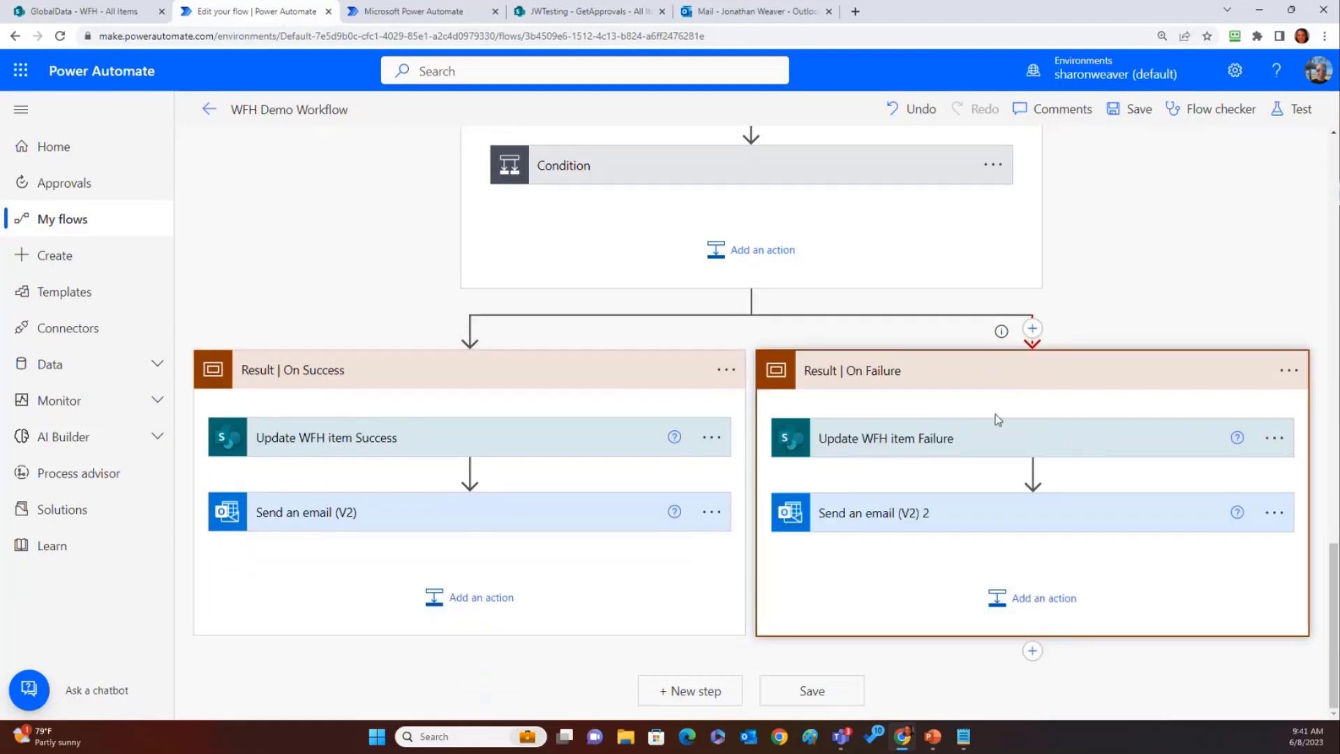
pyautogui.moveTo(1287, 372)
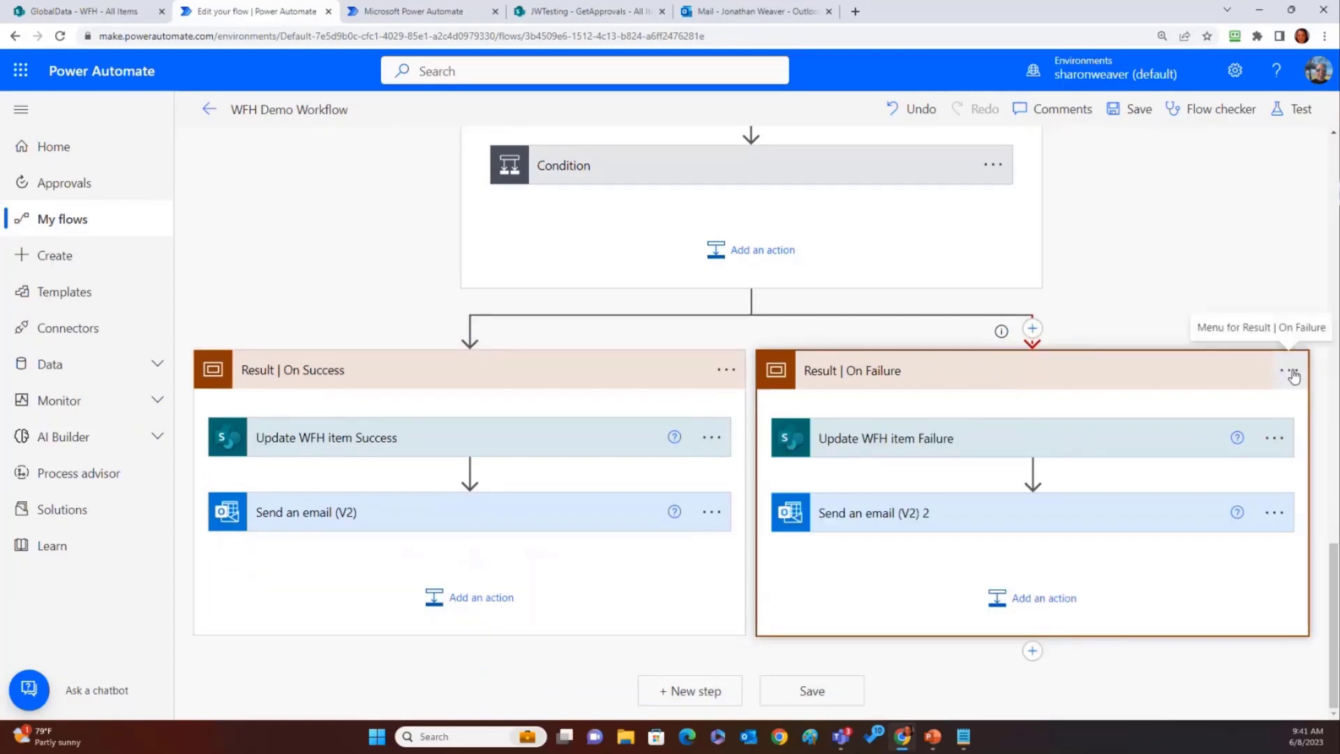
pyautogui.click(1287, 370)
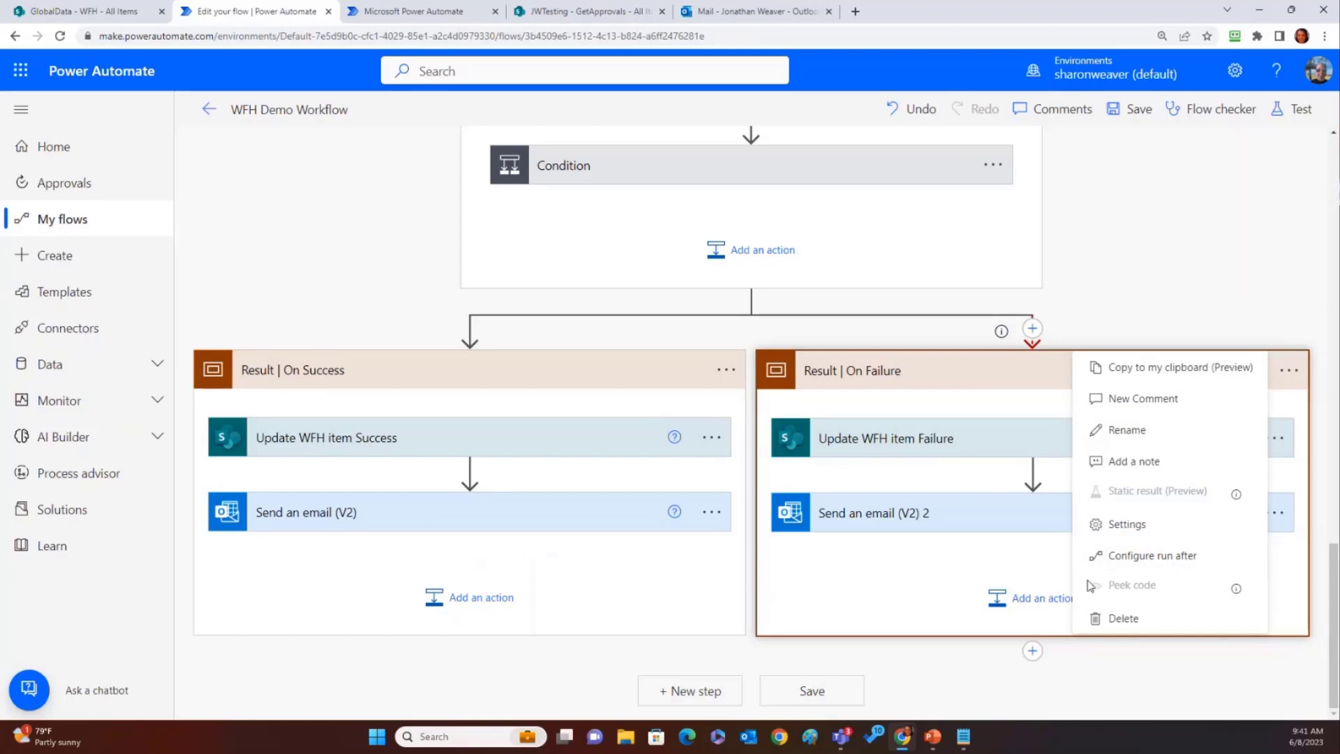
pyautogui.click(1151, 556)
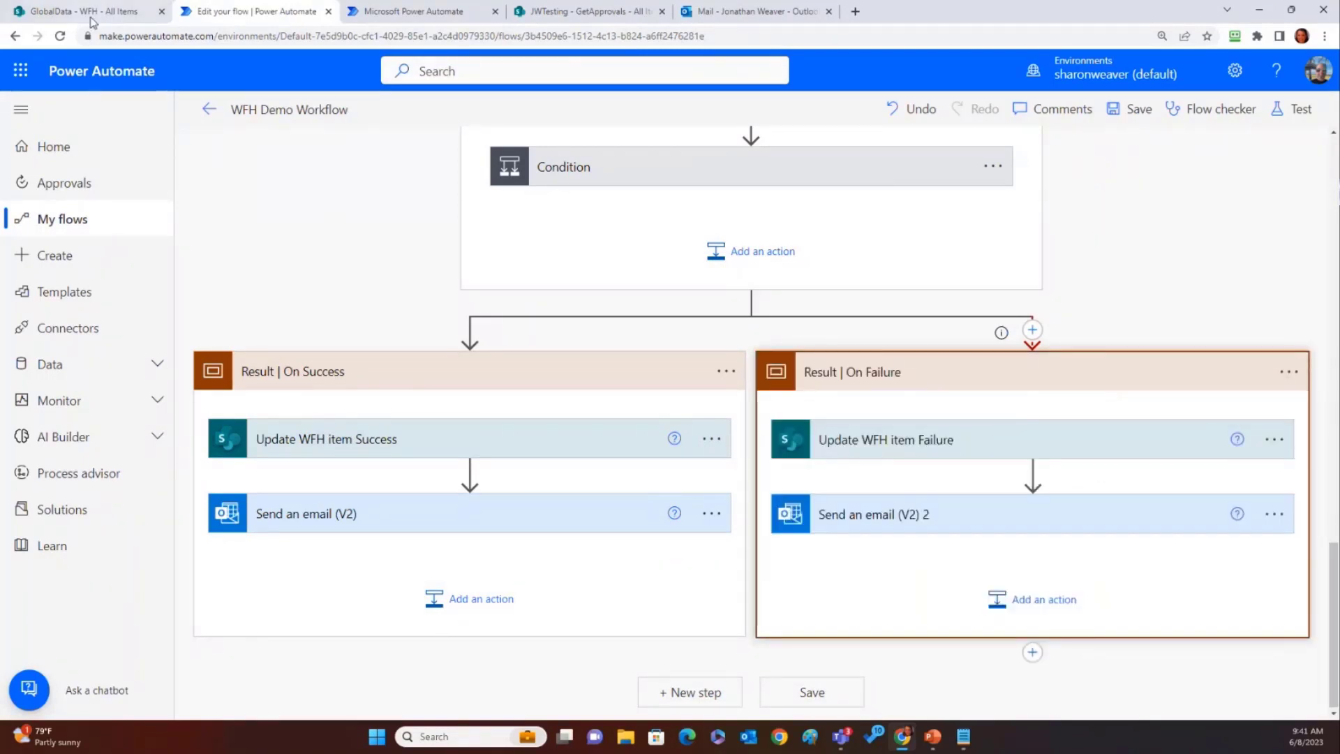
# Switch to the SharePoint WFH list showing one Failure and one Success history item
pyautogui.click(81, 11)
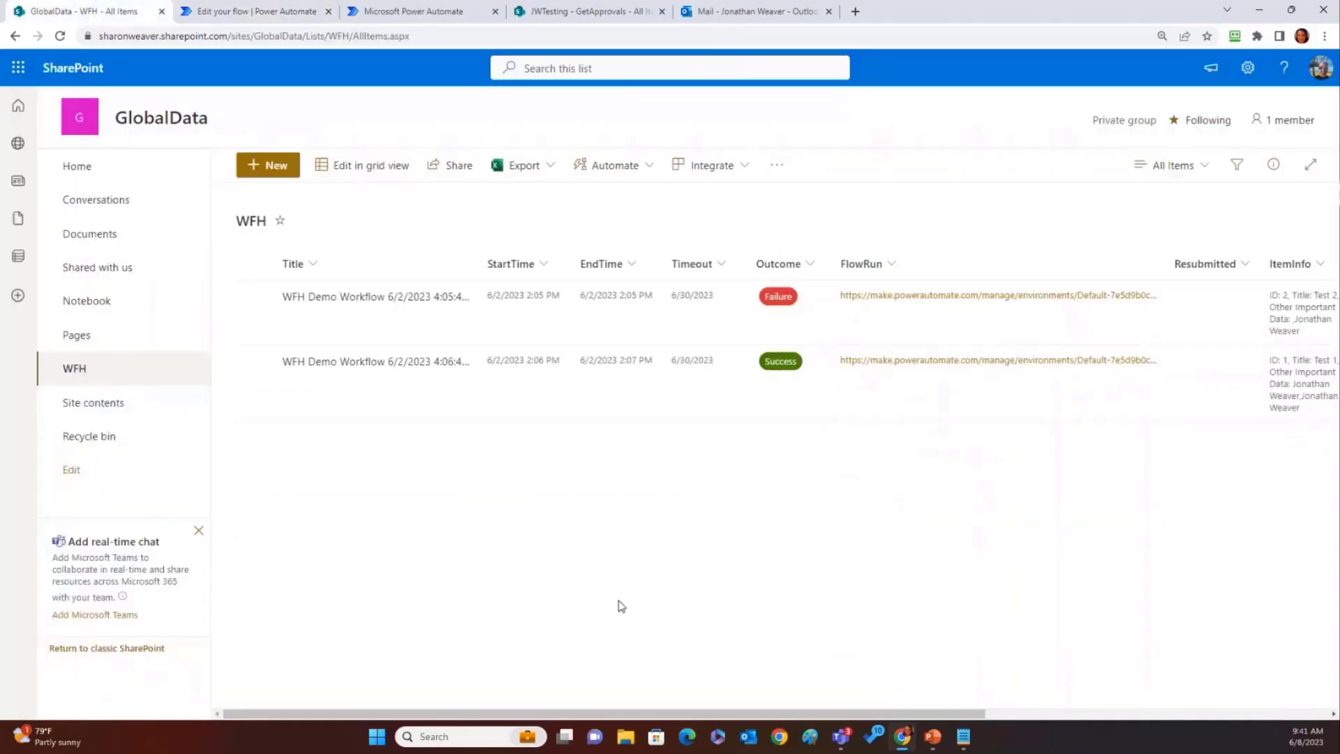
pyautogui.moveTo(224, 216)
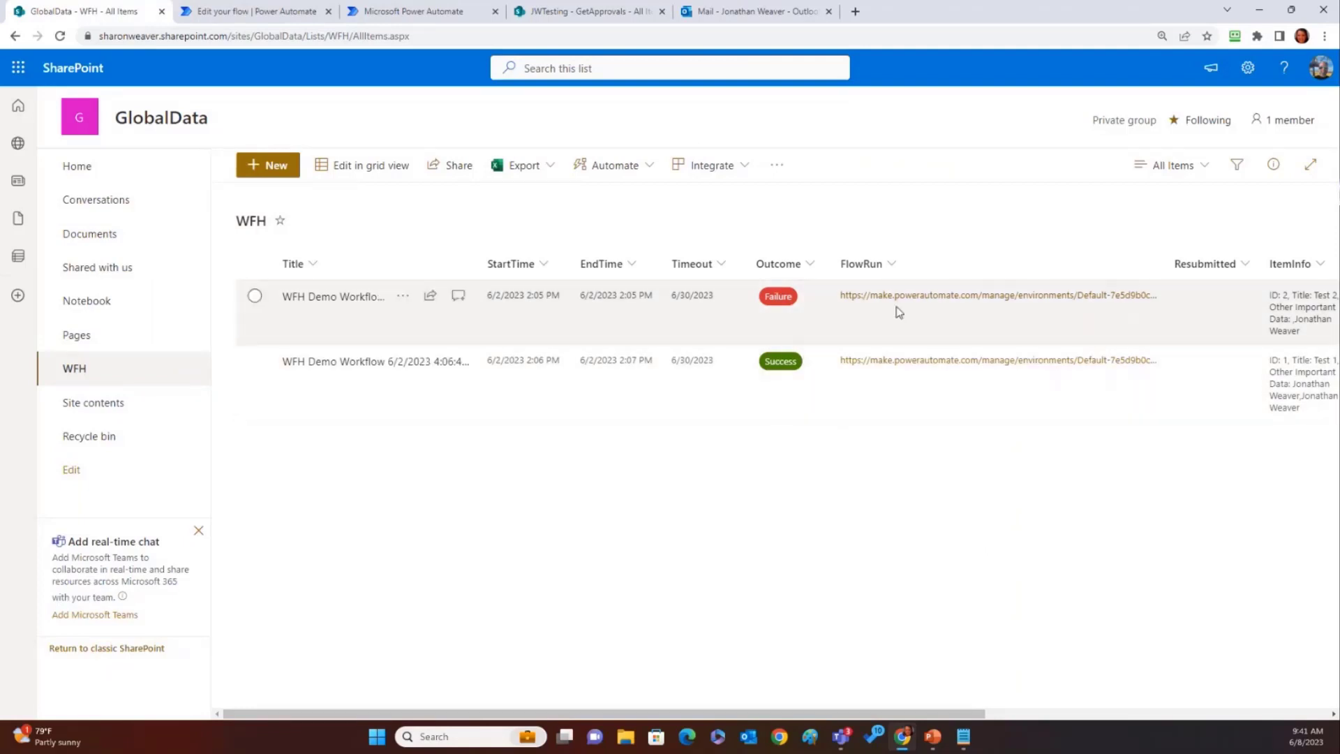
pyautogui.moveTo(908, 296)
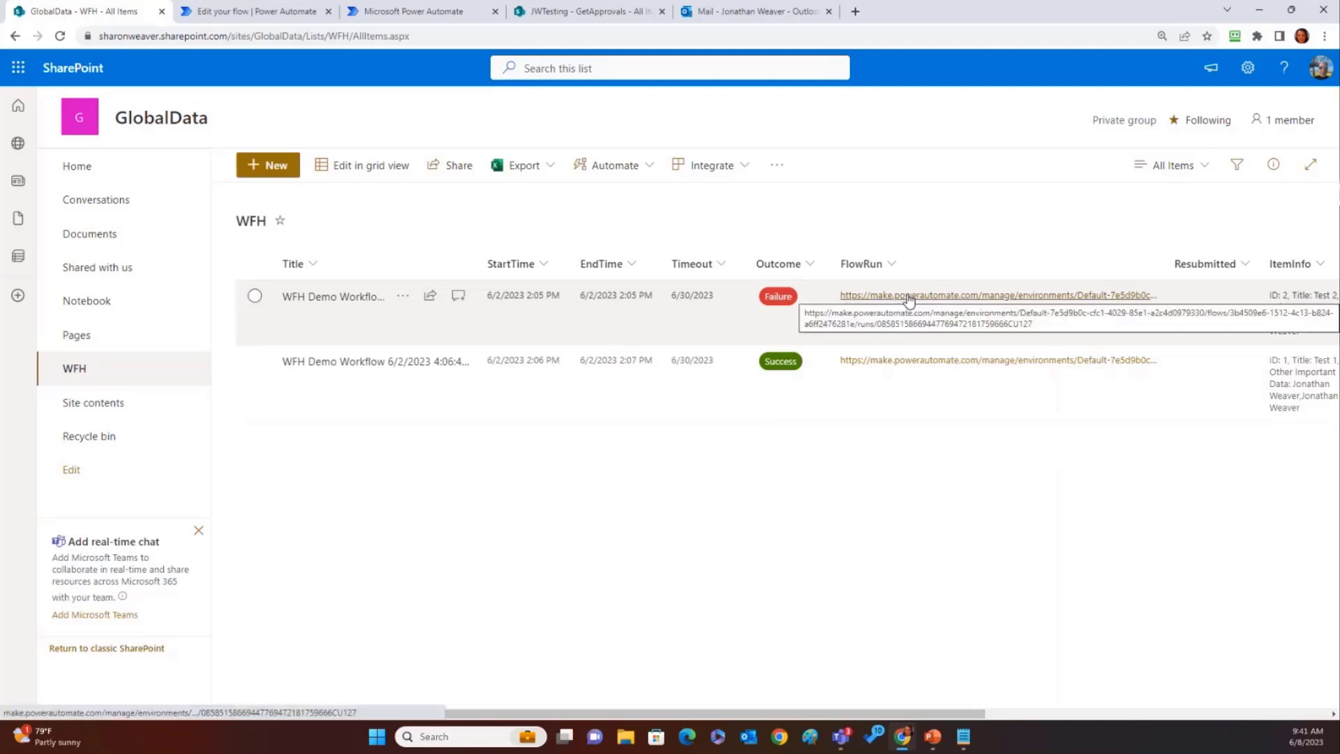
pyautogui.moveTo(907, 296)
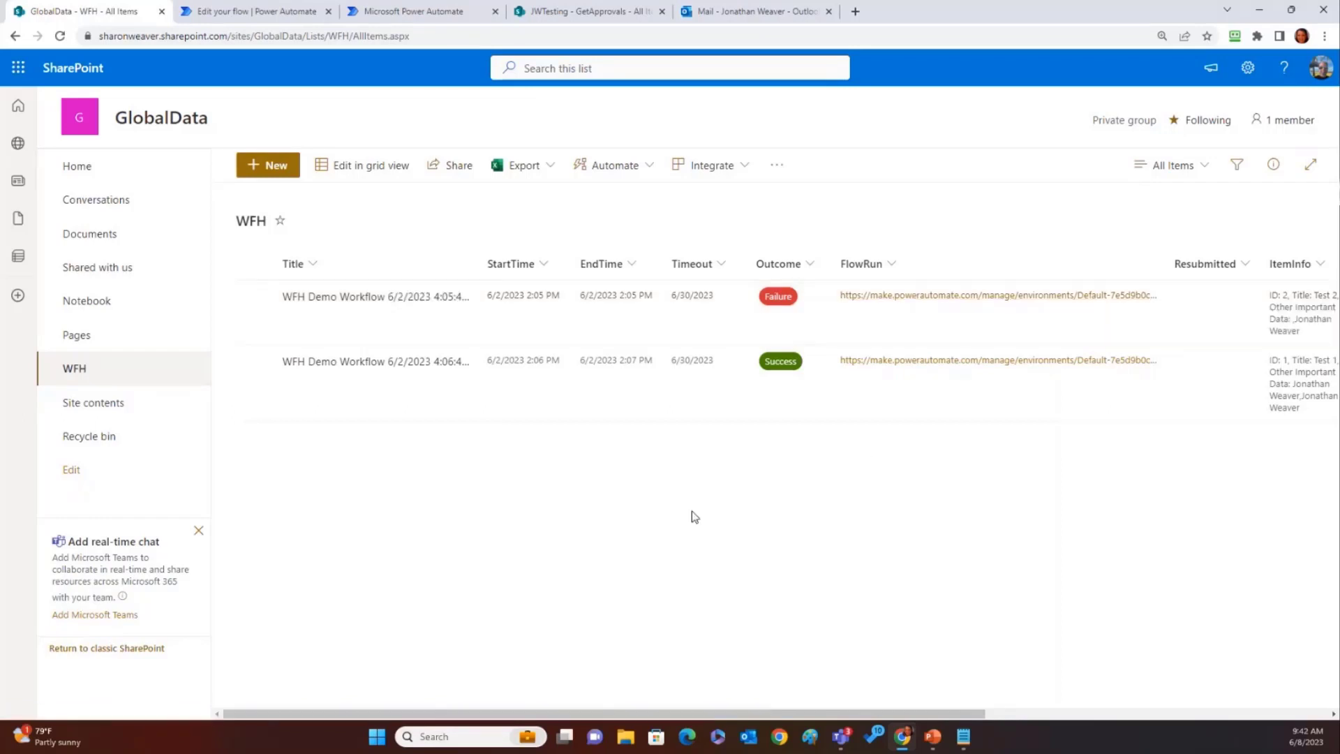
pyautogui.hscroll(3)
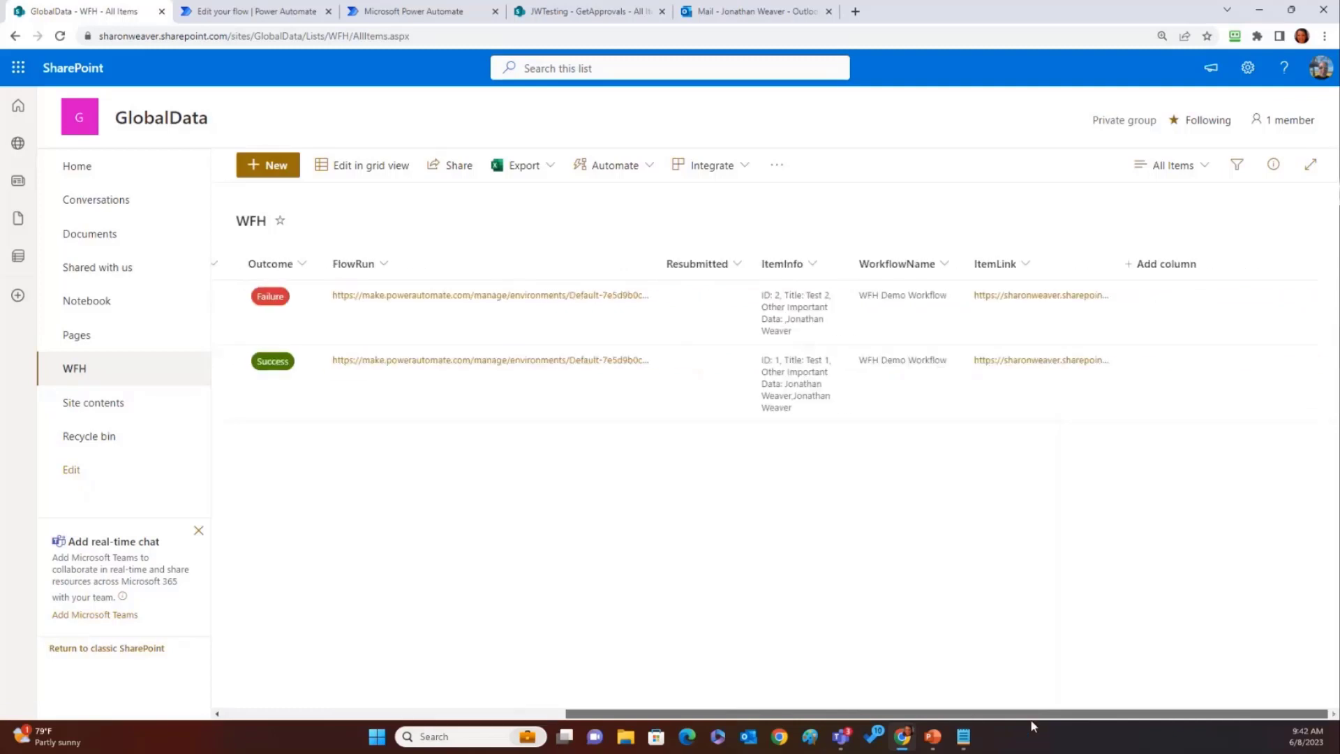
pyautogui.moveTo(798, 383)
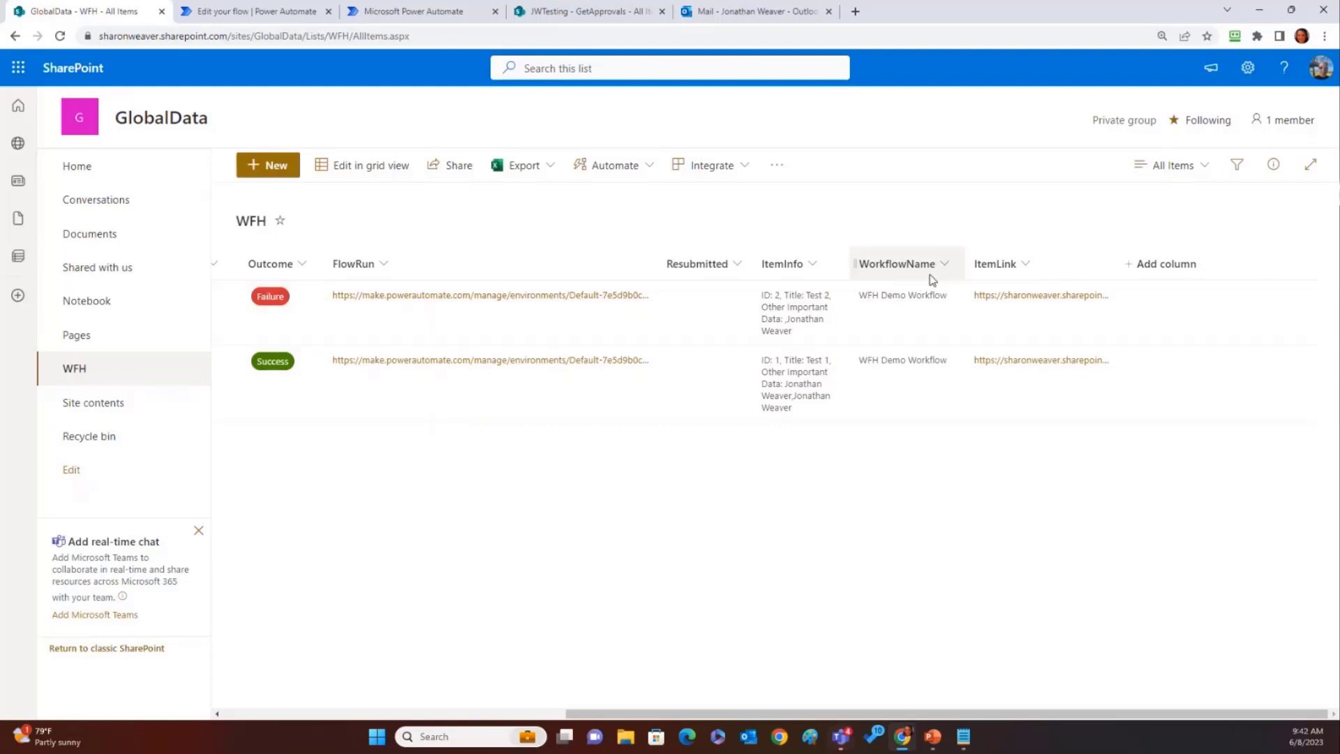
pyautogui.moveTo(1042, 296)
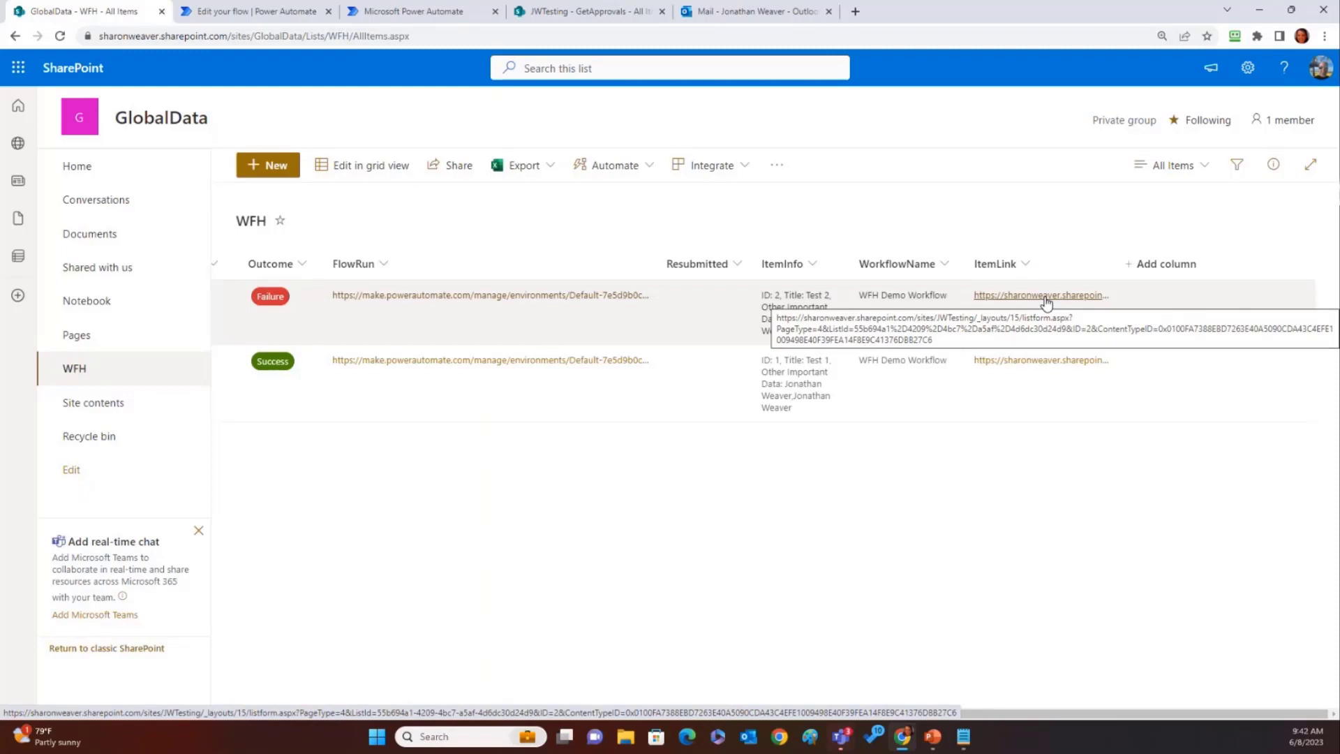
pyautogui.moveTo(726, 215)
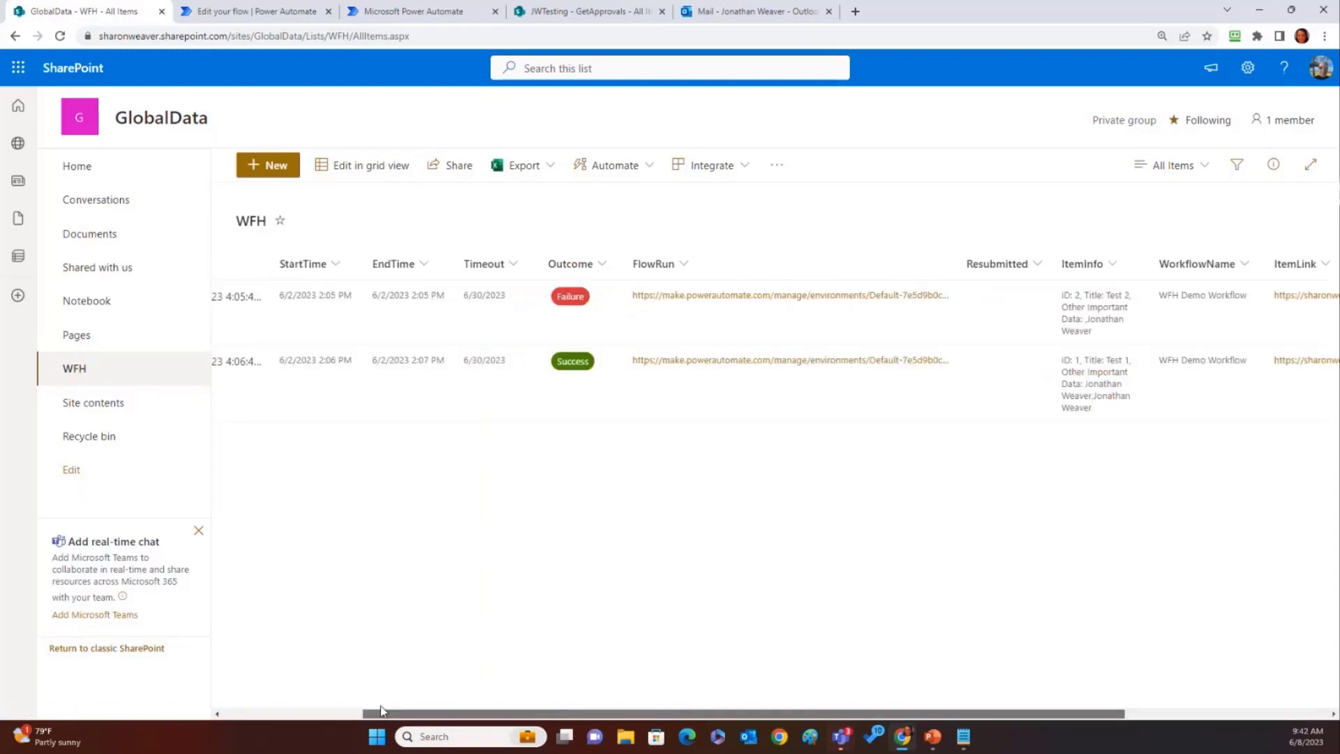
pyautogui.hscroll(-3)
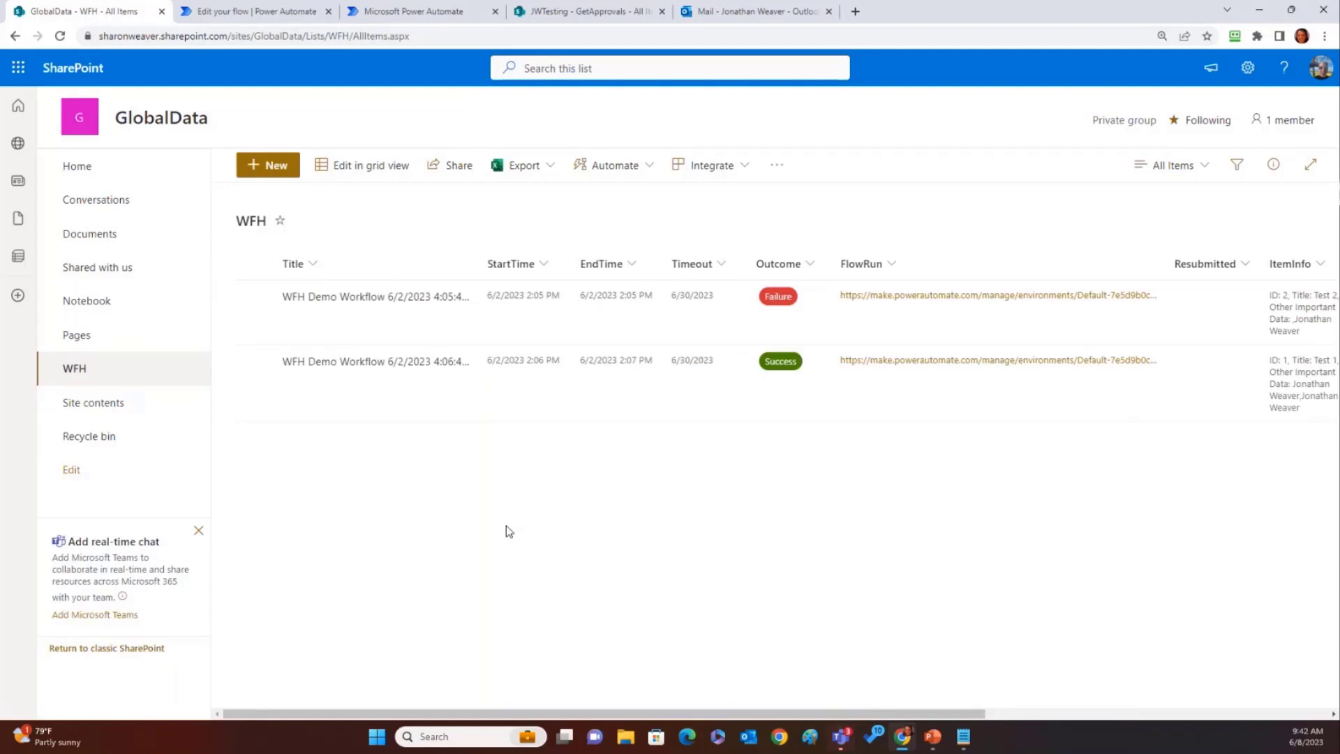
pyautogui.moveTo(533, 536)
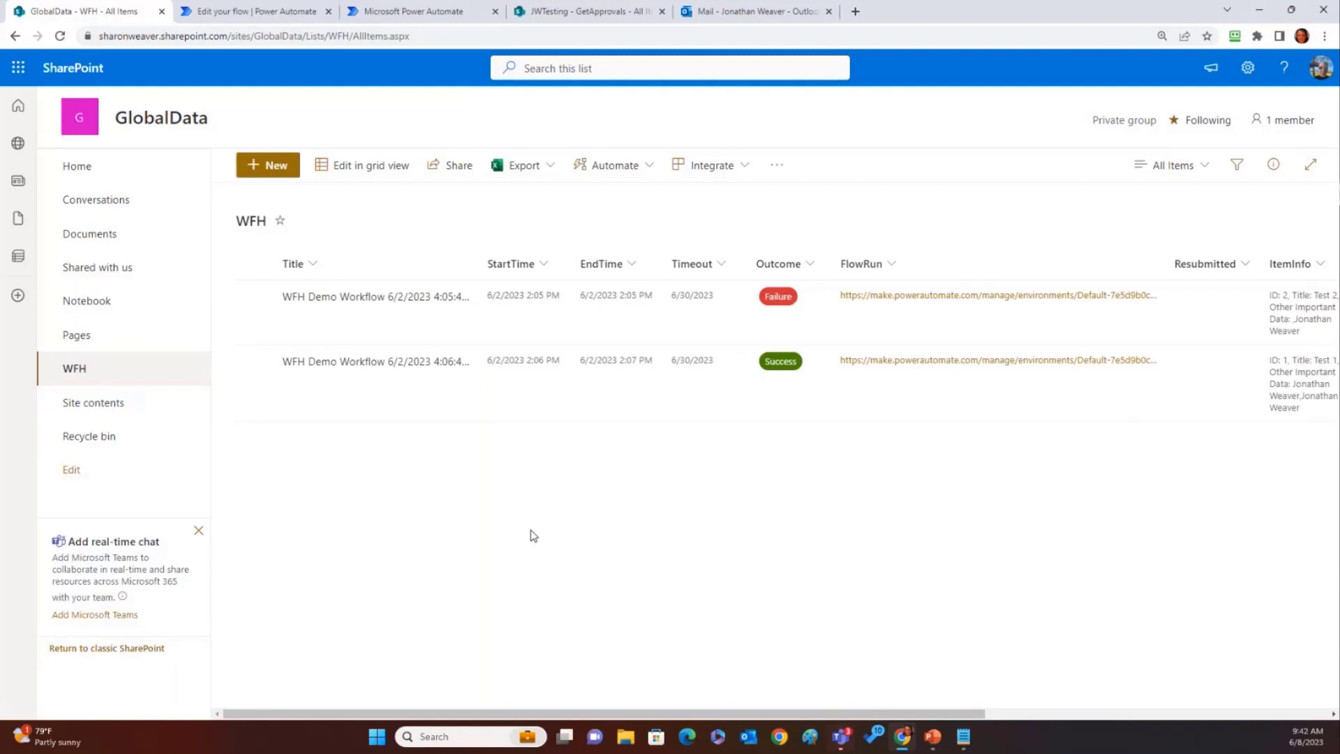
pyautogui.moveTo(526, 536)
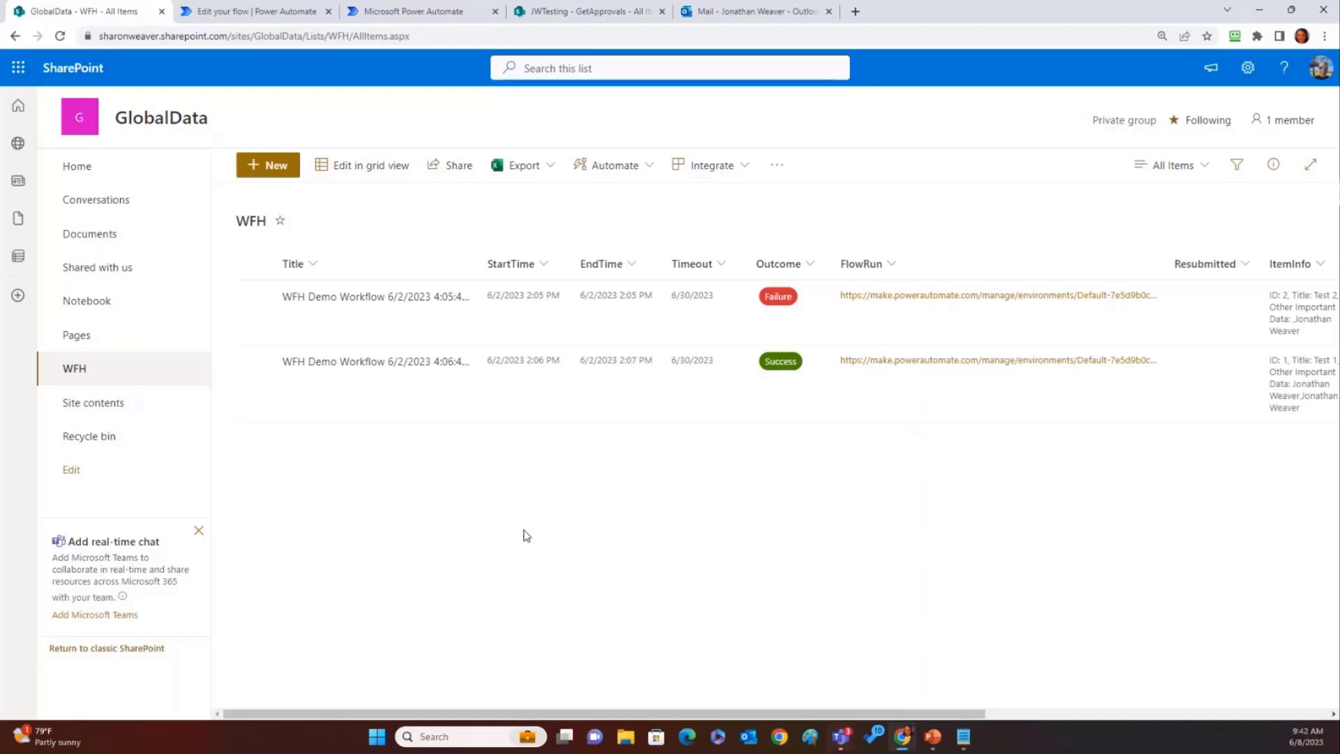
pyautogui.moveTo(1168, 584)
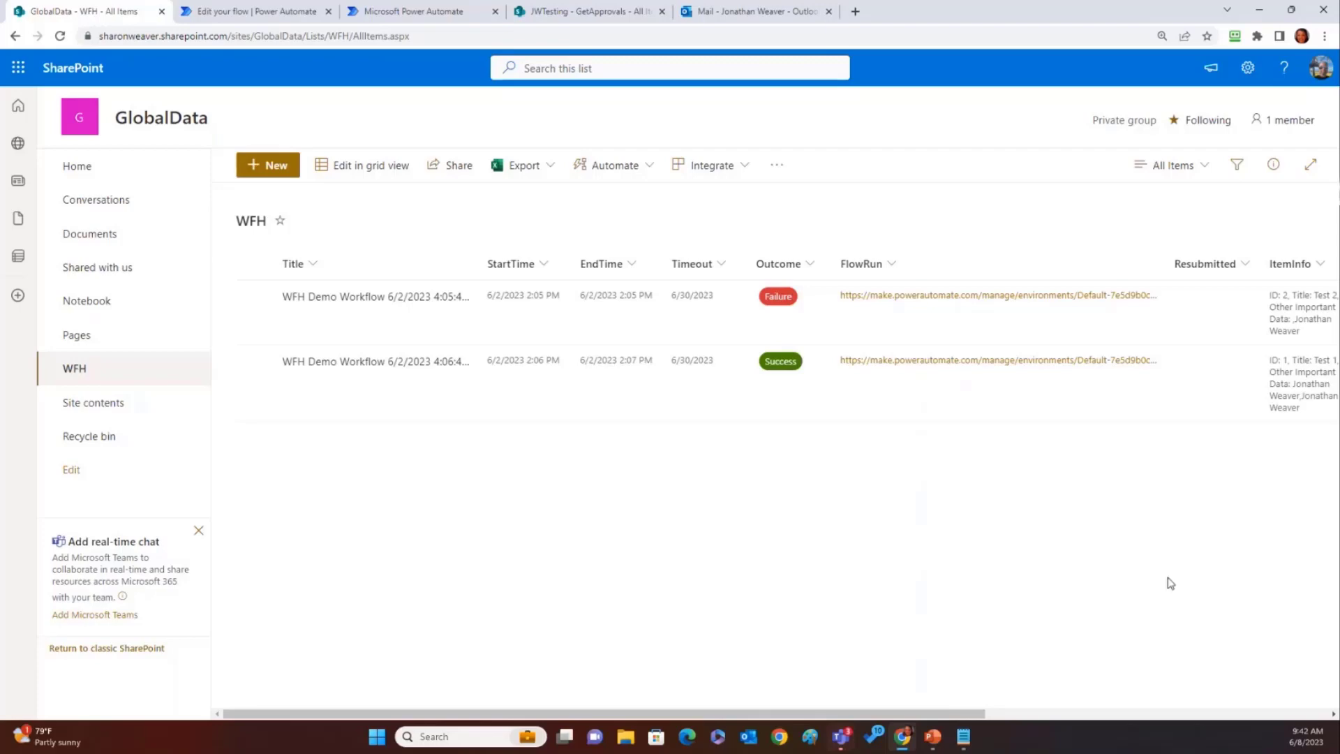